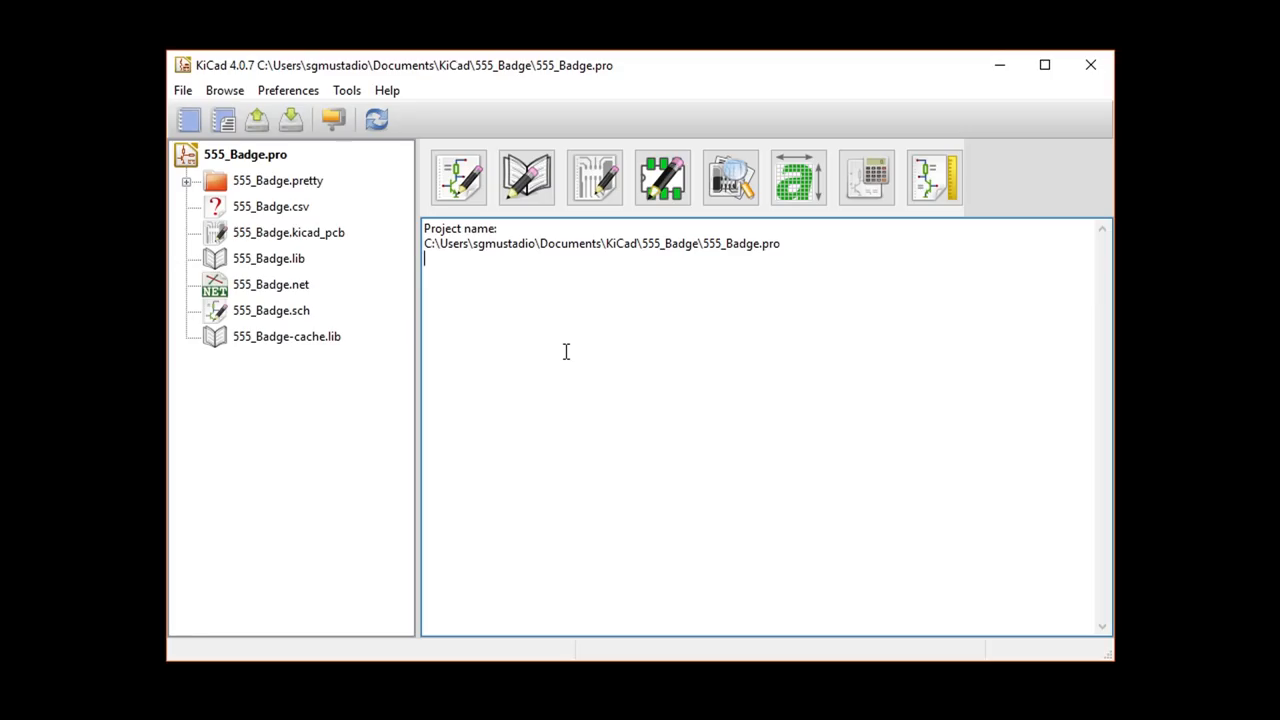
# Step: Open 555_Badge.kicad_pcb in the PCB editor from the project manager
pyautogui.click(346, 90)
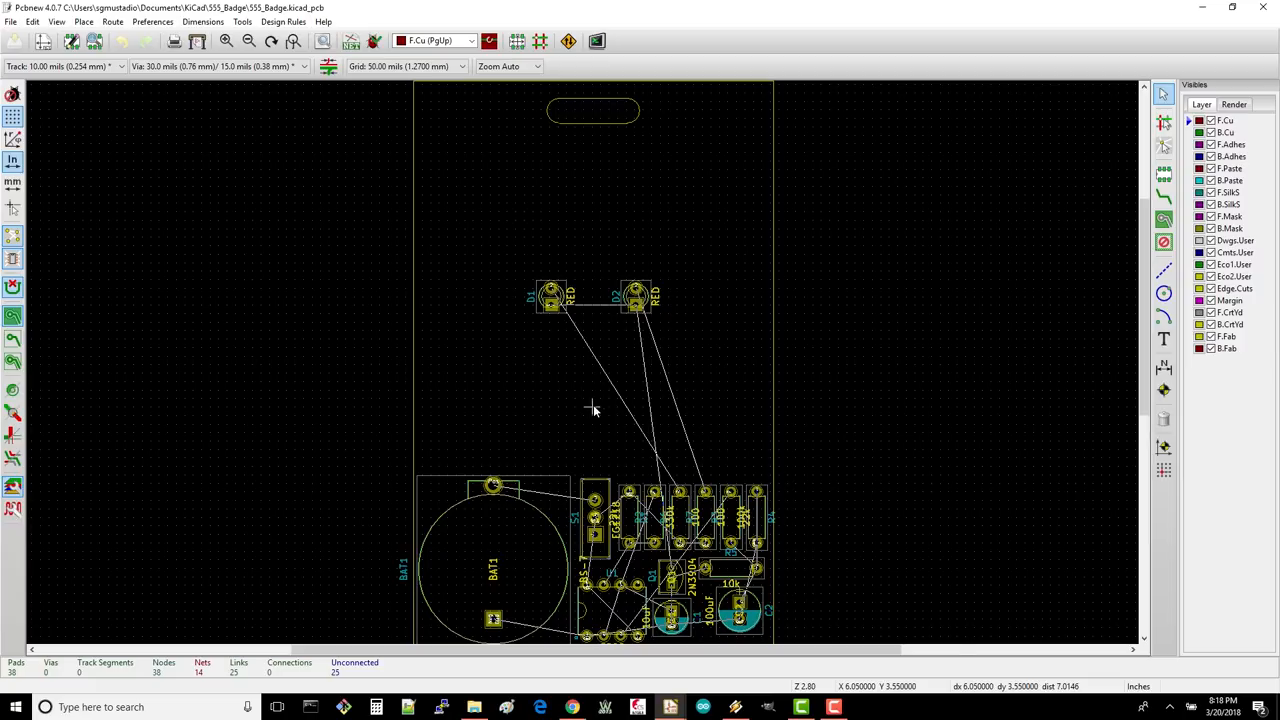
pyautogui.moveTo(744, 524)
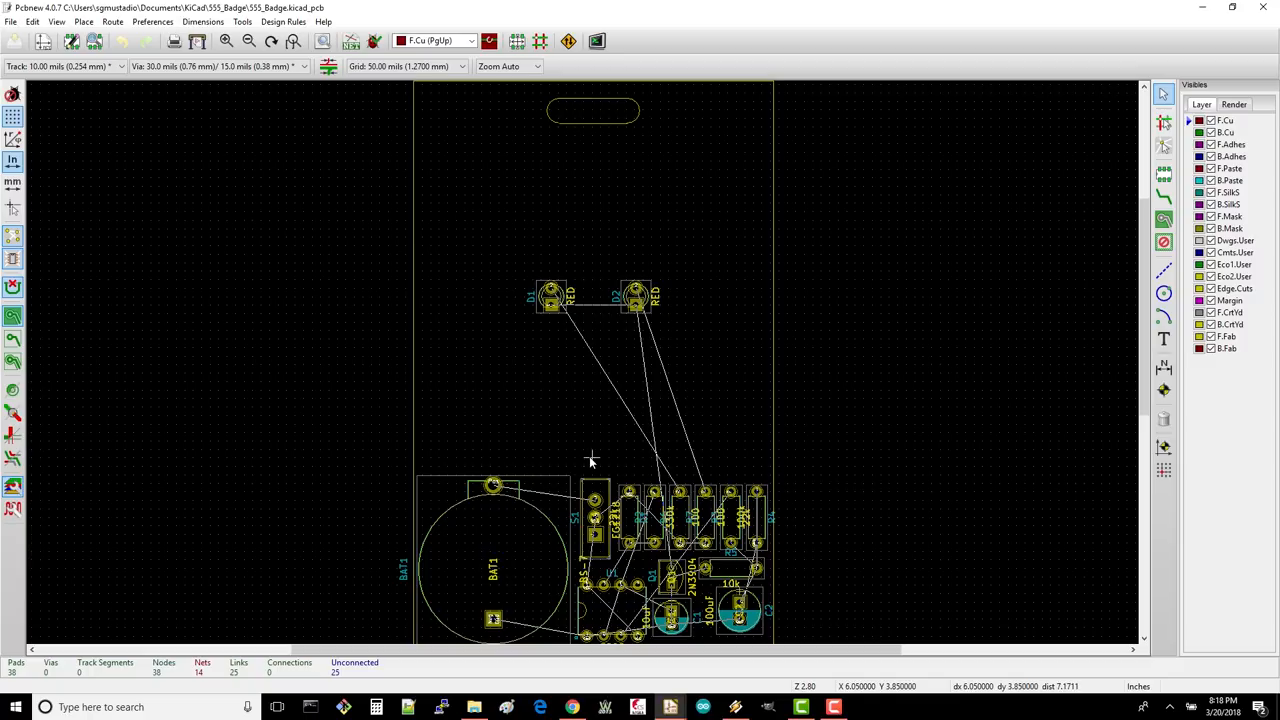
pyautogui.moveTo(624, 624)
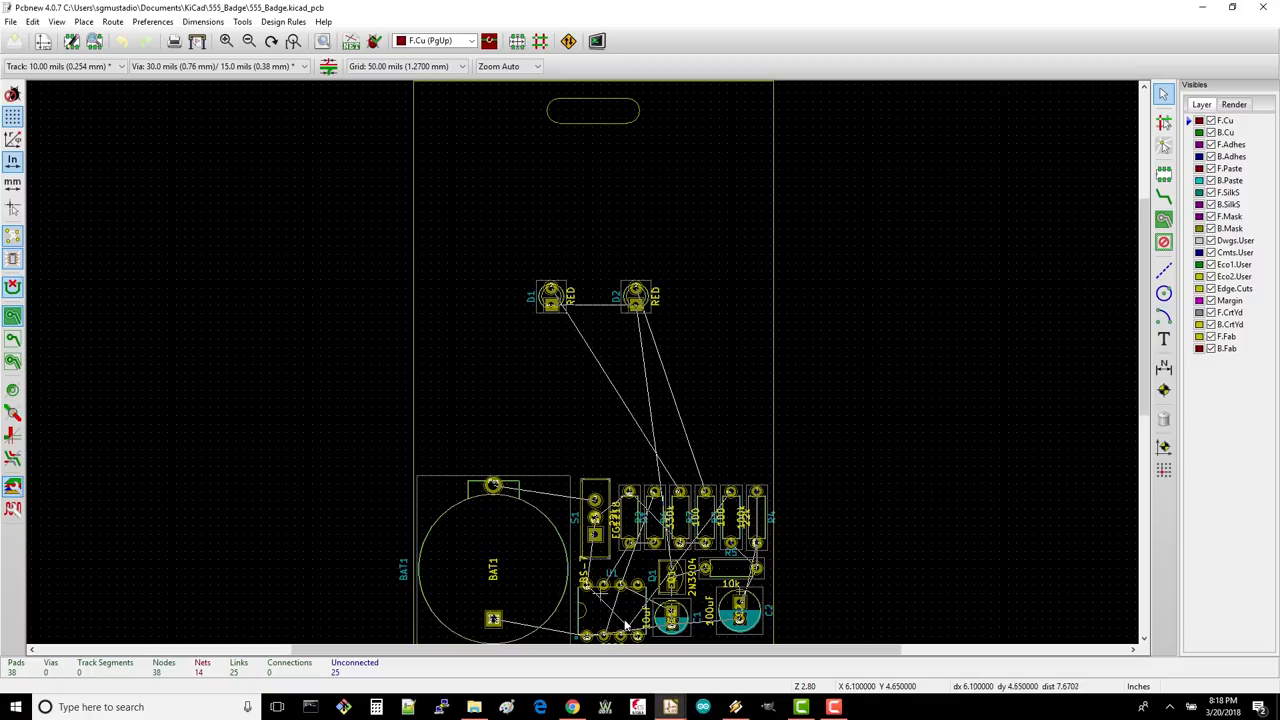
pyautogui.moveTo(618, 452)
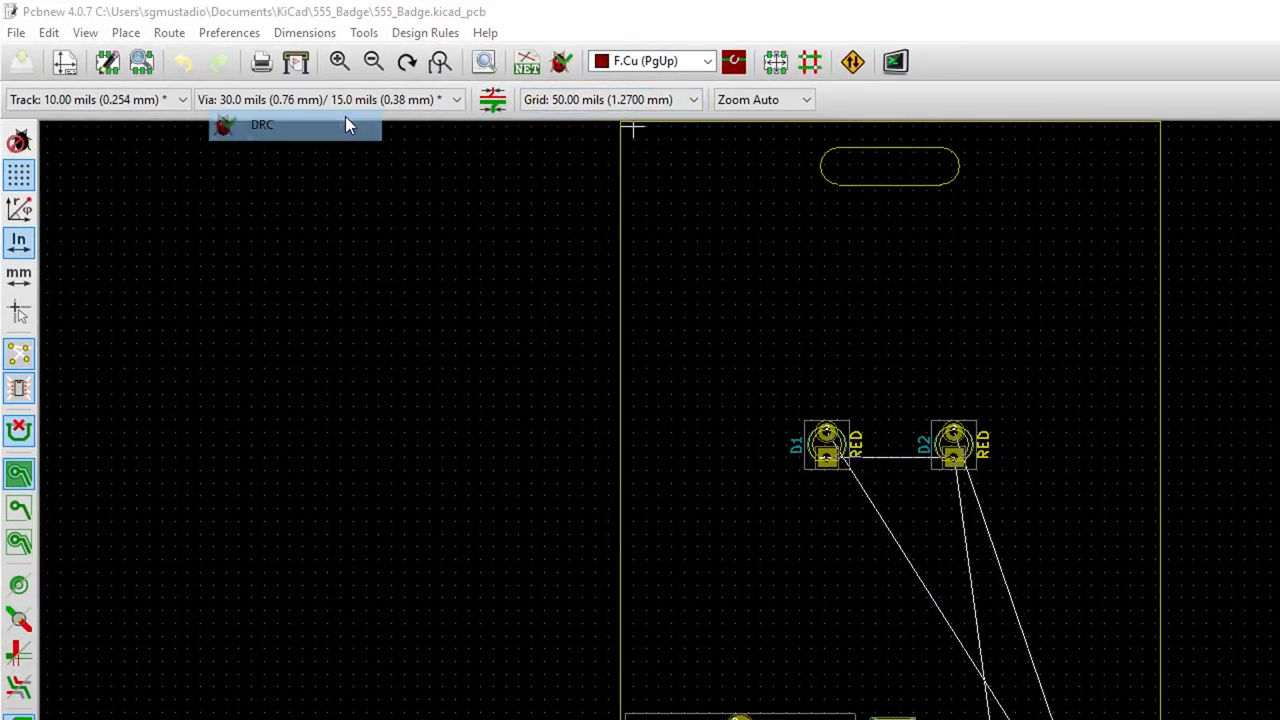
pyautogui.click(260, 124)
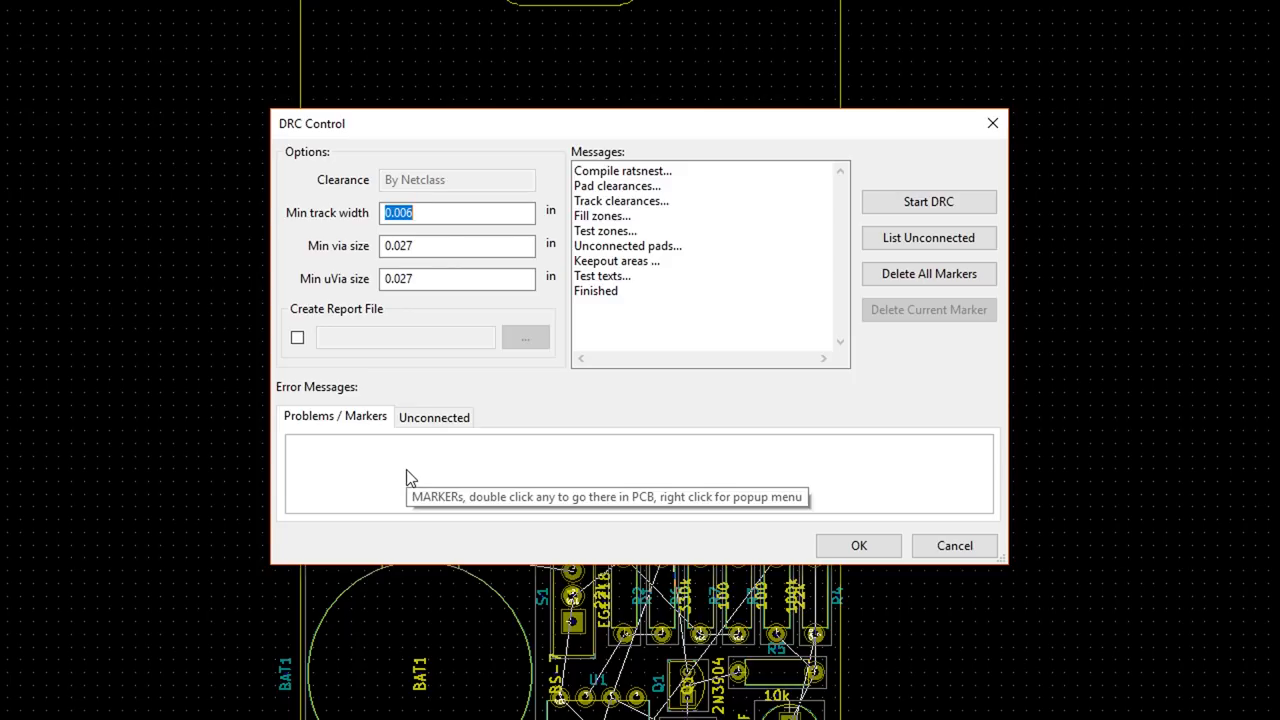
pyautogui.moveTo(368, 462)
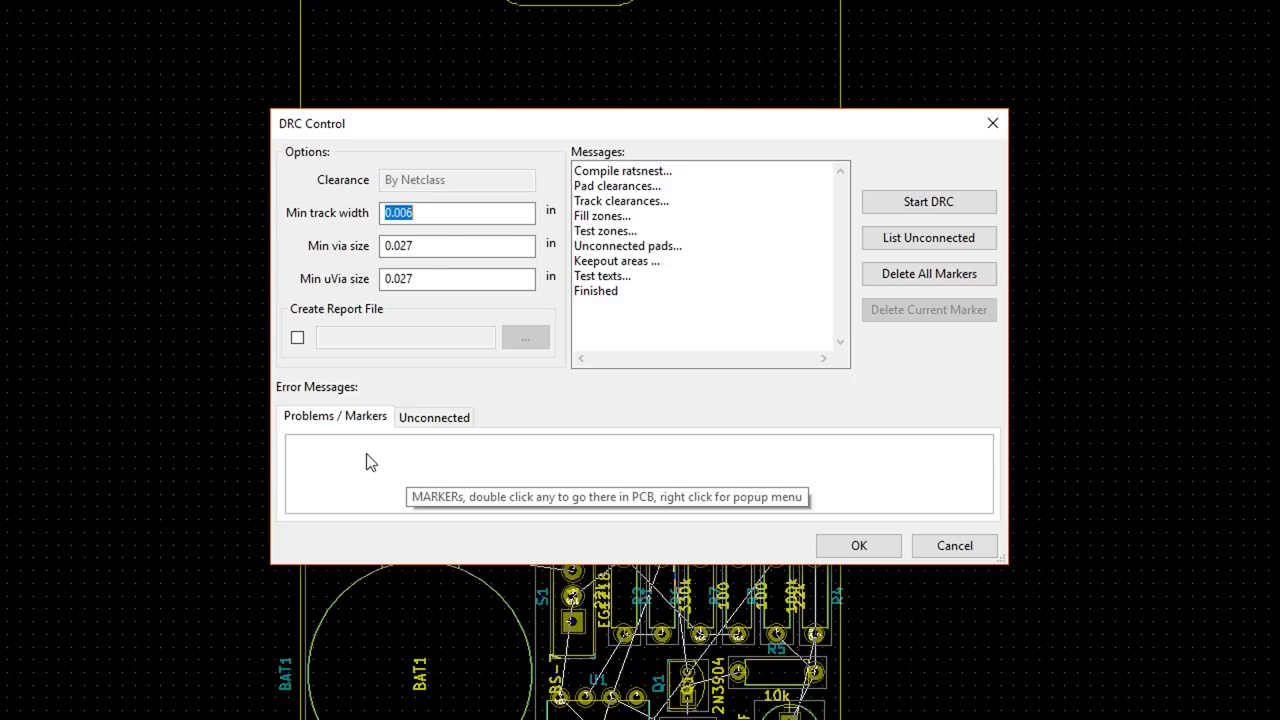
pyautogui.click(434, 418)
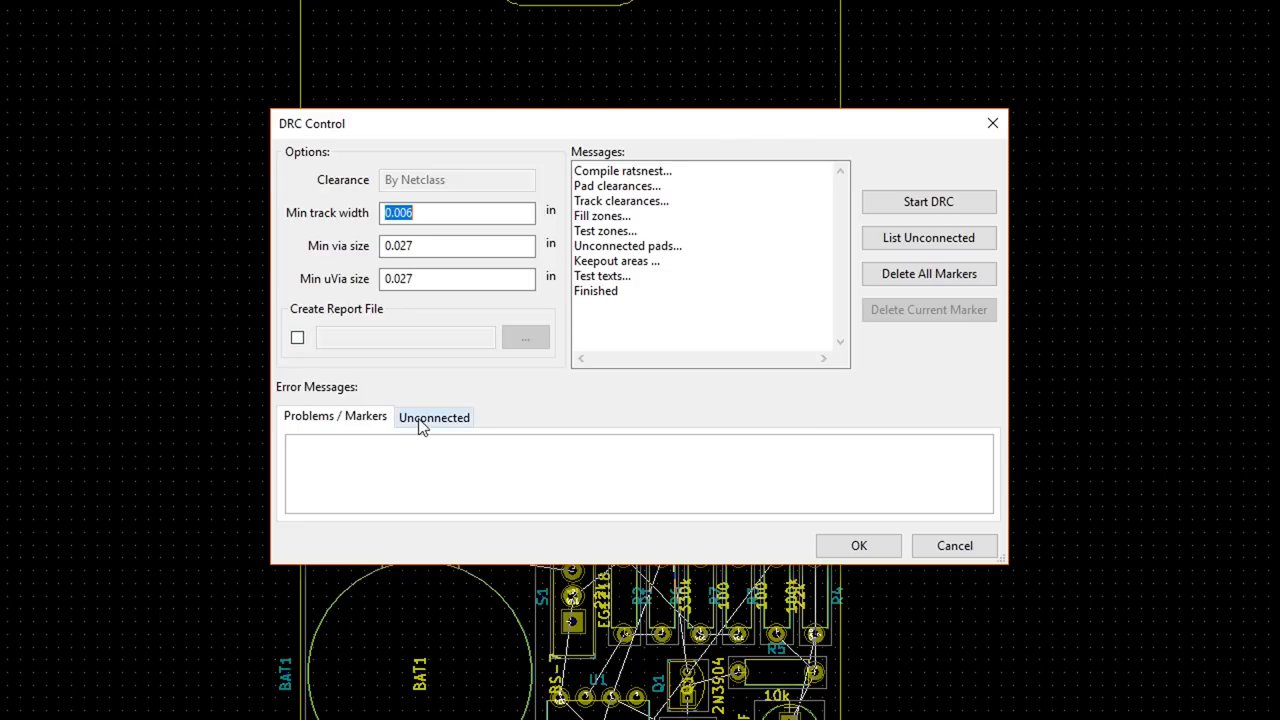
pyautogui.click(434, 418)
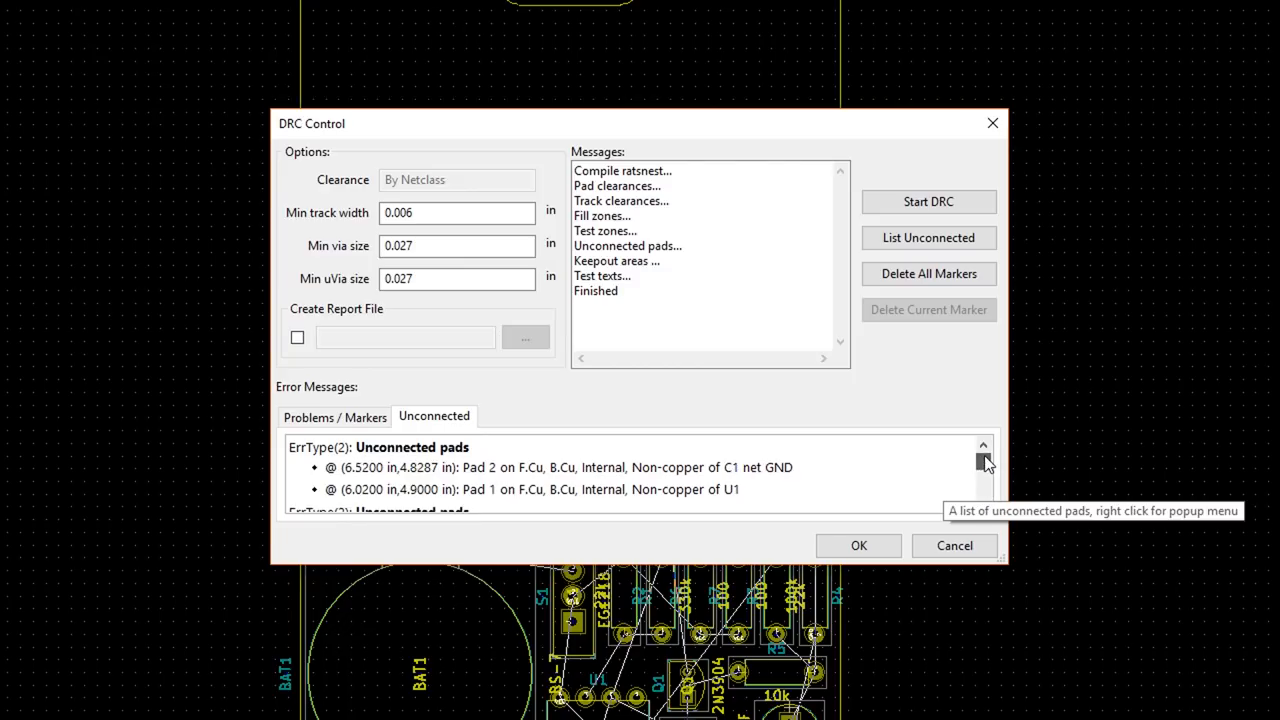
pyautogui.moveTo(572, 392)
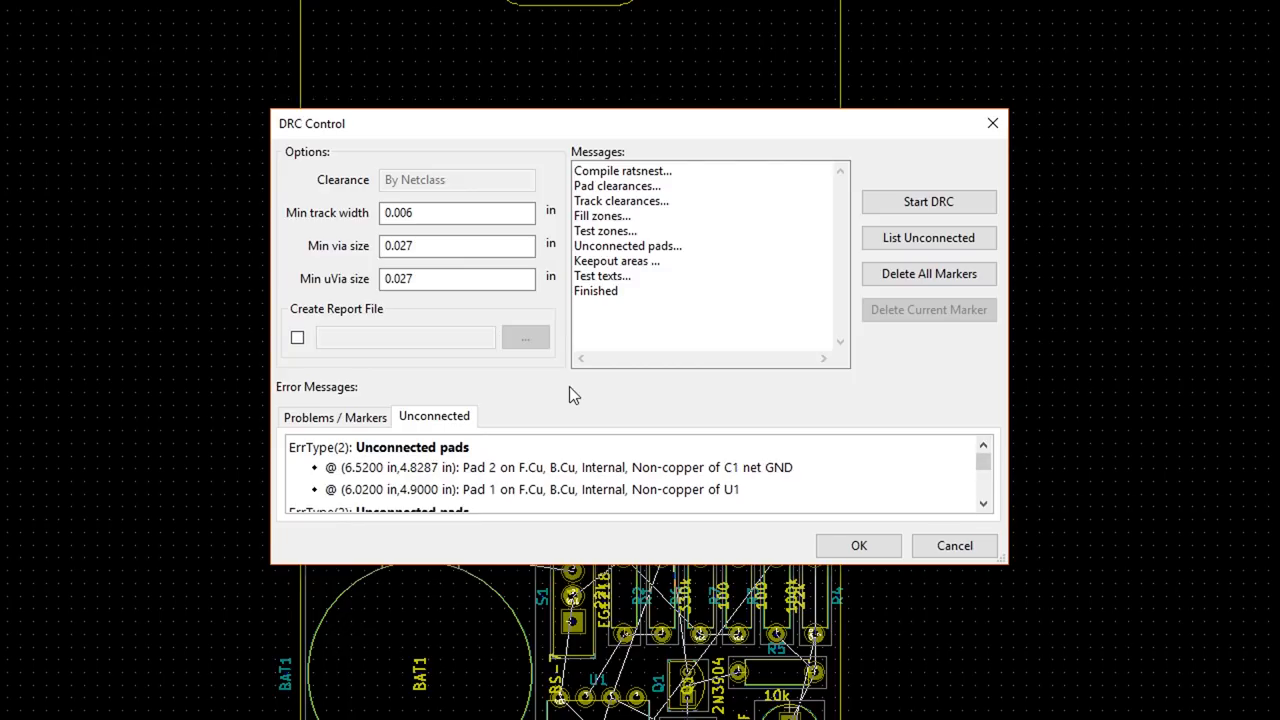
pyautogui.moveTo(548, 468)
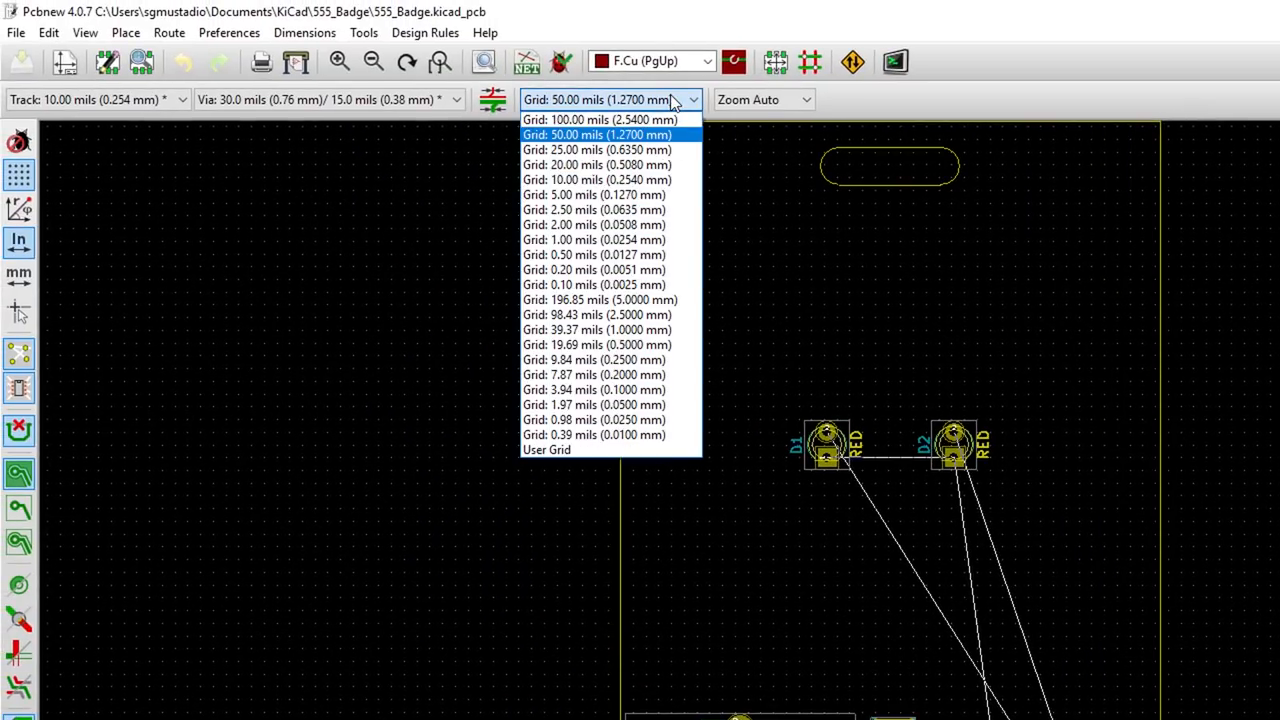
pyautogui.moveTo(596, 120)
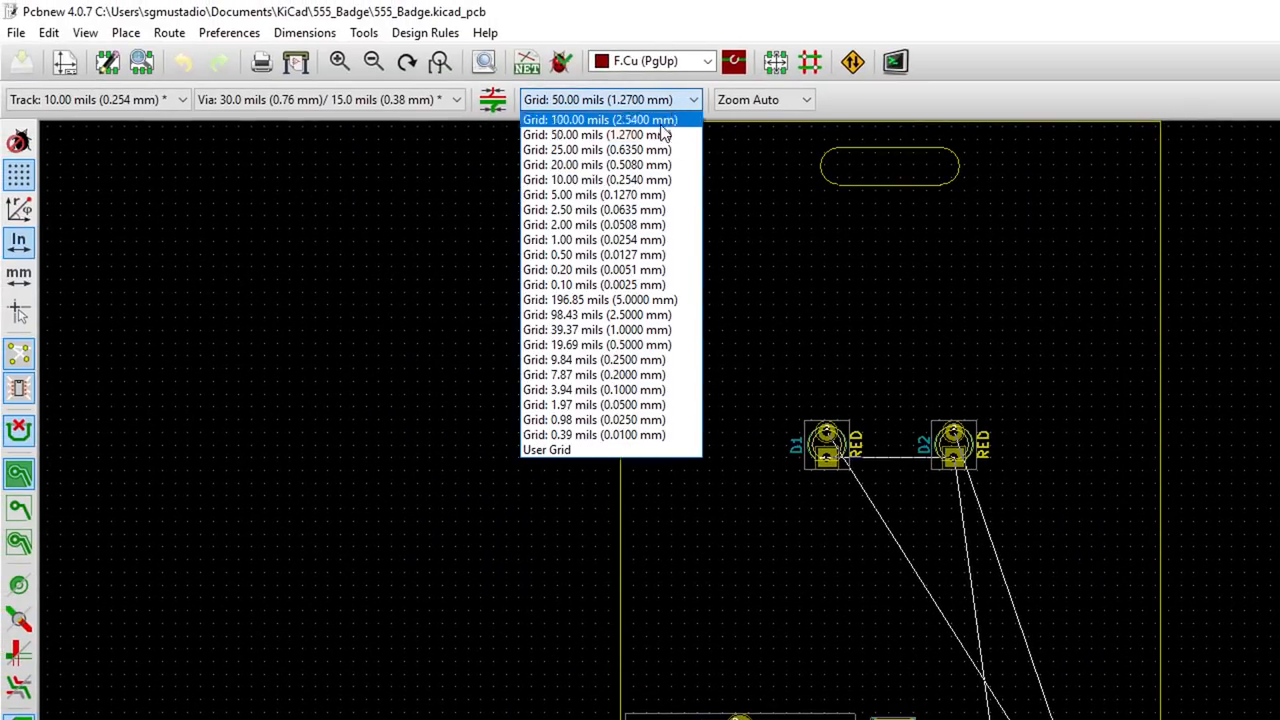
pyautogui.moveTo(576, 180)
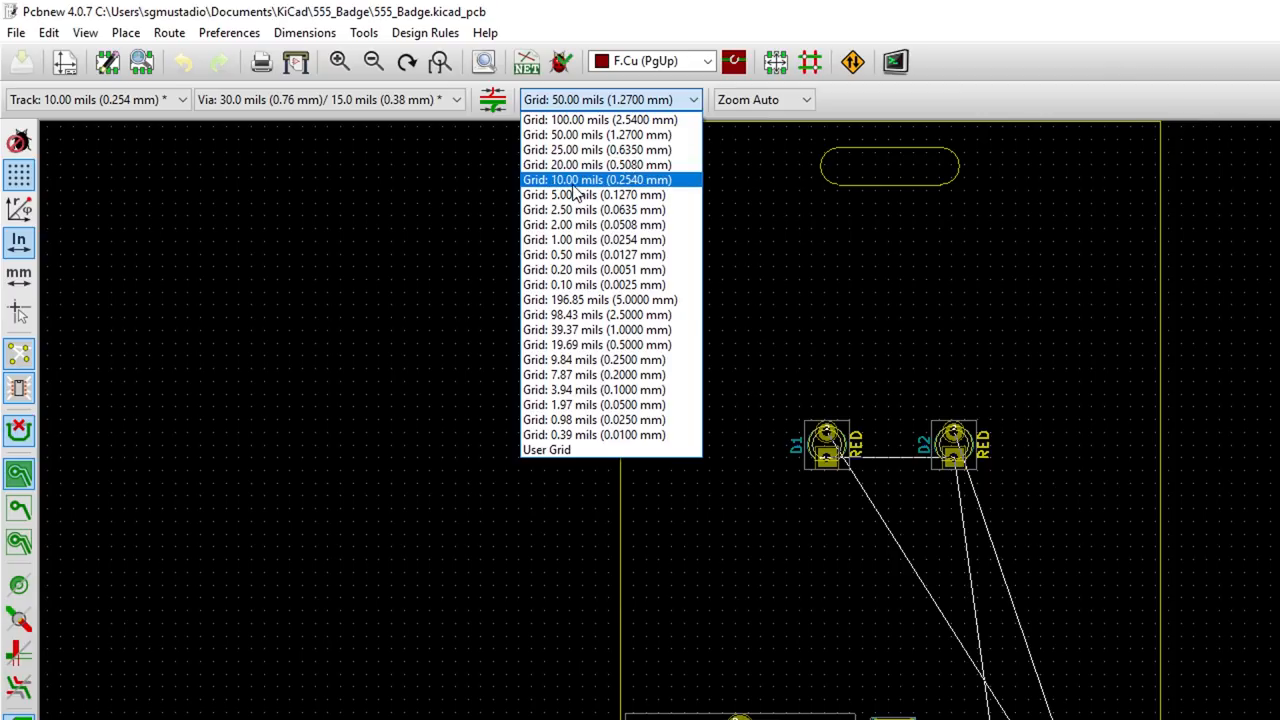
pyautogui.moveTo(594, 194)
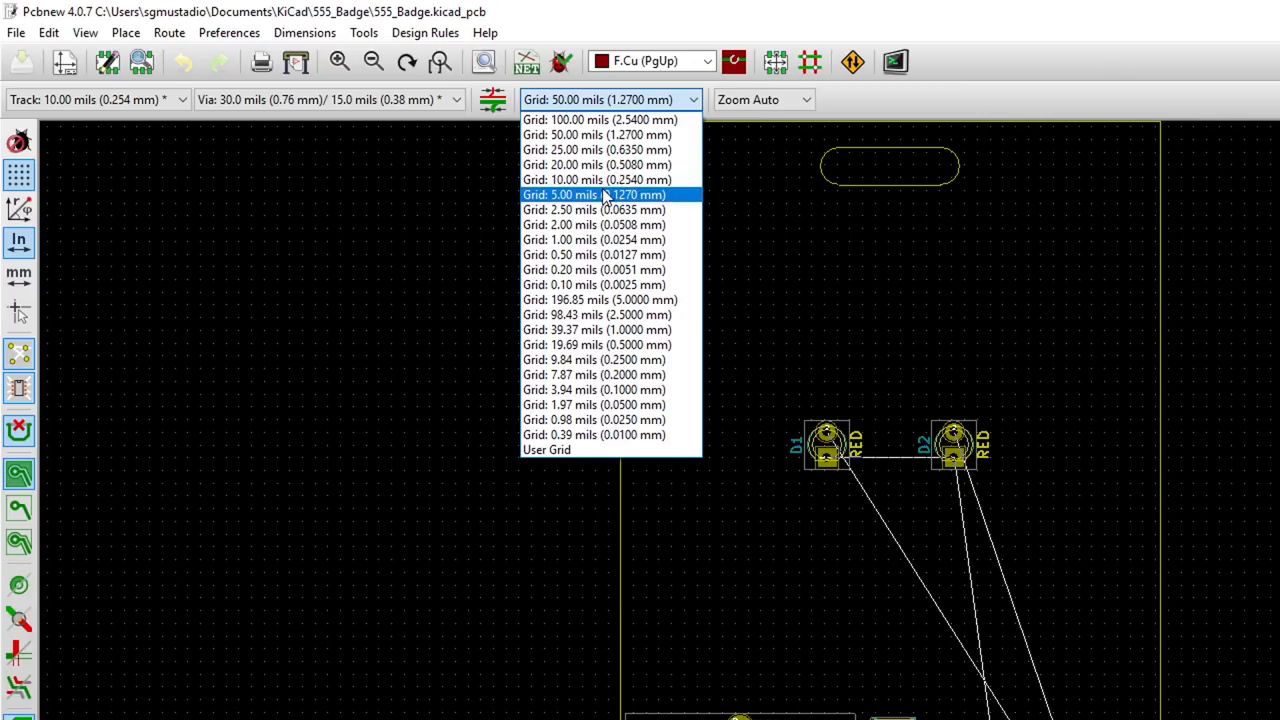
pyautogui.moveTo(610, 240)
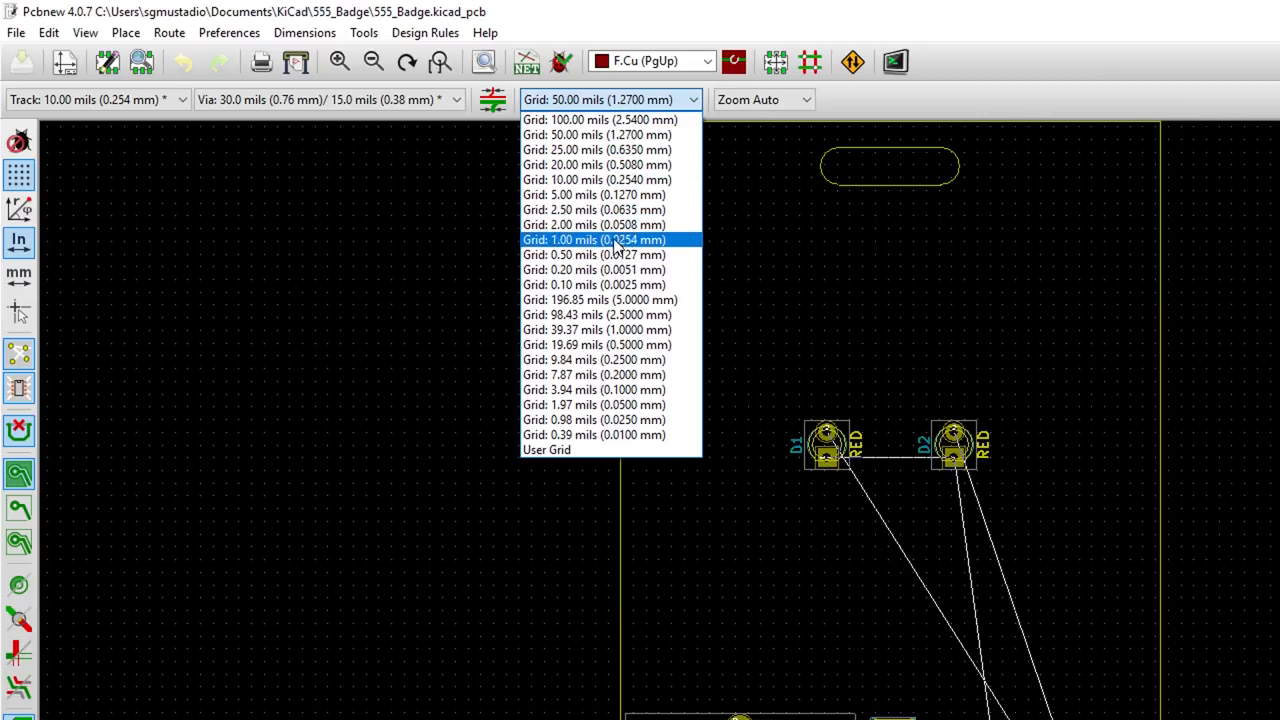
pyautogui.moveTo(620, 180)
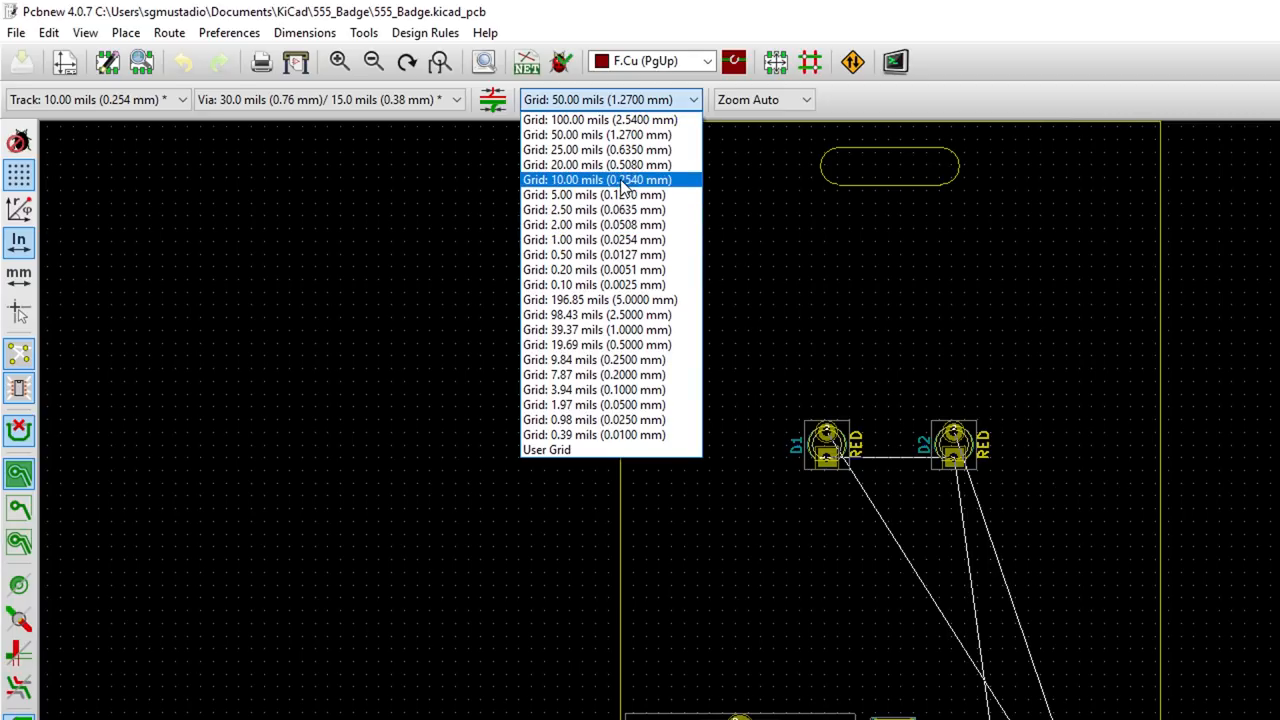
# Step: Set the grid spacing to 10.00 mils (0.2540 mm)
pyautogui.click(596, 180)
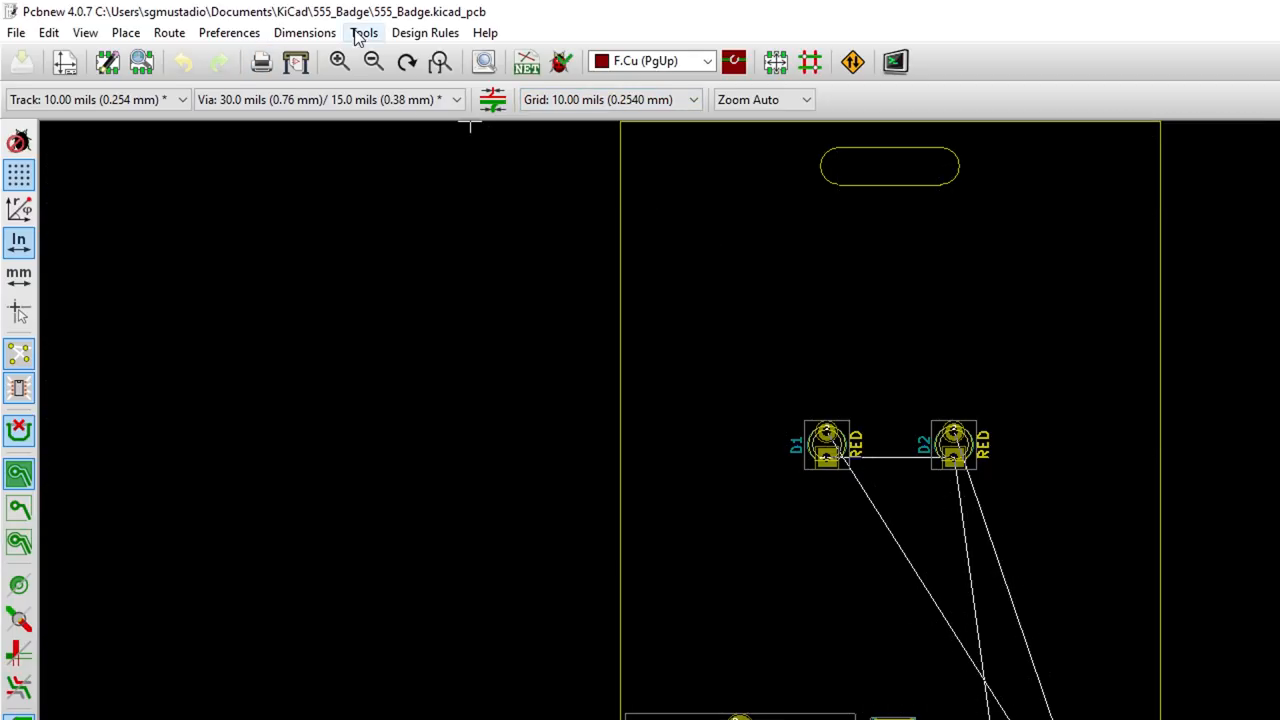
pyautogui.moveTo(768, 572)
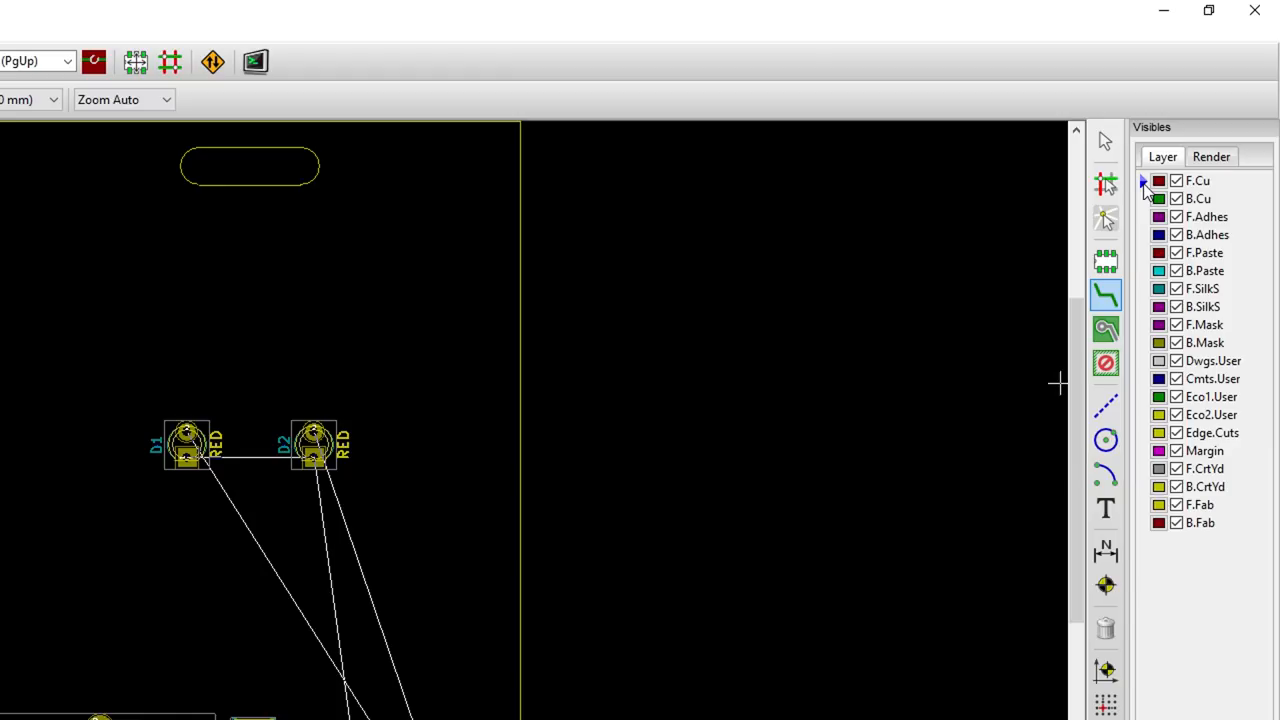
pyautogui.moveTo(716, 672)
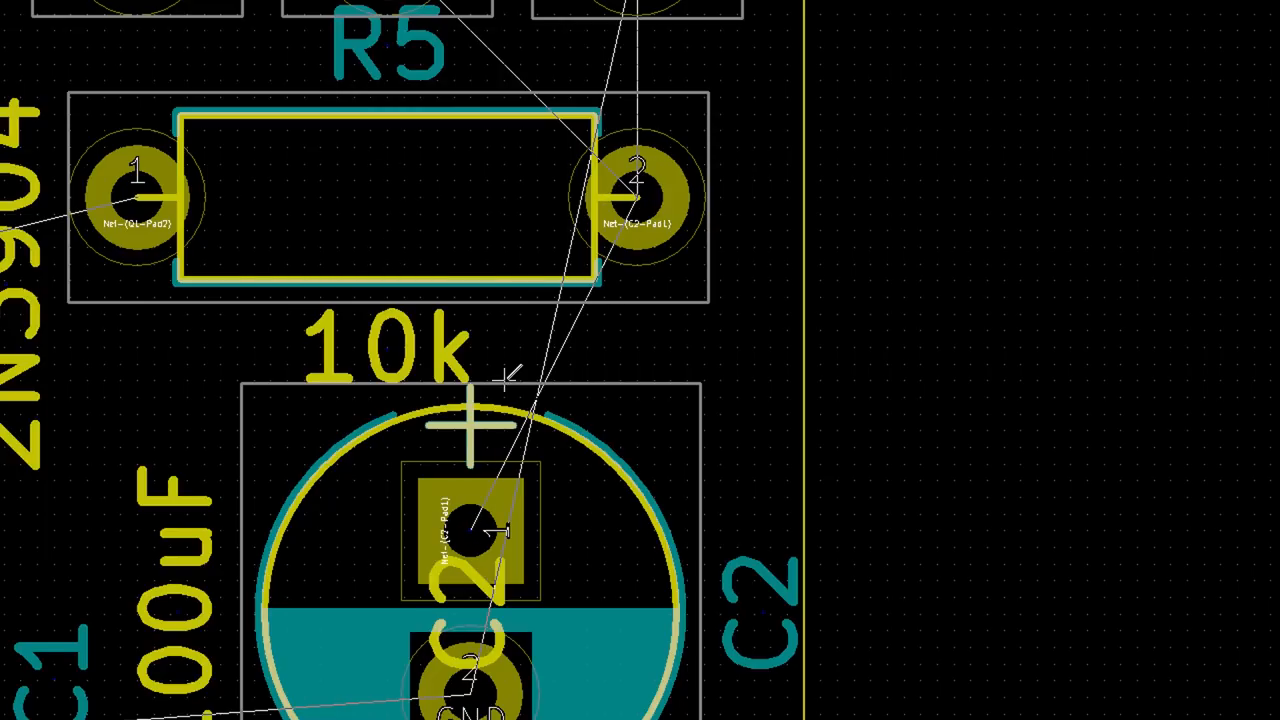
# Step: Route an F.Cu track from R5 pad 2 to C2's square pad and finish it
pyautogui.click(470, 530)
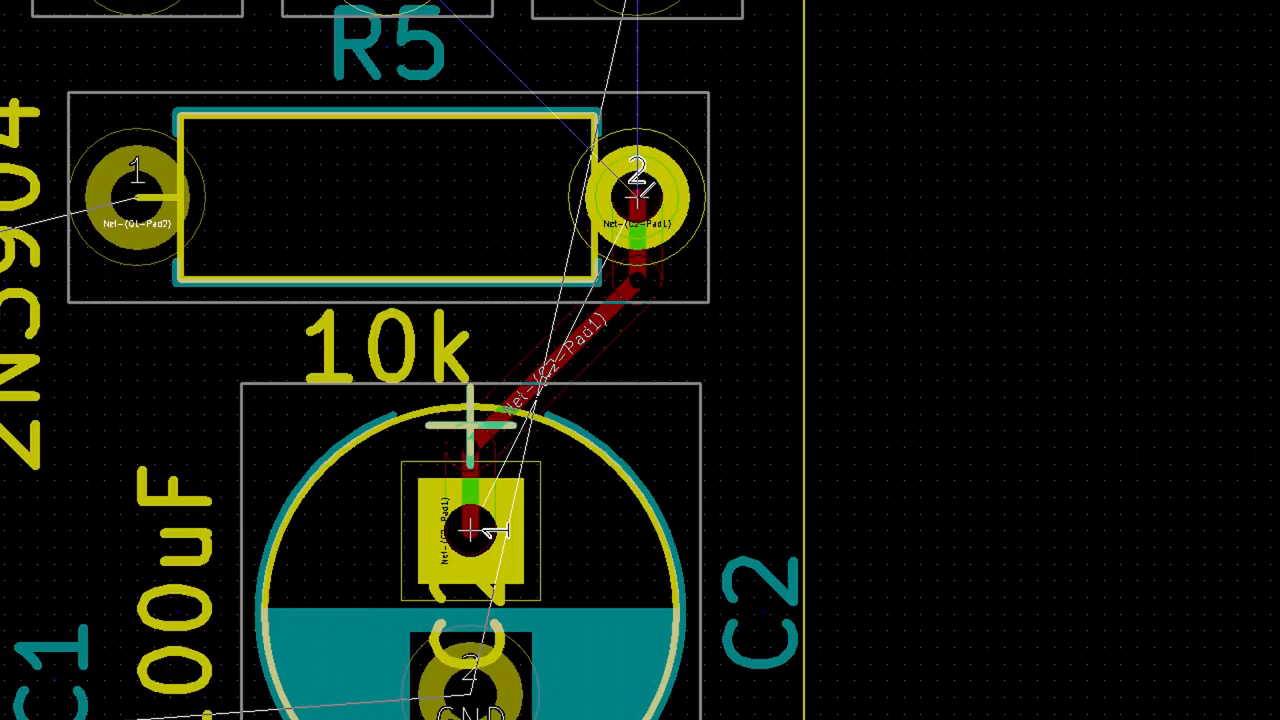
pyautogui.press('Escape')
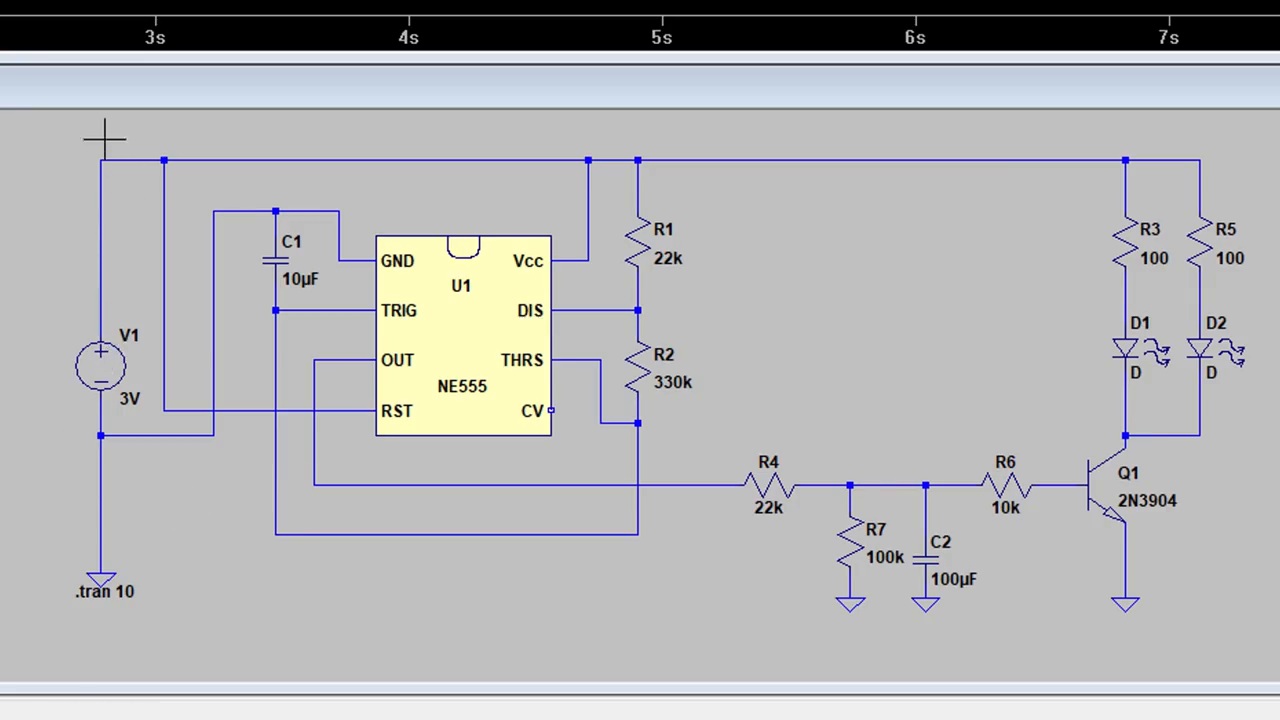
pyautogui.moveTo(748, 120)
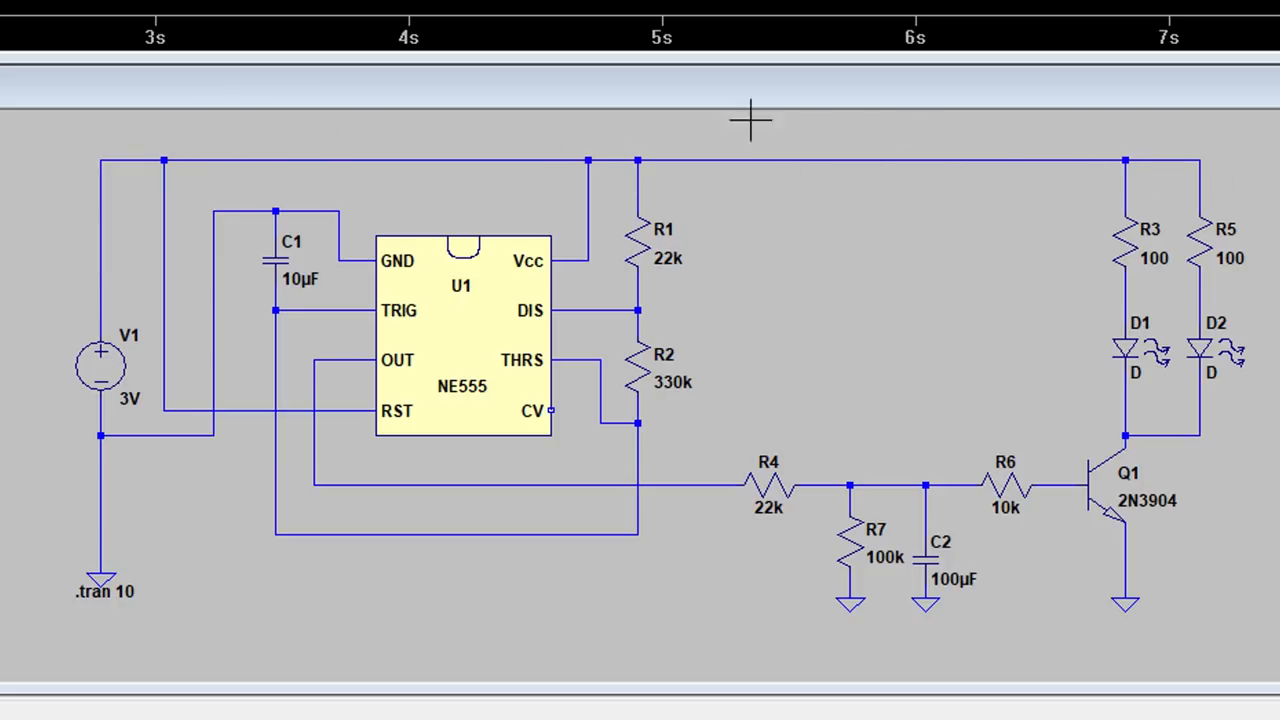
pyautogui.moveTo(1098, 576)
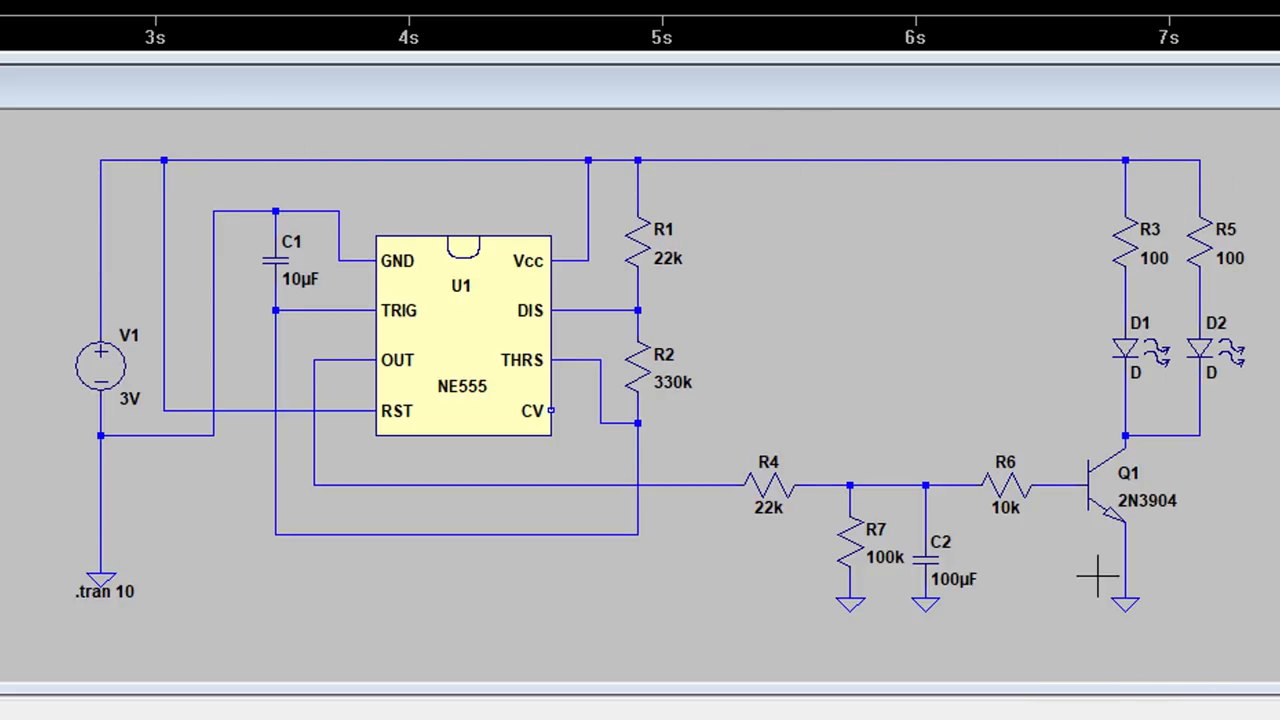
pyautogui.moveTo(116, 564)
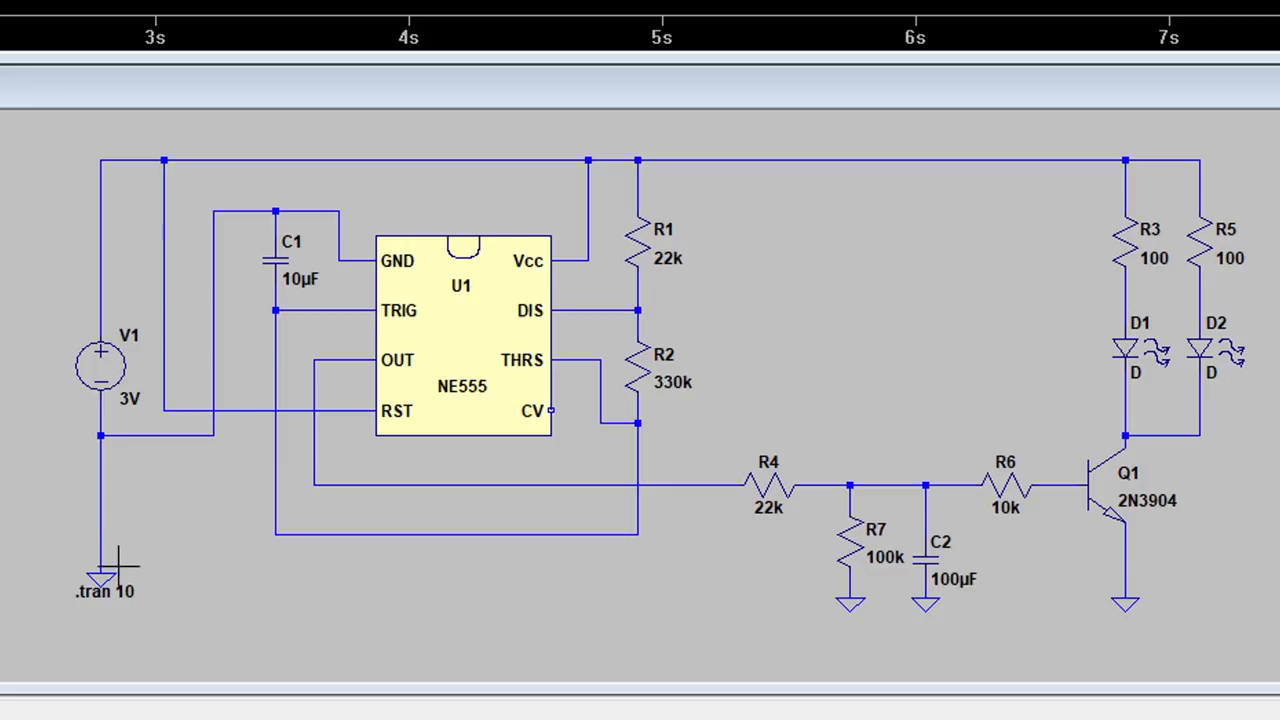
pyautogui.moveTo(16, 200)
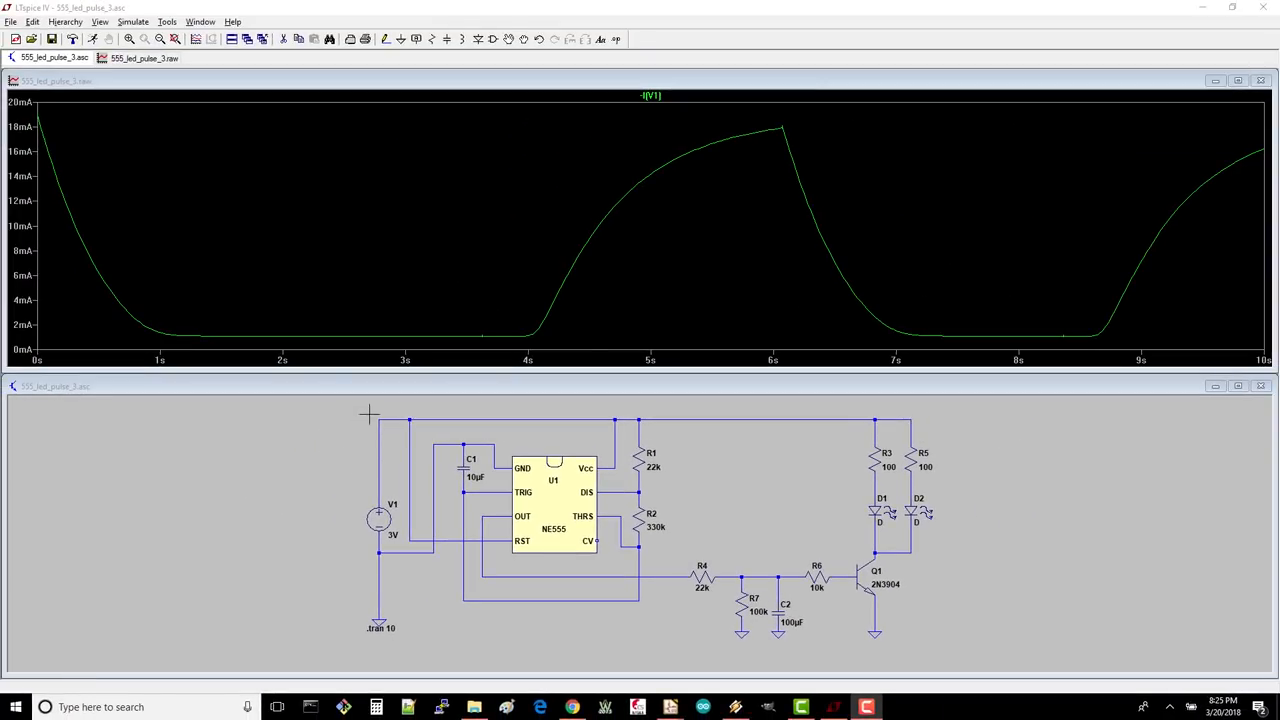
pyautogui.moveTo(364, 446)
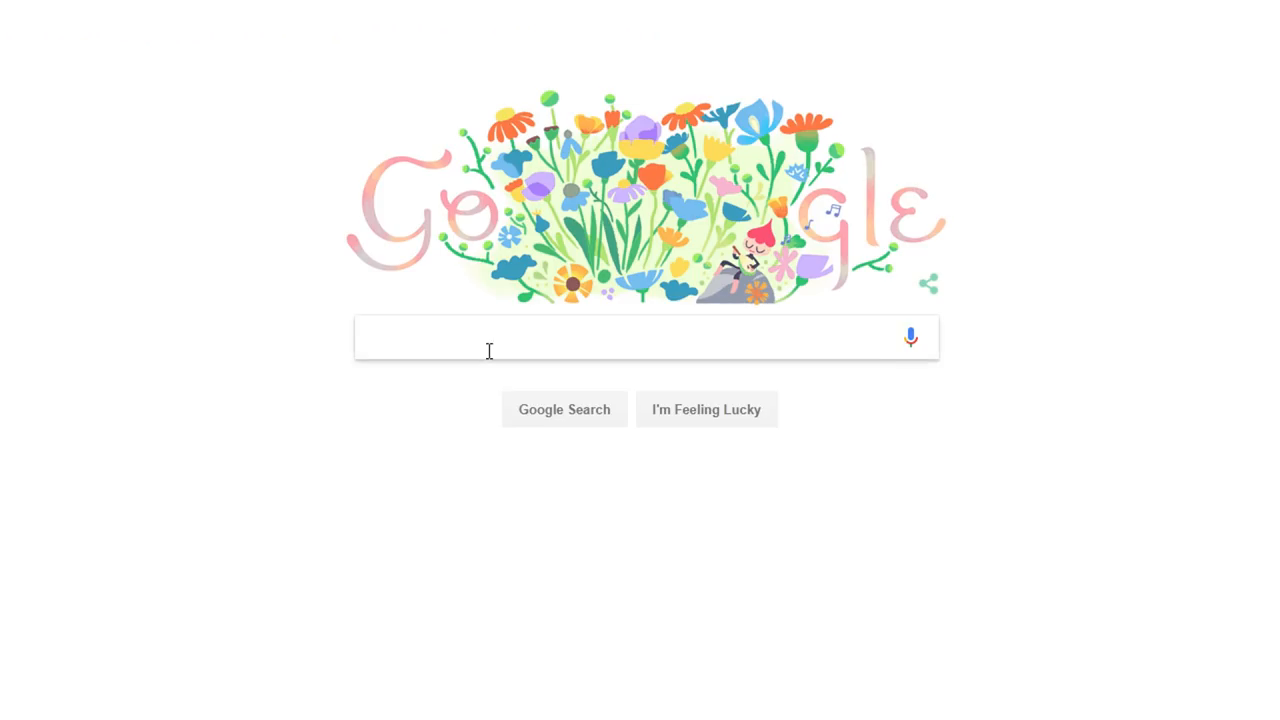
# Step: Search Google for 'trace width calculator' and open the Advanced Circuits result
pyautogui.write('trace width cal')
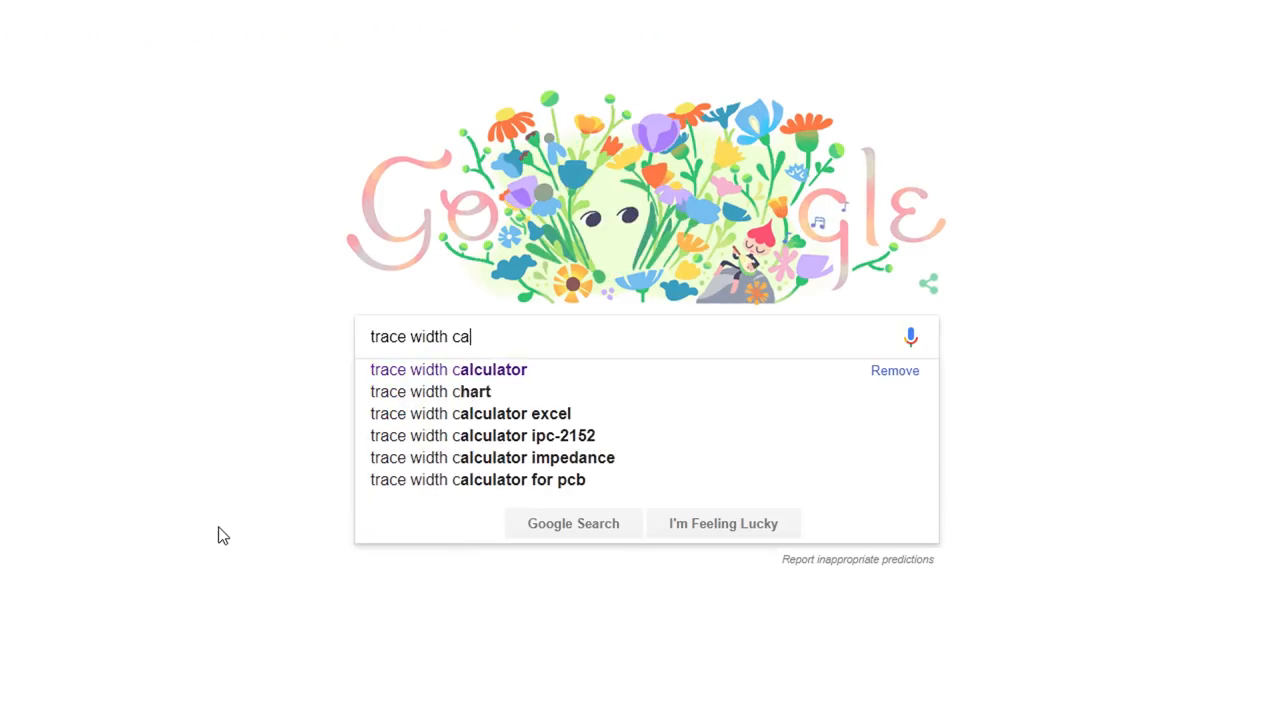
pyautogui.click(448, 368)
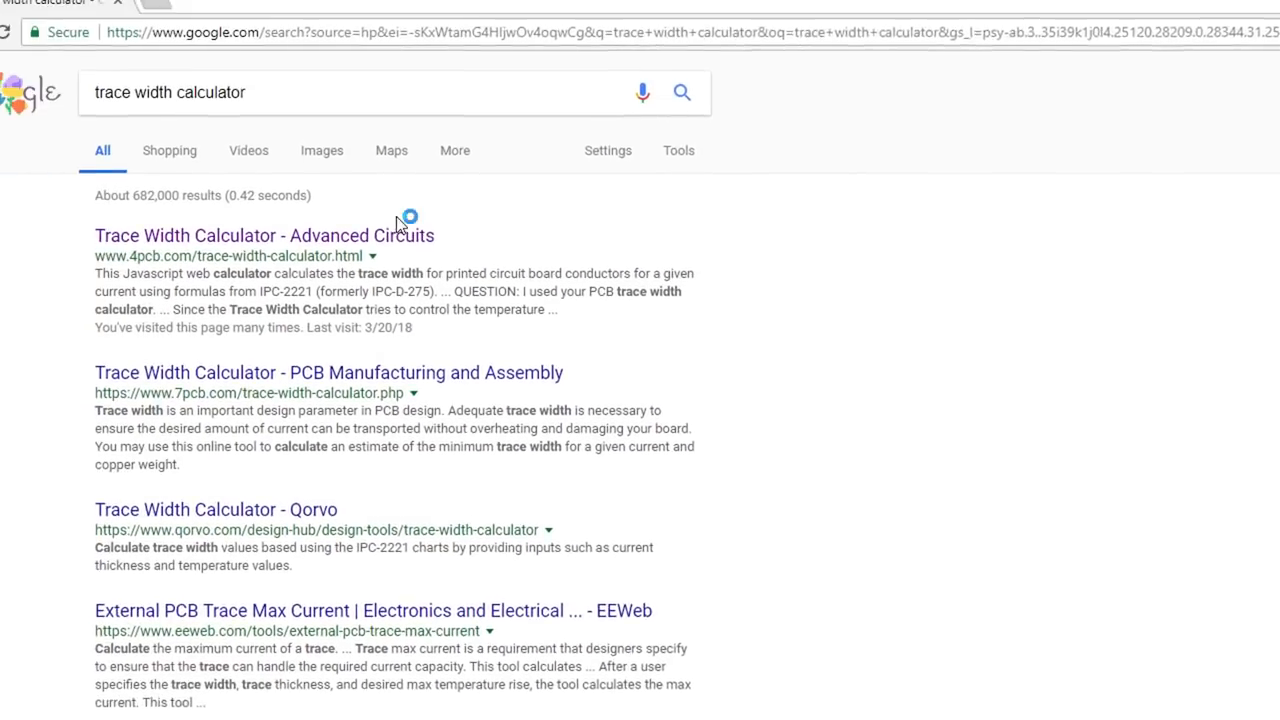
pyautogui.click(264, 236)
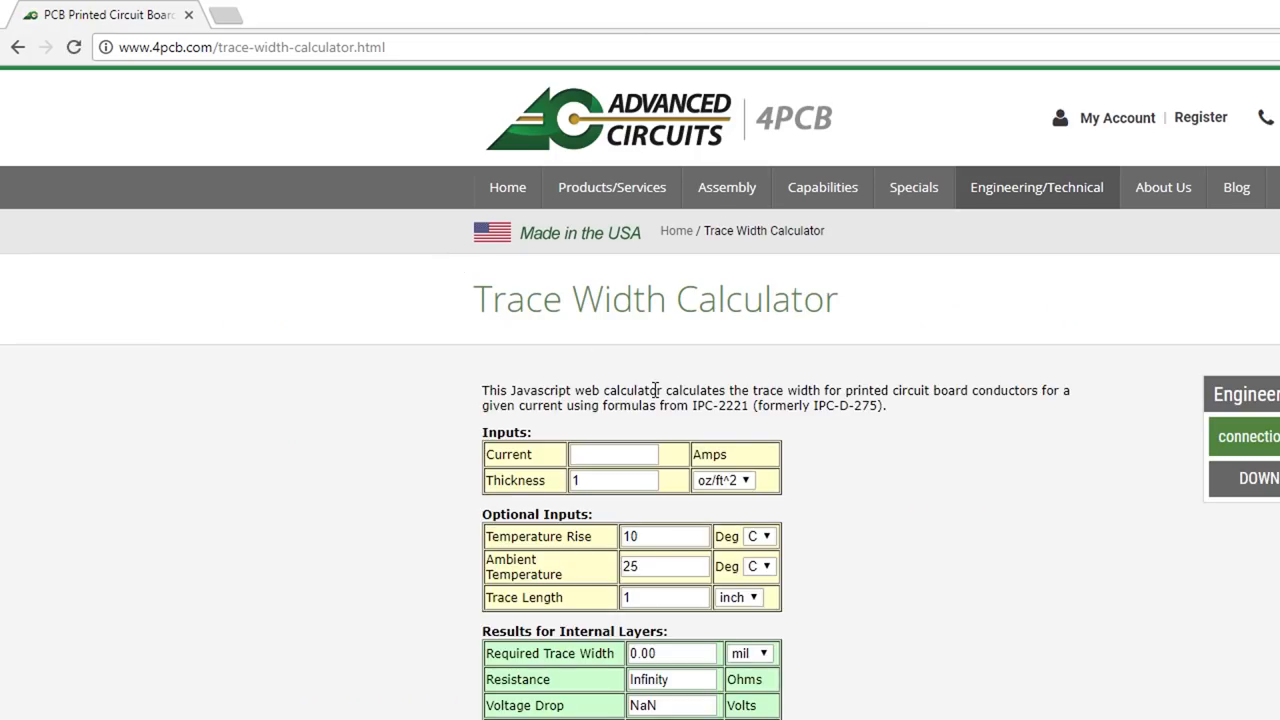
# Step: Enter 0.02 A current, read the external-layer required width, then try 0.4 A
pyautogui.write('0.02')
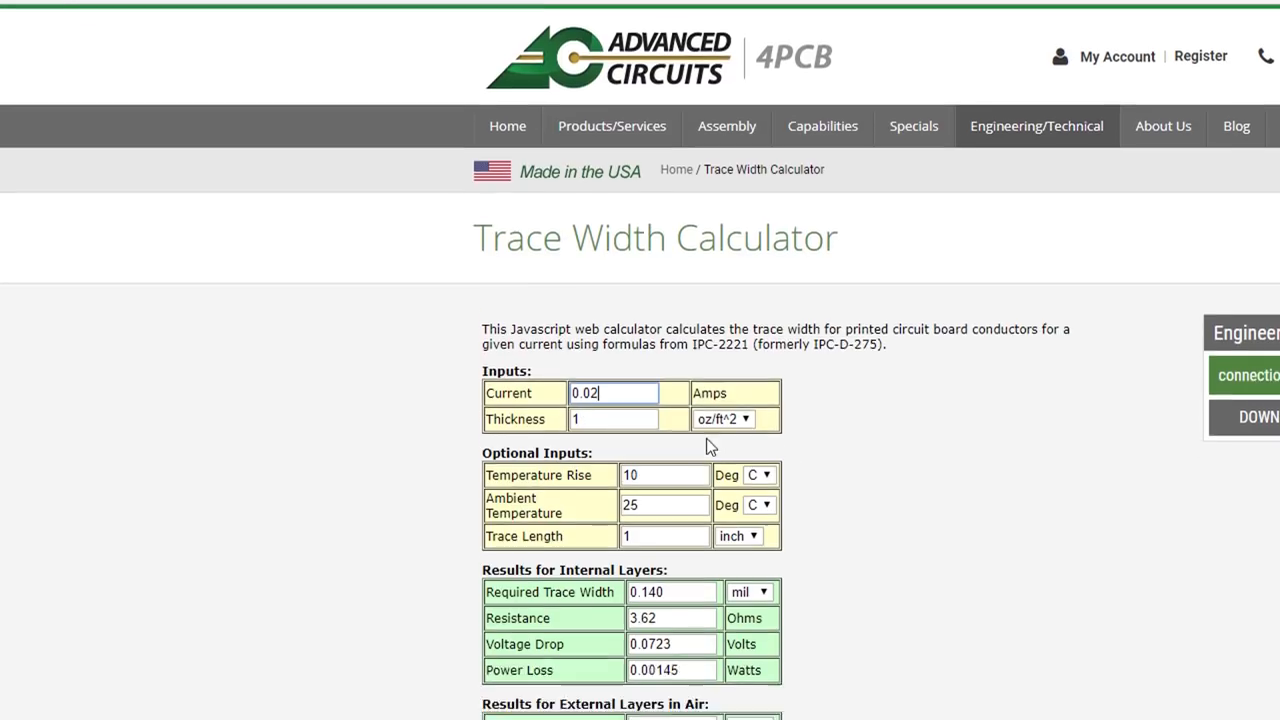
pyautogui.scroll(-3)
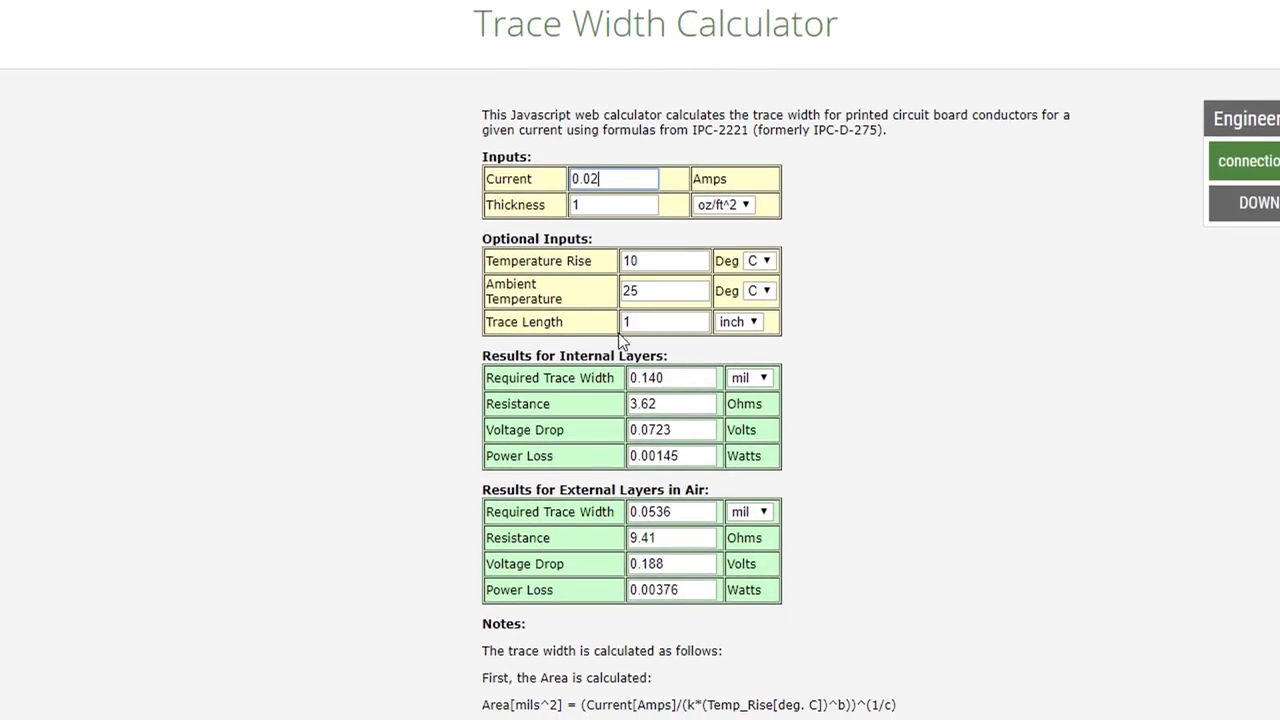
pyautogui.moveTo(684, 362)
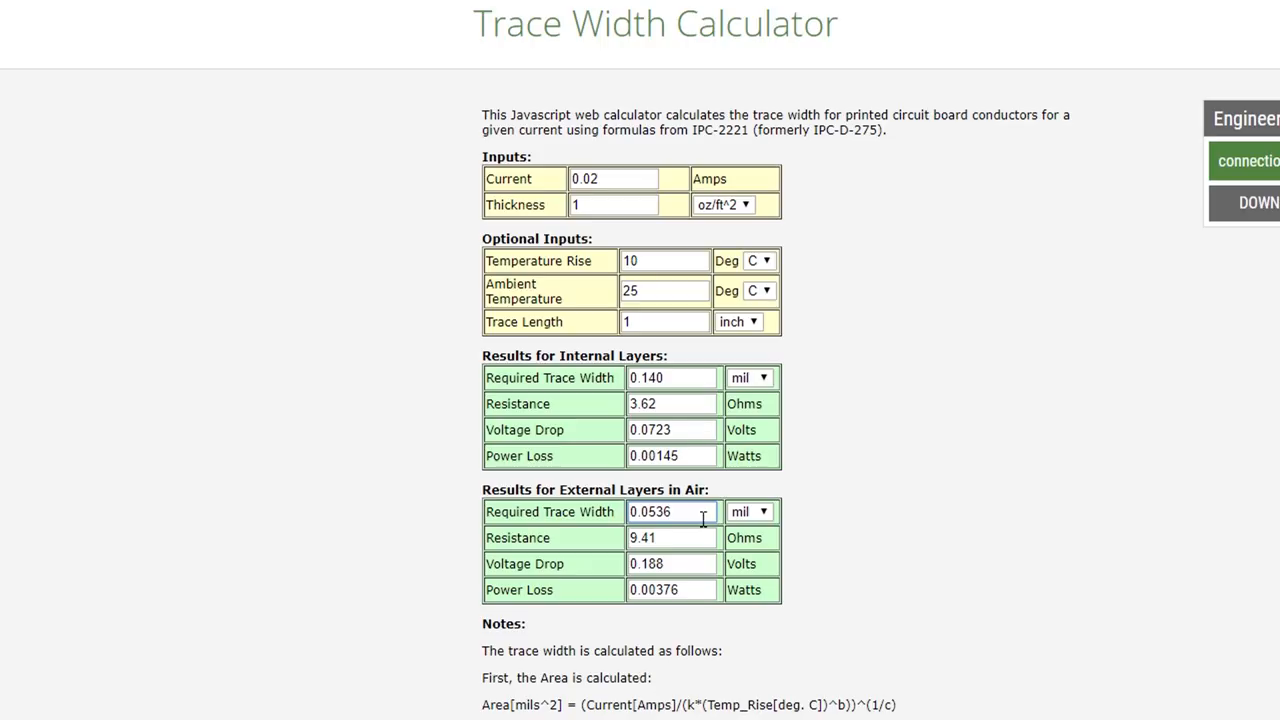
pyautogui.click(672, 512)
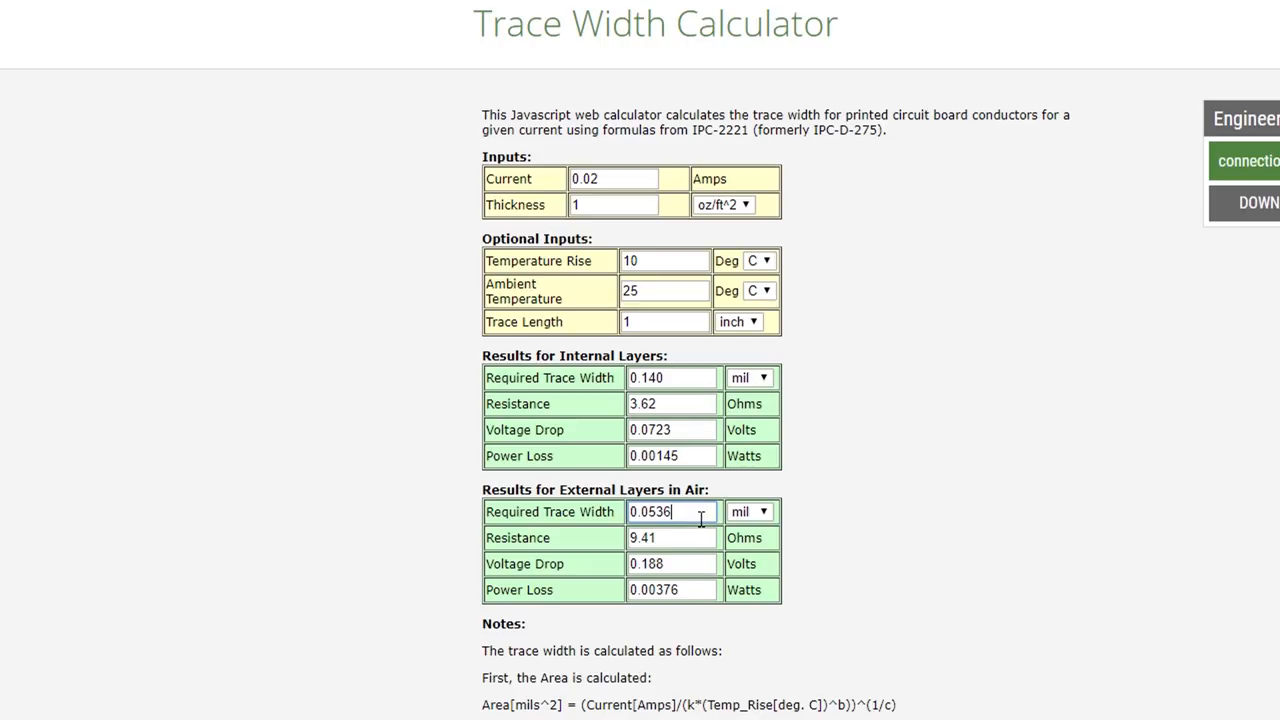
pyautogui.click(612, 178)
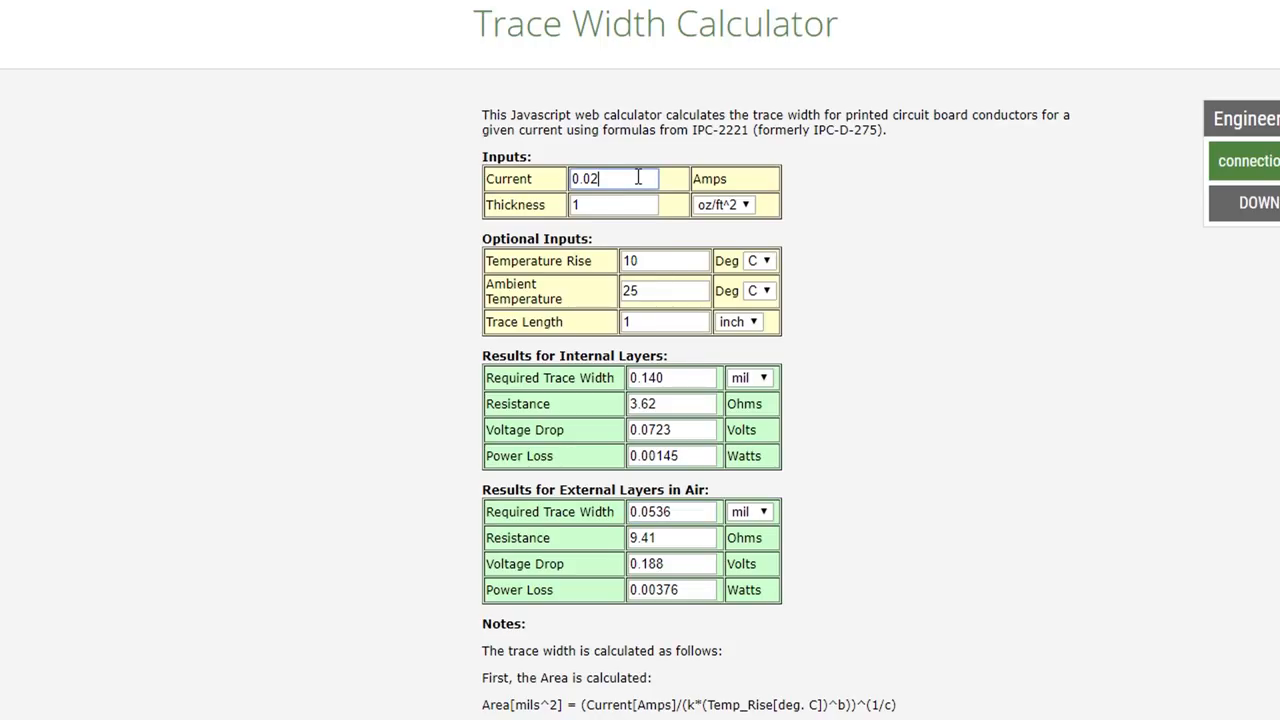
pyautogui.write('0.4')
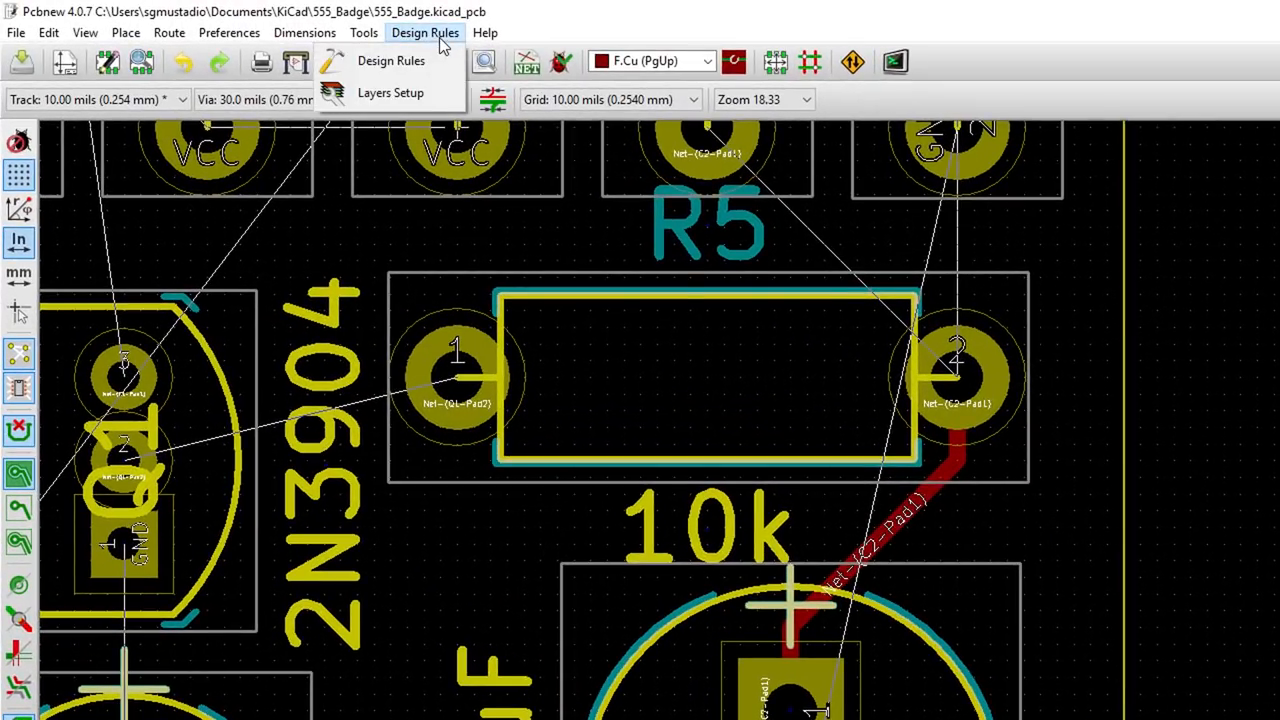
# Step: Add a 0.03-inch Track 1 custom width in the Global Design Rules
pyautogui.click(390, 60)
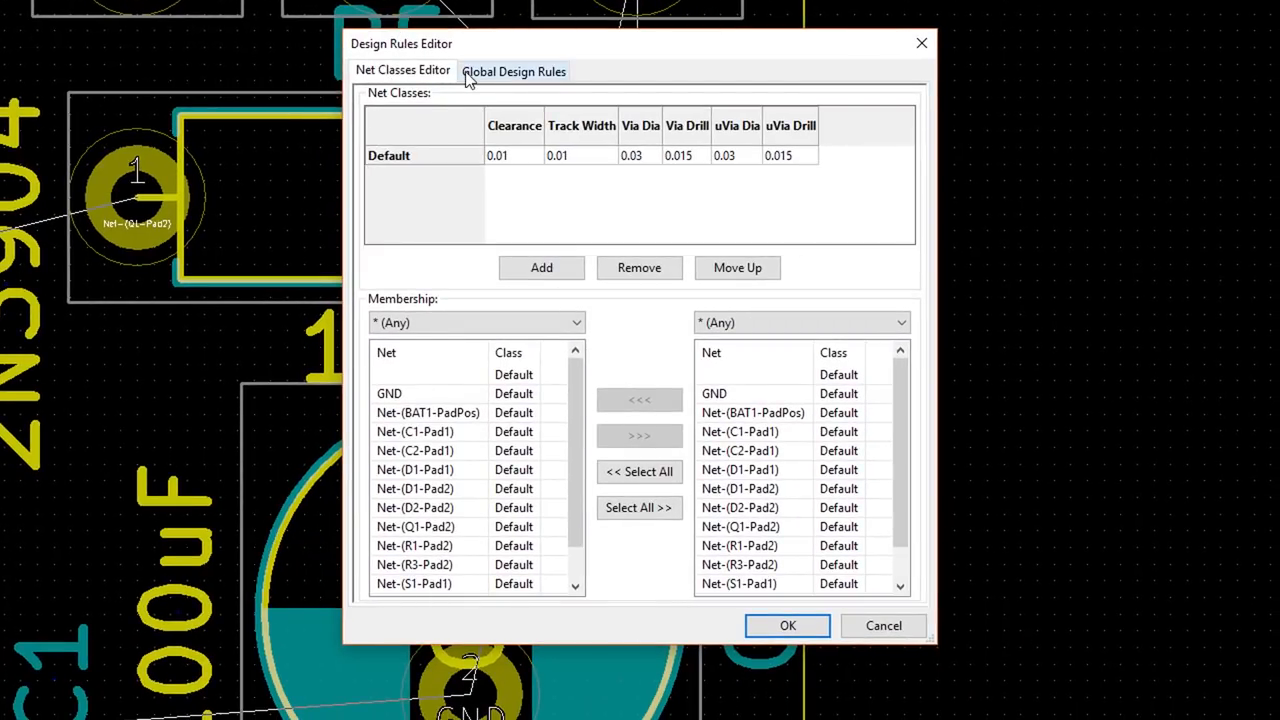
pyautogui.moveTo(640, 320)
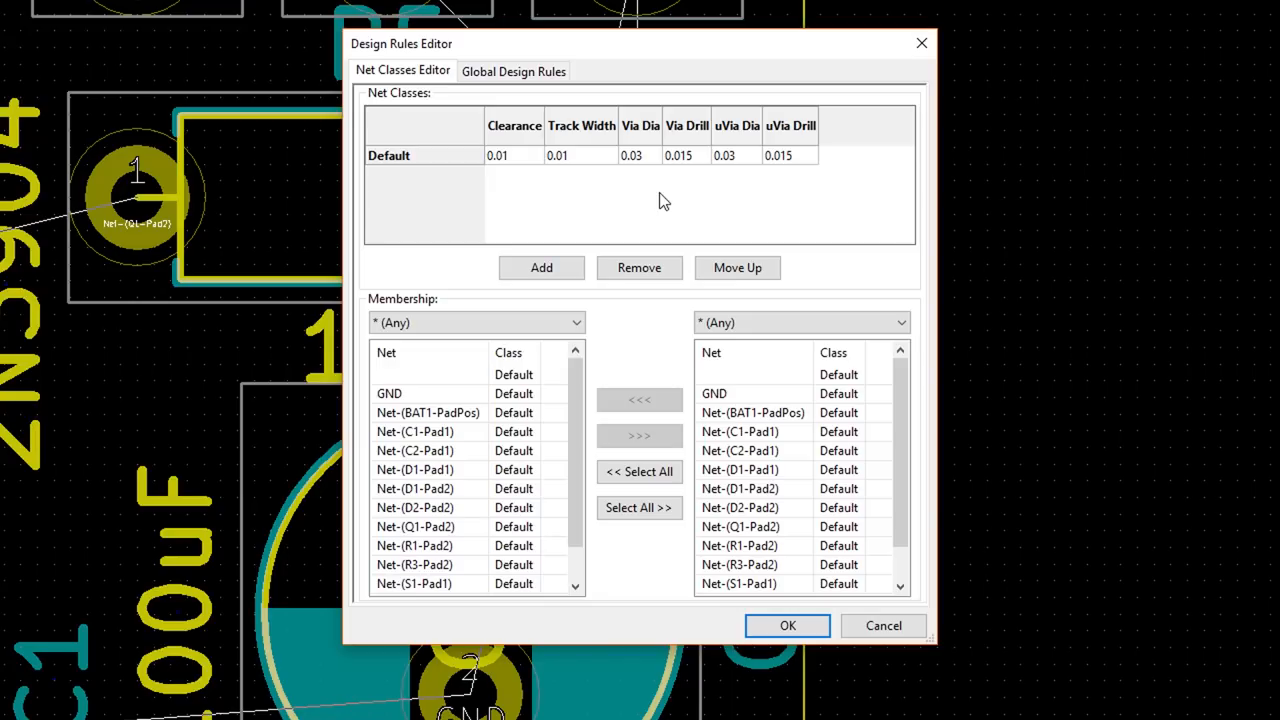
pyautogui.click(512, 70)
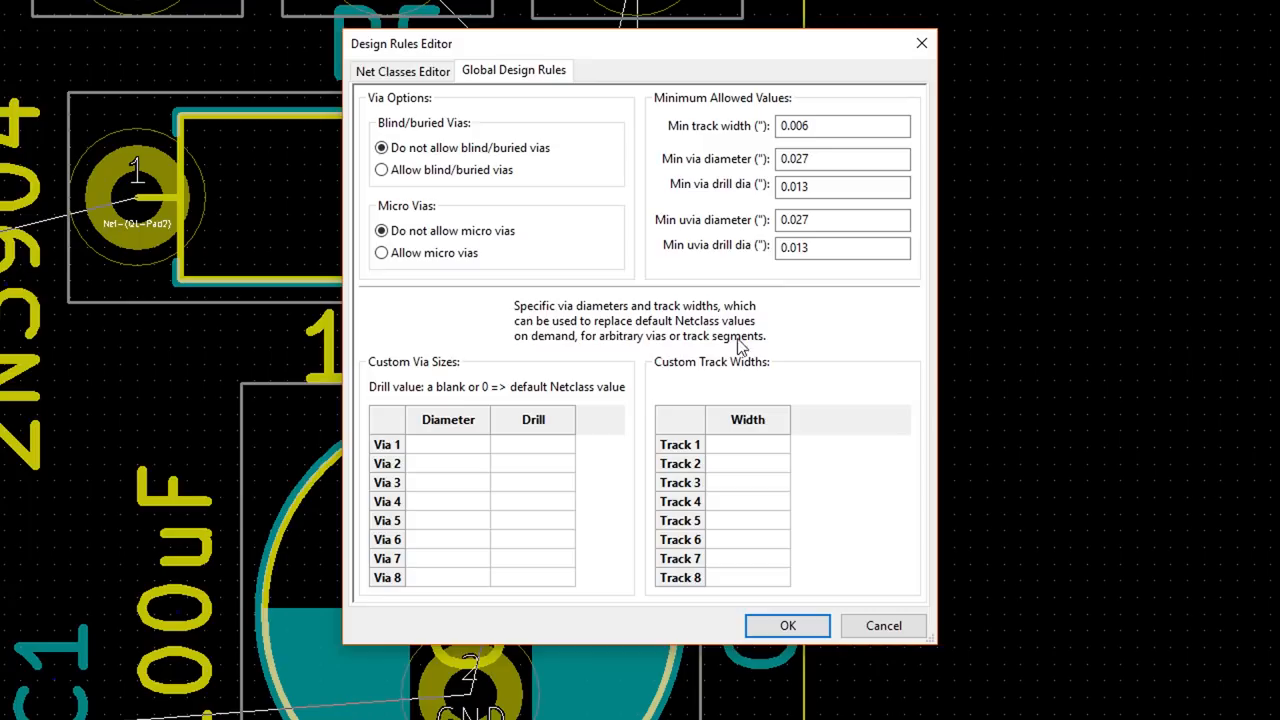
pyautogui.moveTo(752, 458)
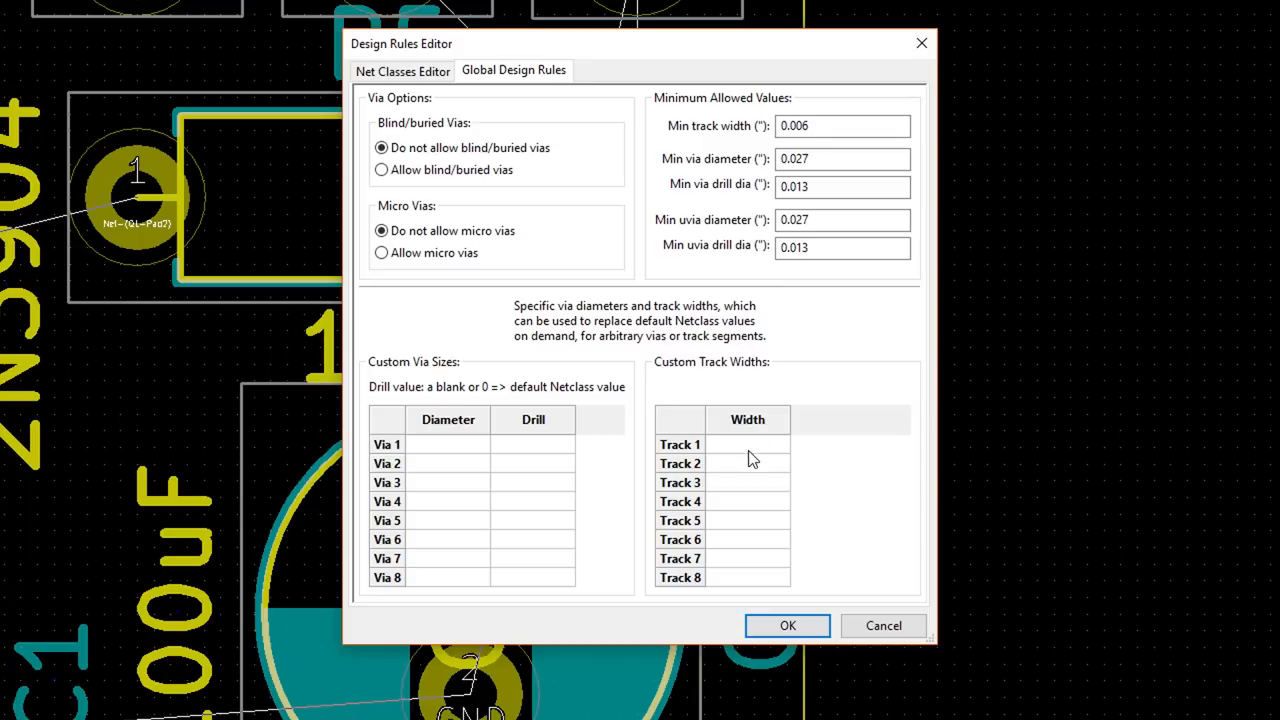
pyautogui.write('0.03')
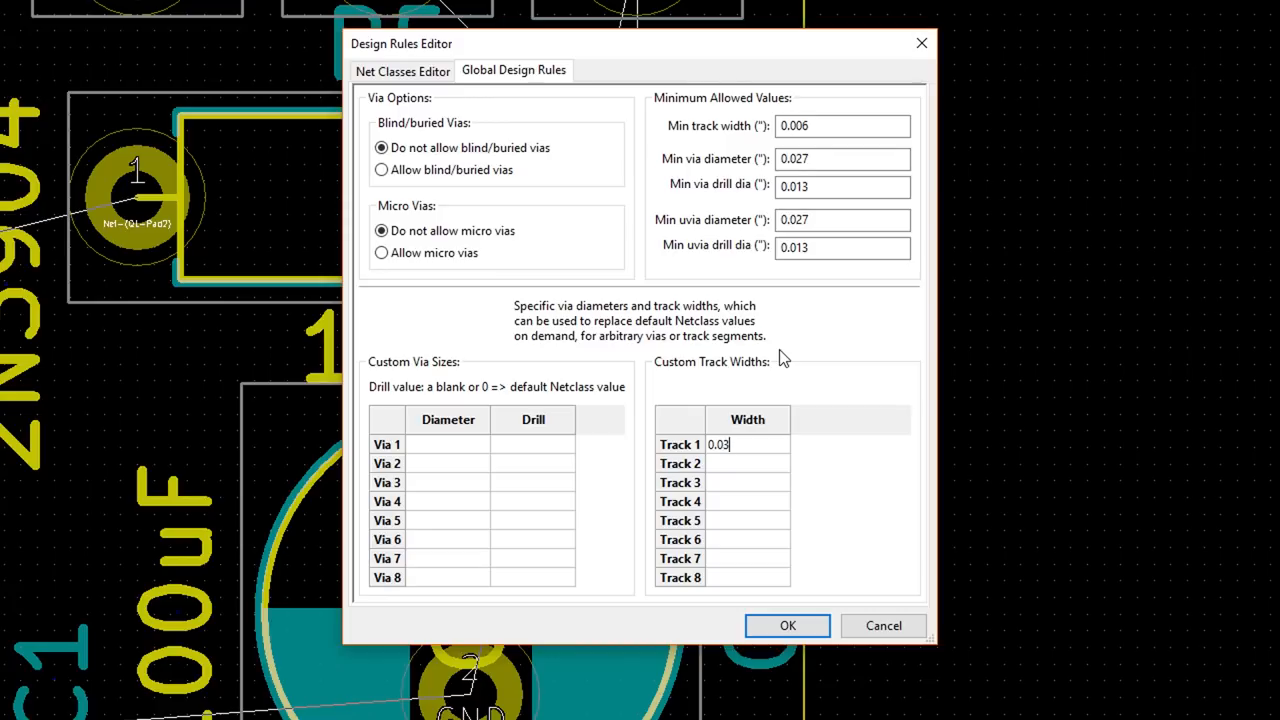
pyautogui.moveTo(810, 584)
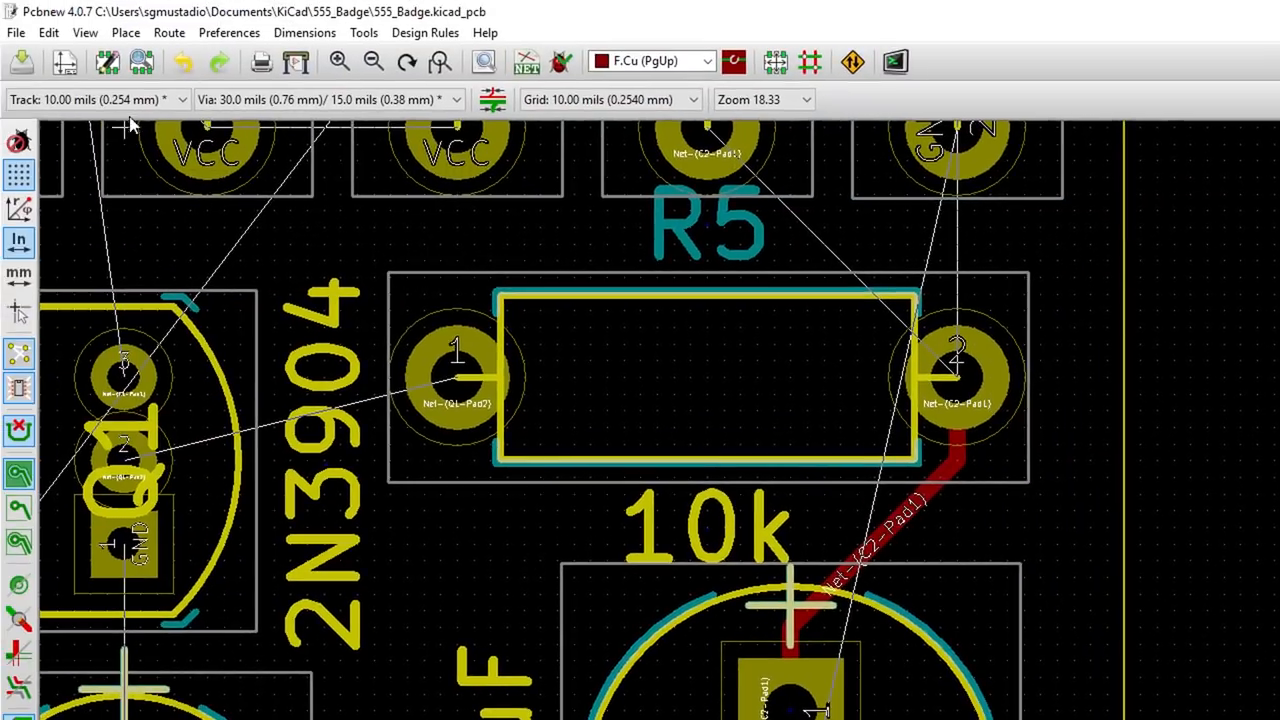
# Step: Select Track: 30.00 mils (0.762 mm) as the active routing width
pyautogui.click(96, 100)
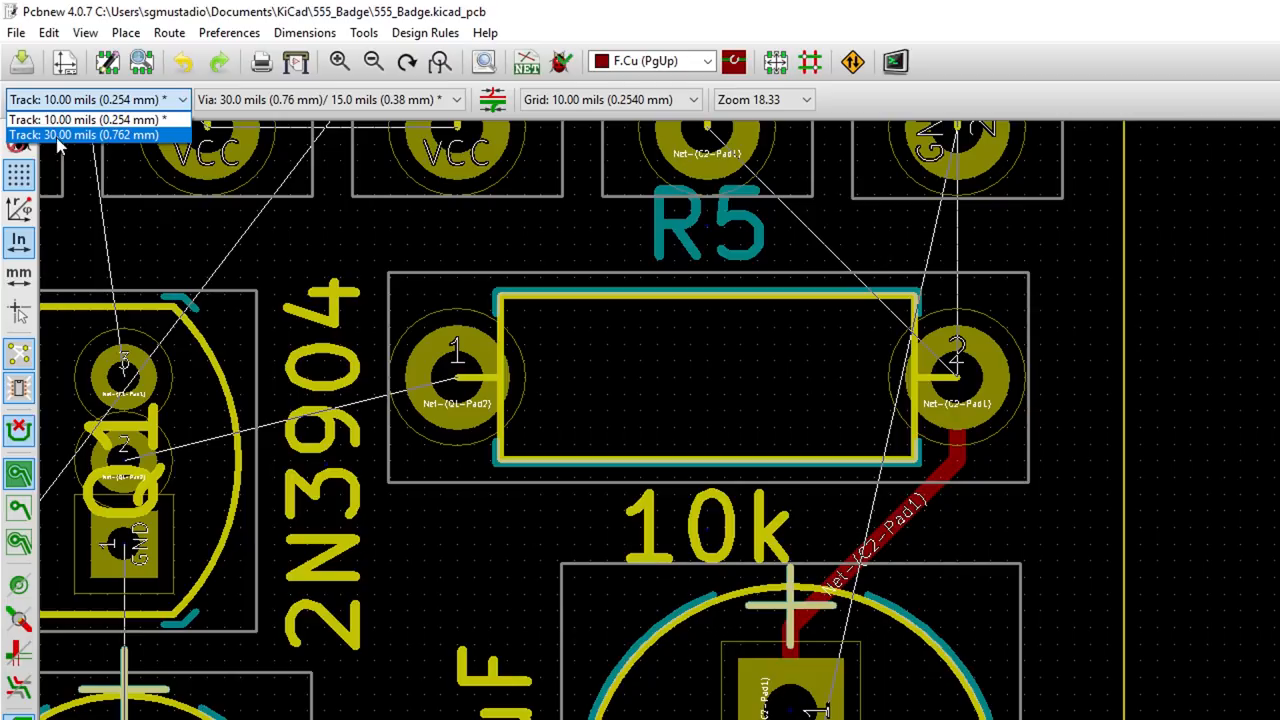
pyautogui.click(84, 136)
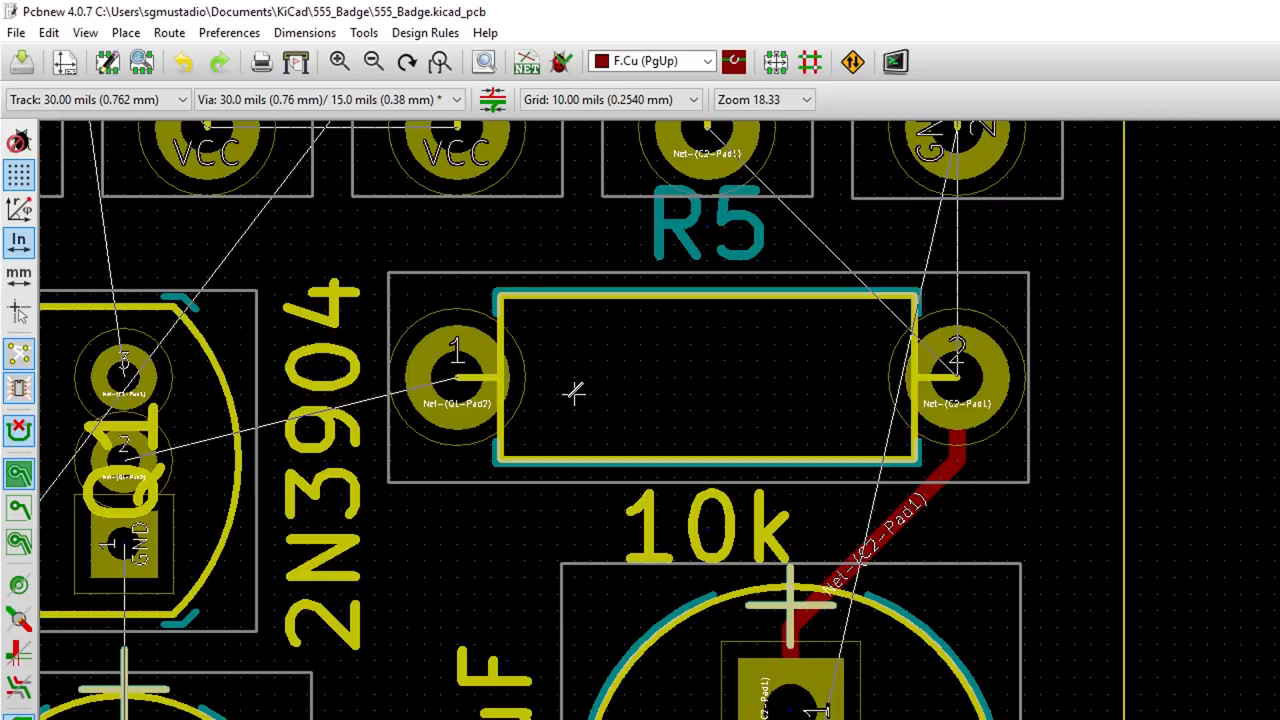
# Step: Route wide VCC tracks from BAT1 to S1 and across to the resistor pad
pyautogui.scroll(-3)
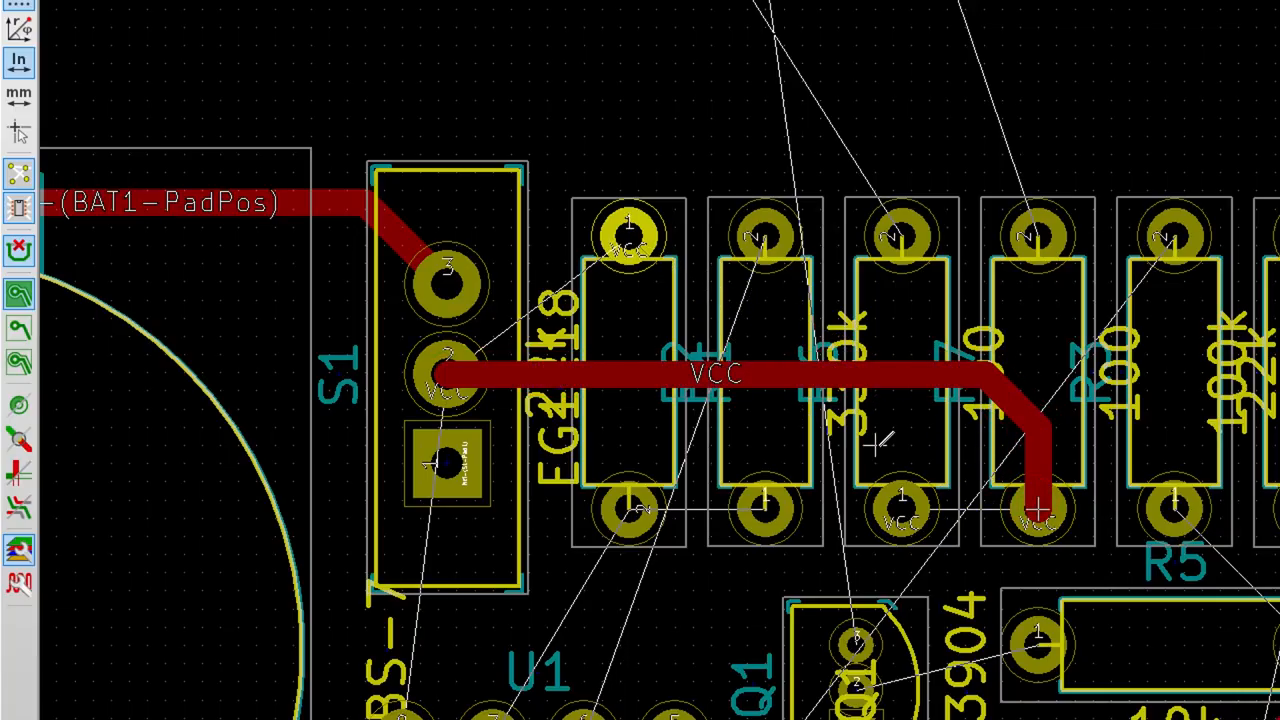
pyautogui.moveTo(630, 236)
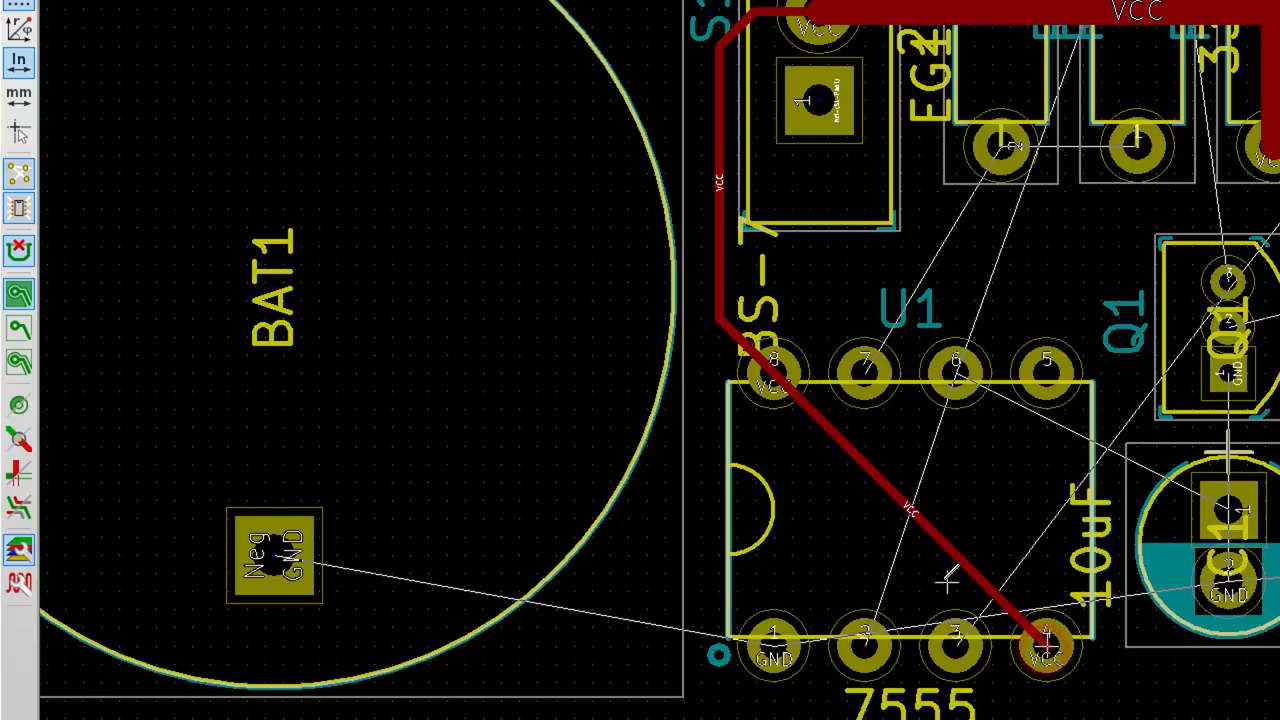
pyautogui.moveTo(892, 424)
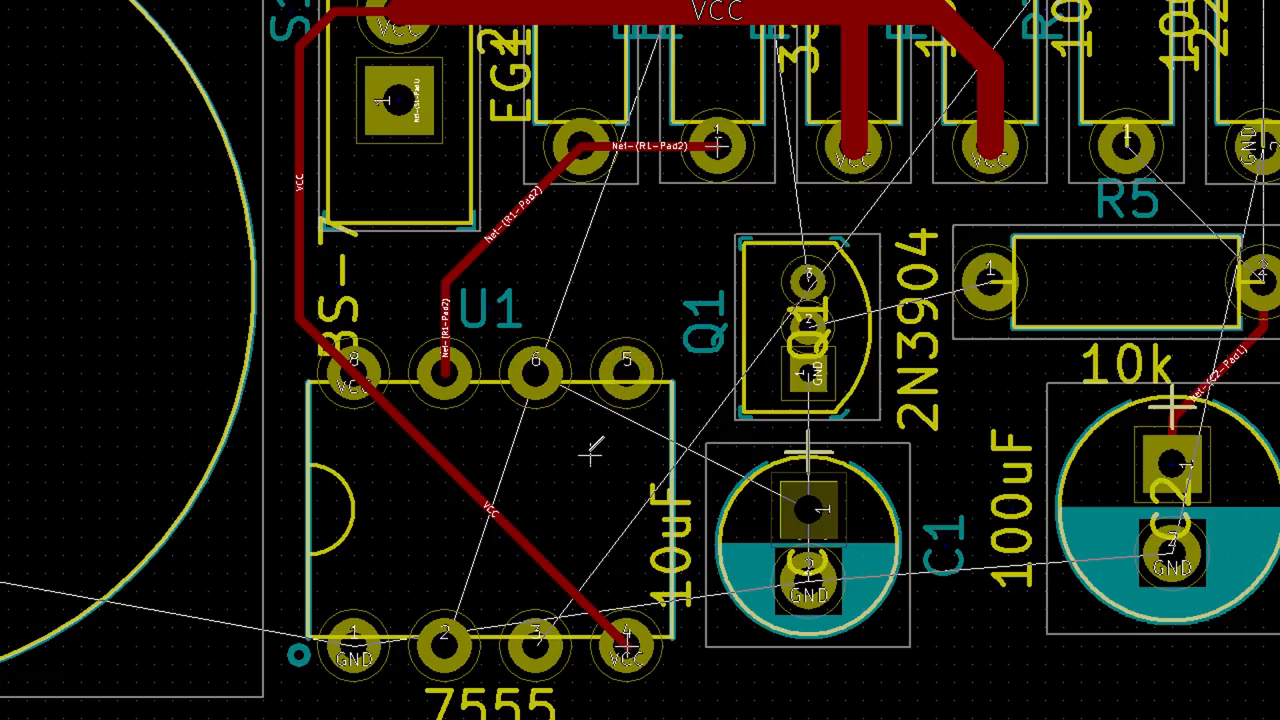
# Step: Lay F.Cu traces reaching U1, R5, Q1, C1 and C2
pyautogui.click(532, 374)
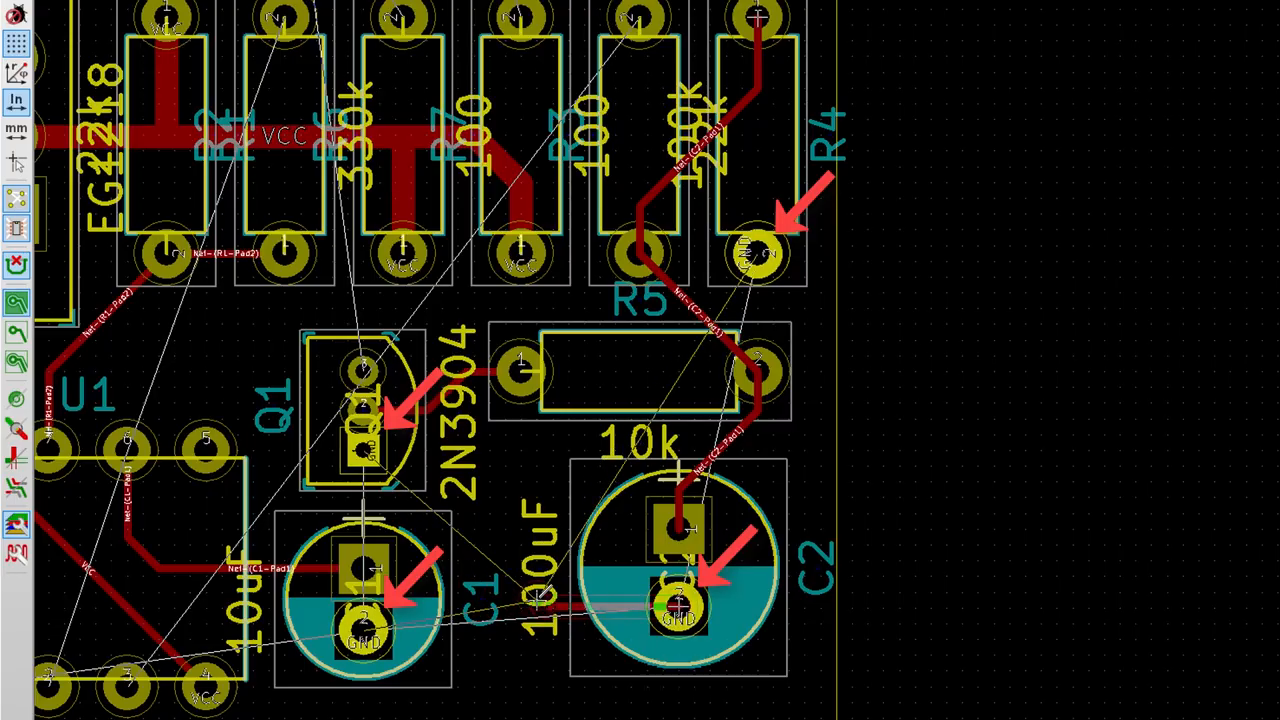
pyautogui.press('Escape')
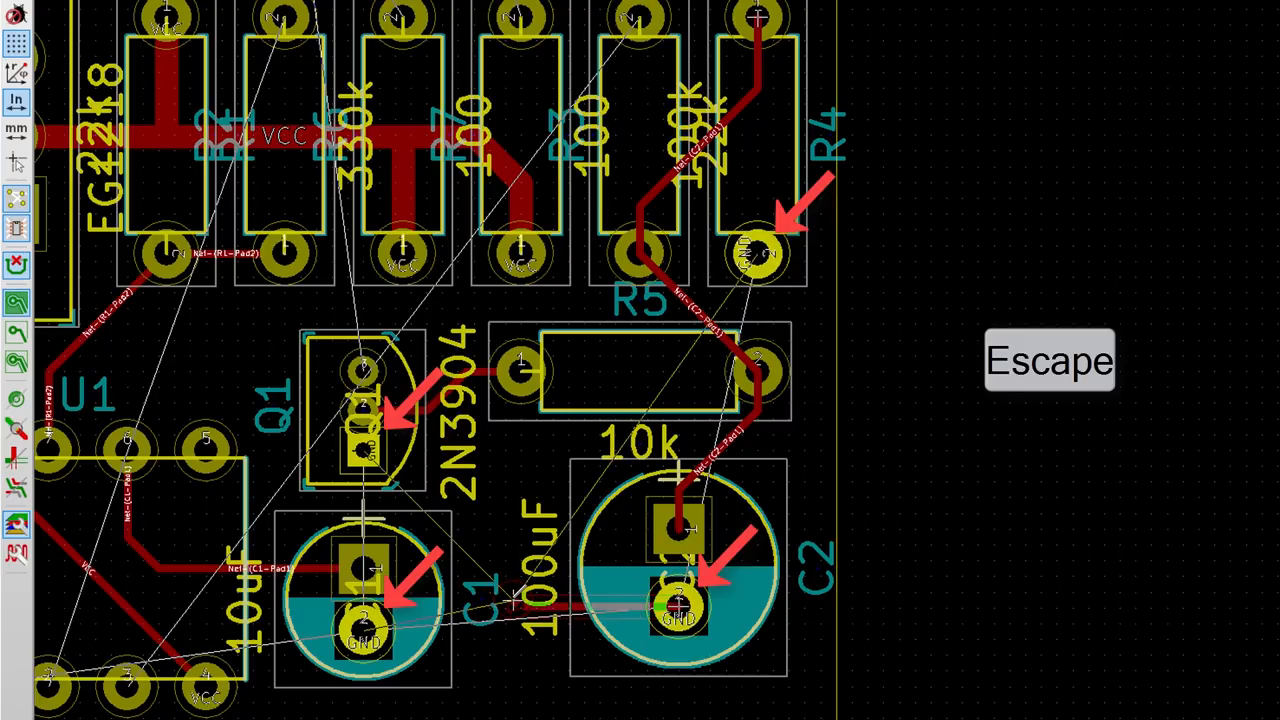
pyautogui.press('Escape')
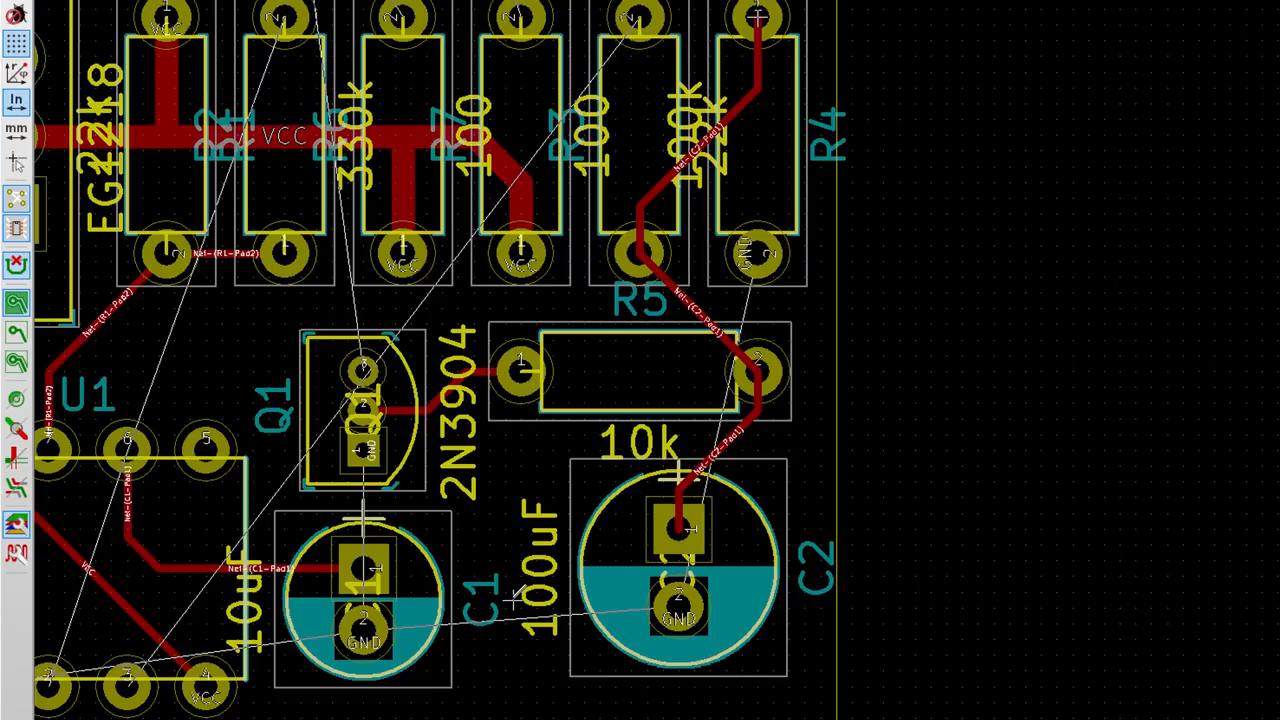
pyautogui.moveTo(228, 524)
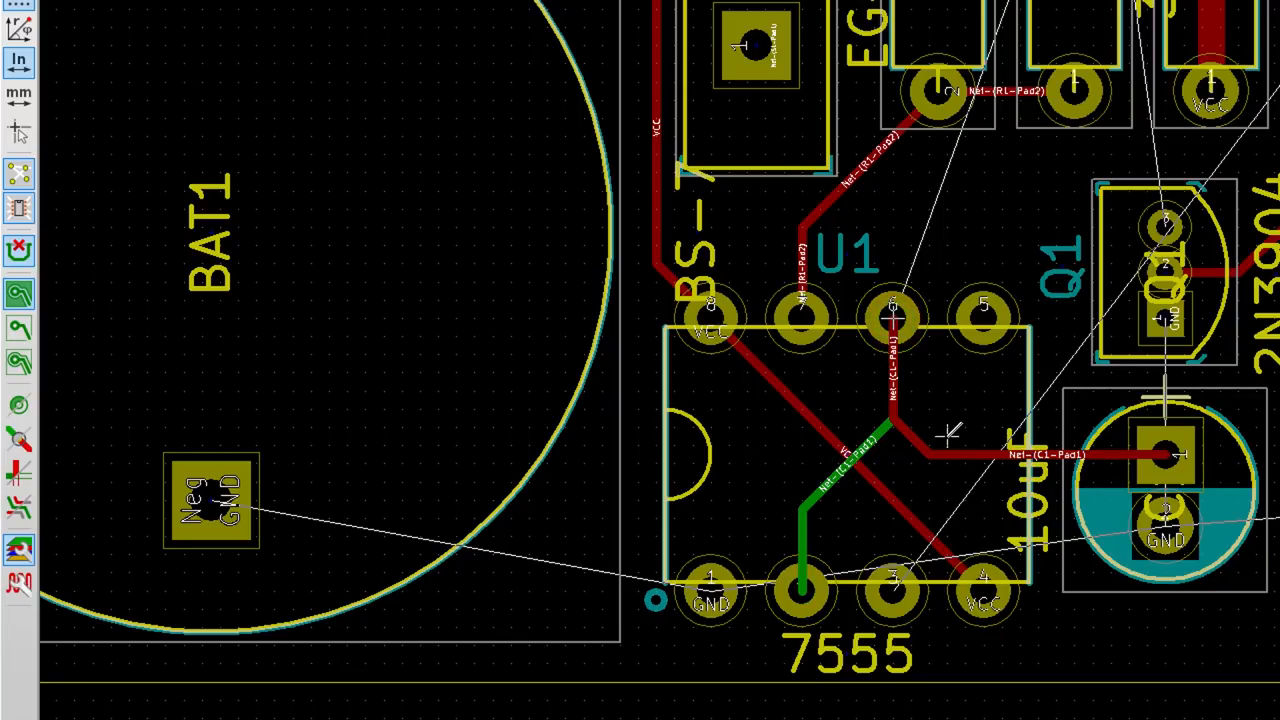
pyautogui.moveTo(950, 414)
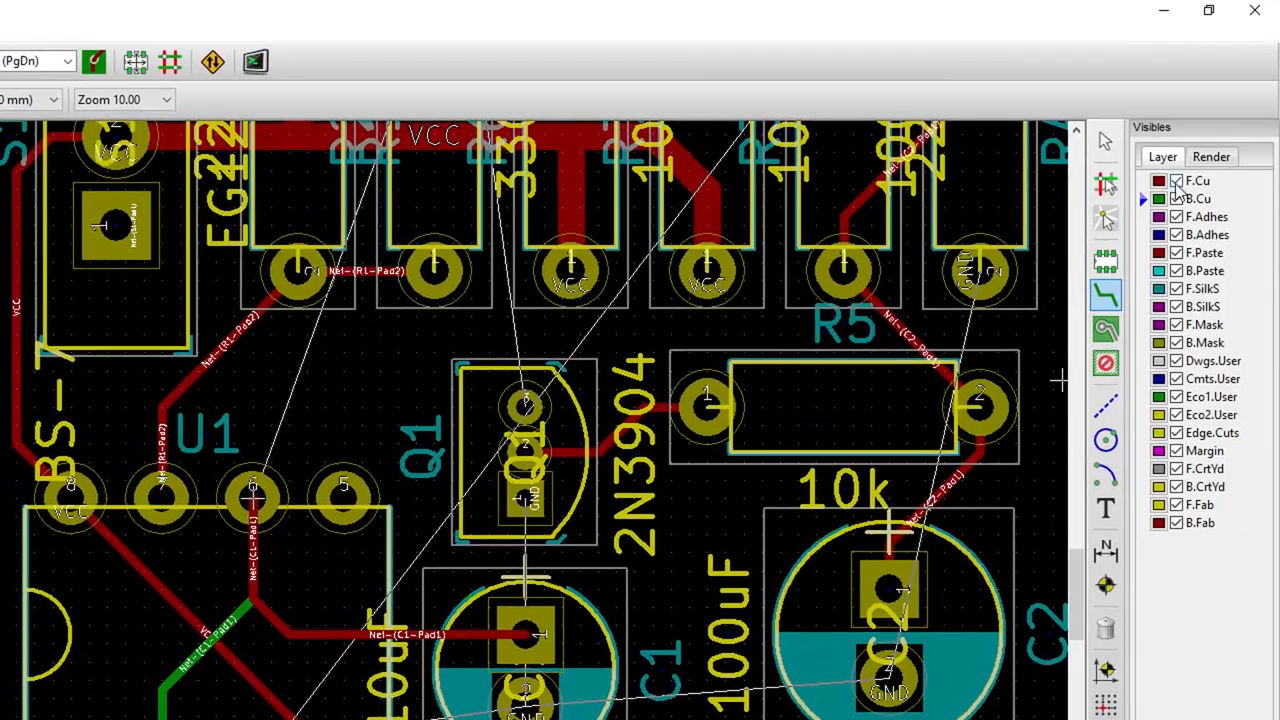
# Step: Route B.Cu tracks for Net-(C1-Pad1) and Net-(R3-Pad2) around the resistor row
pyautogui.click(1176, 180)
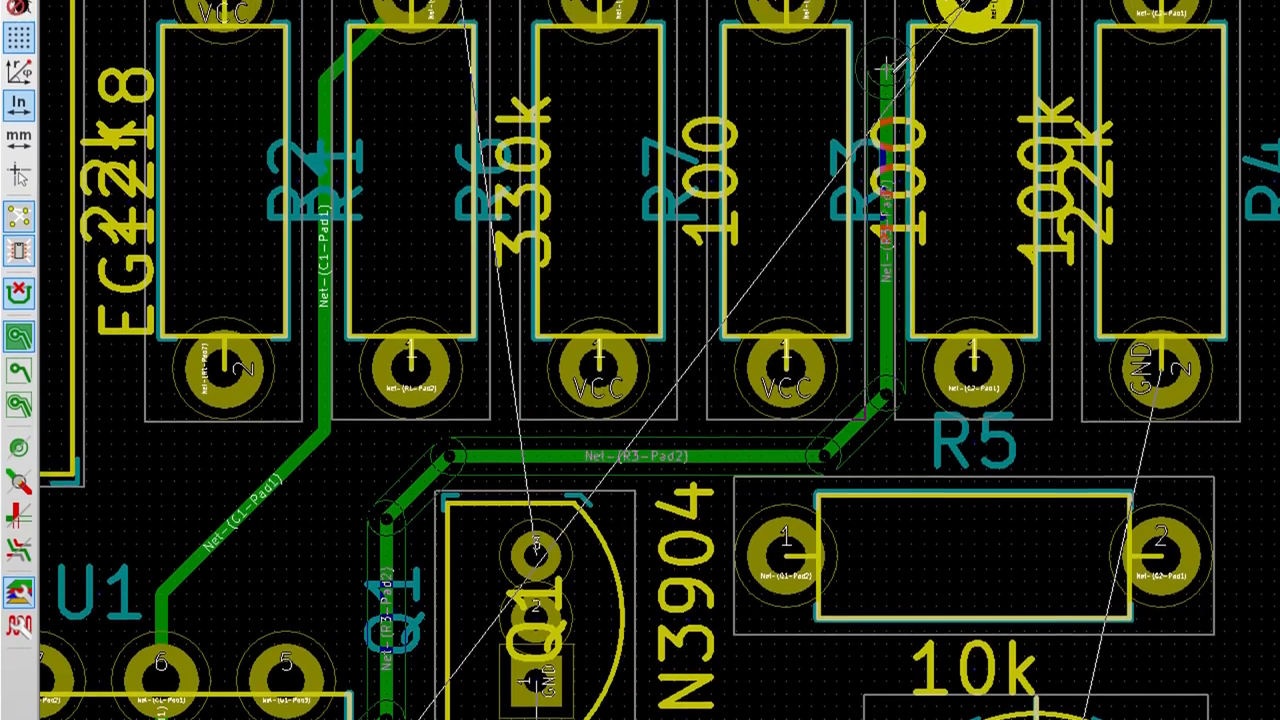
pyautogui.scroll(-3)
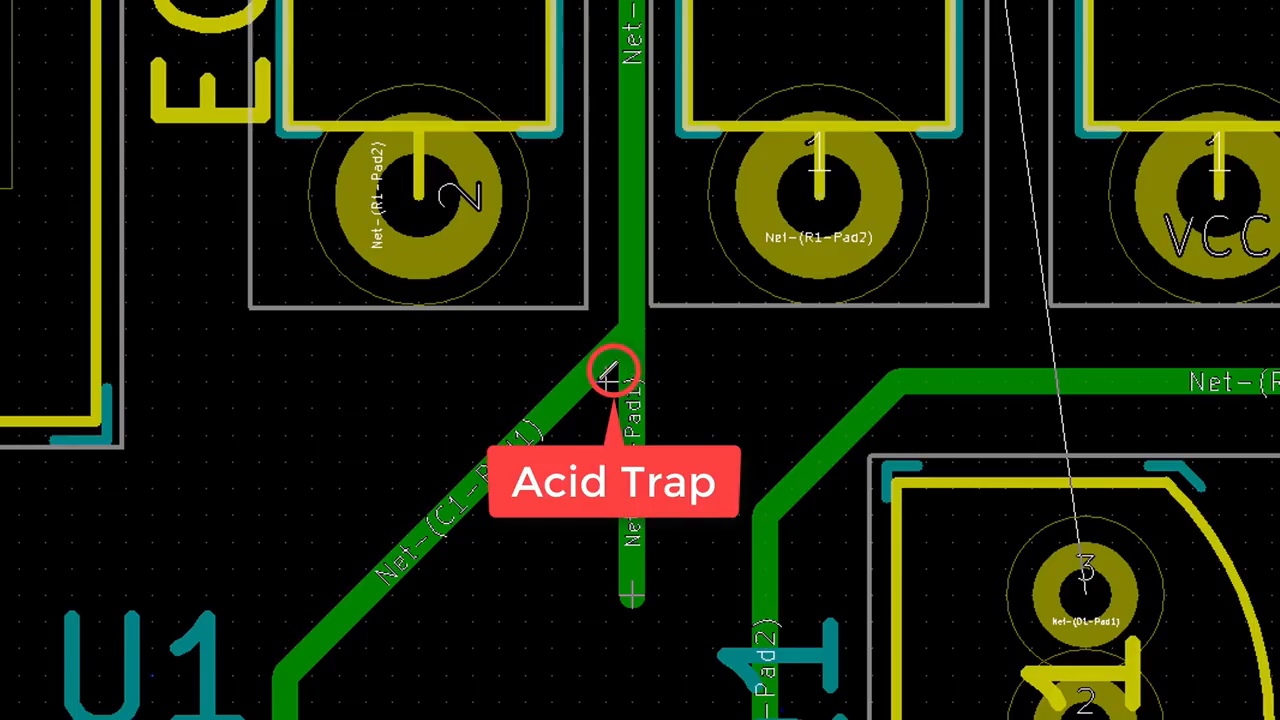
pyautogui.moveTo(660, 330)
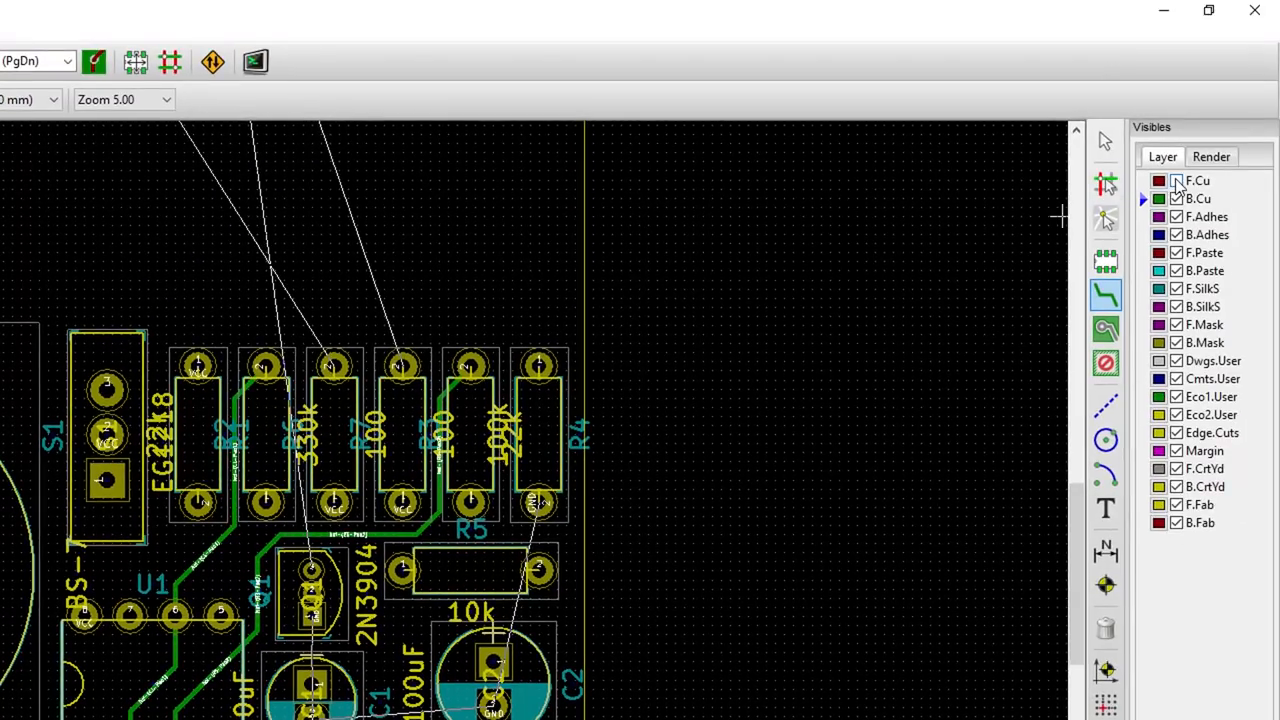
# Step: Show F.Cu, route the Q1 track, then drop a through via to continue on B.Cu
pyautogui.click(1176, 180)
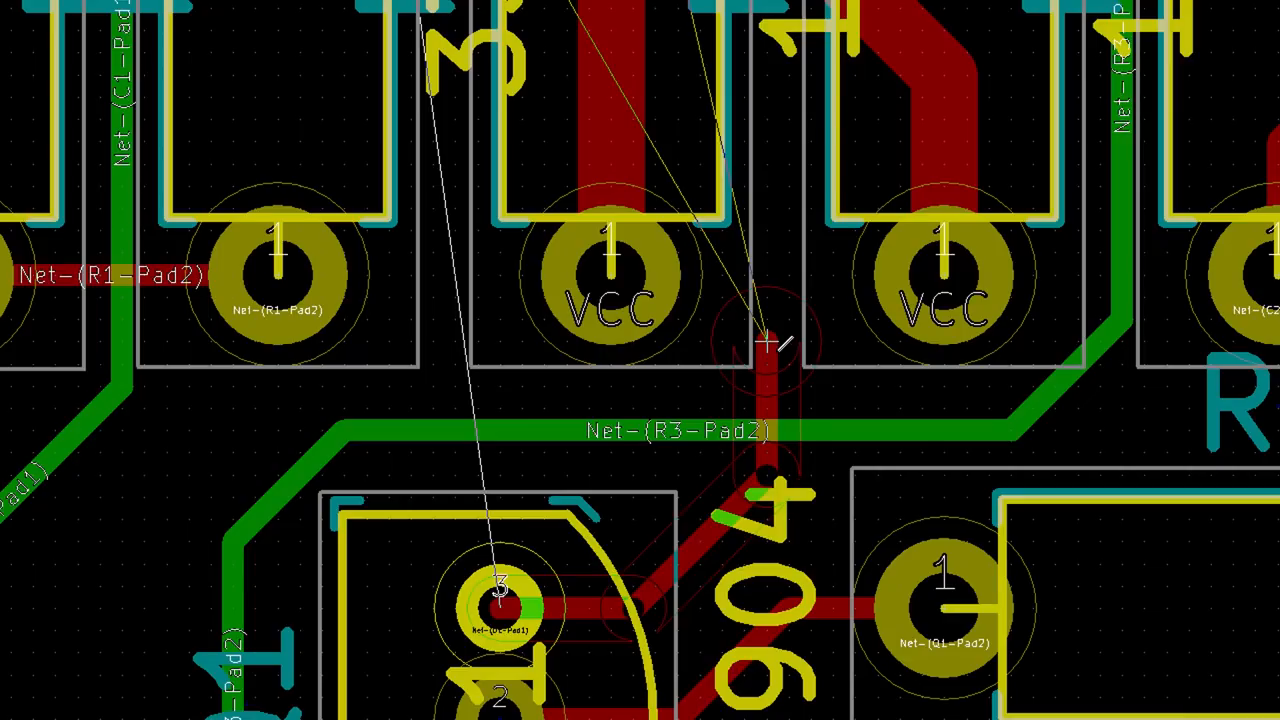
pyautogui.moveTo(770, 364)
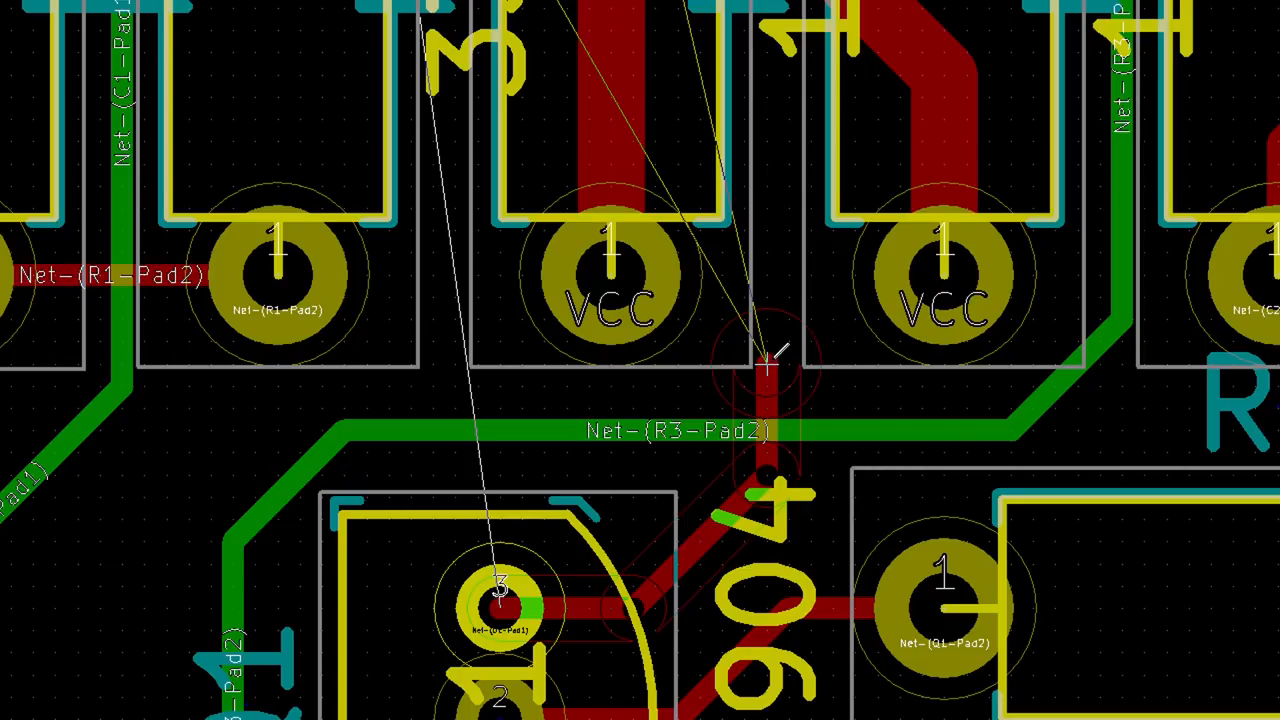
pyautogui.rightClick(770, 350)
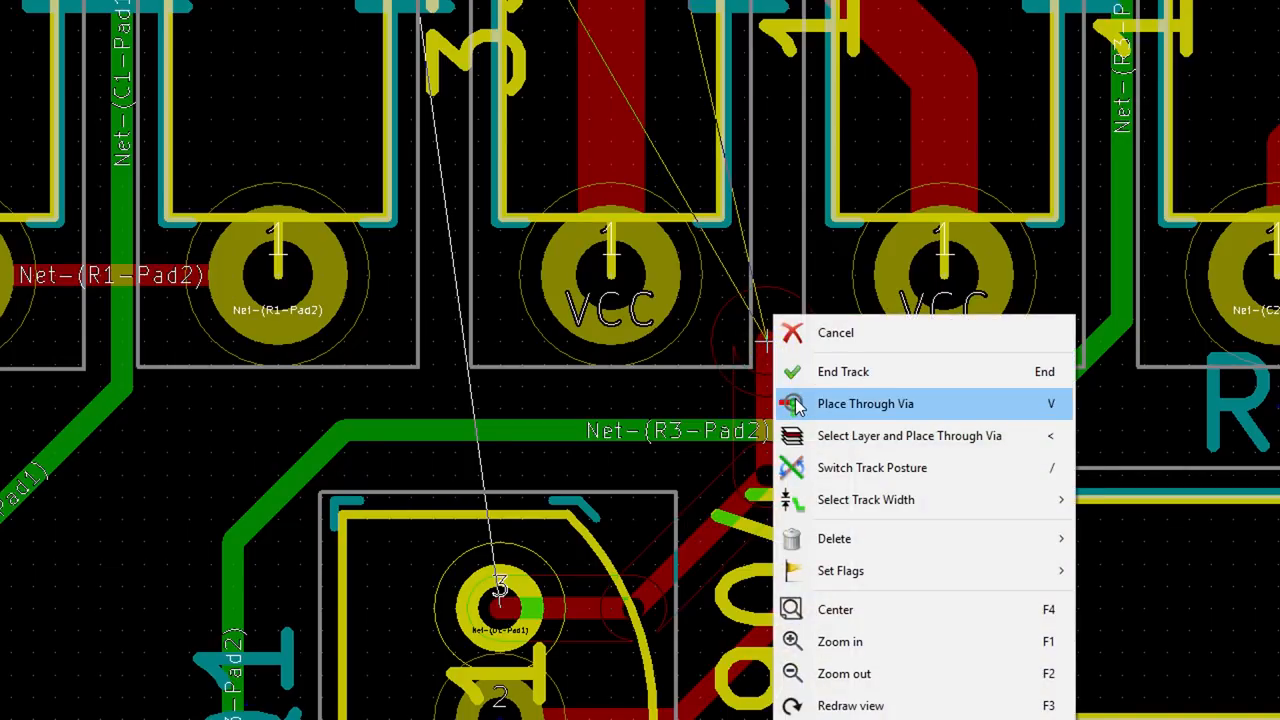
pyautogui.click(864, 404)
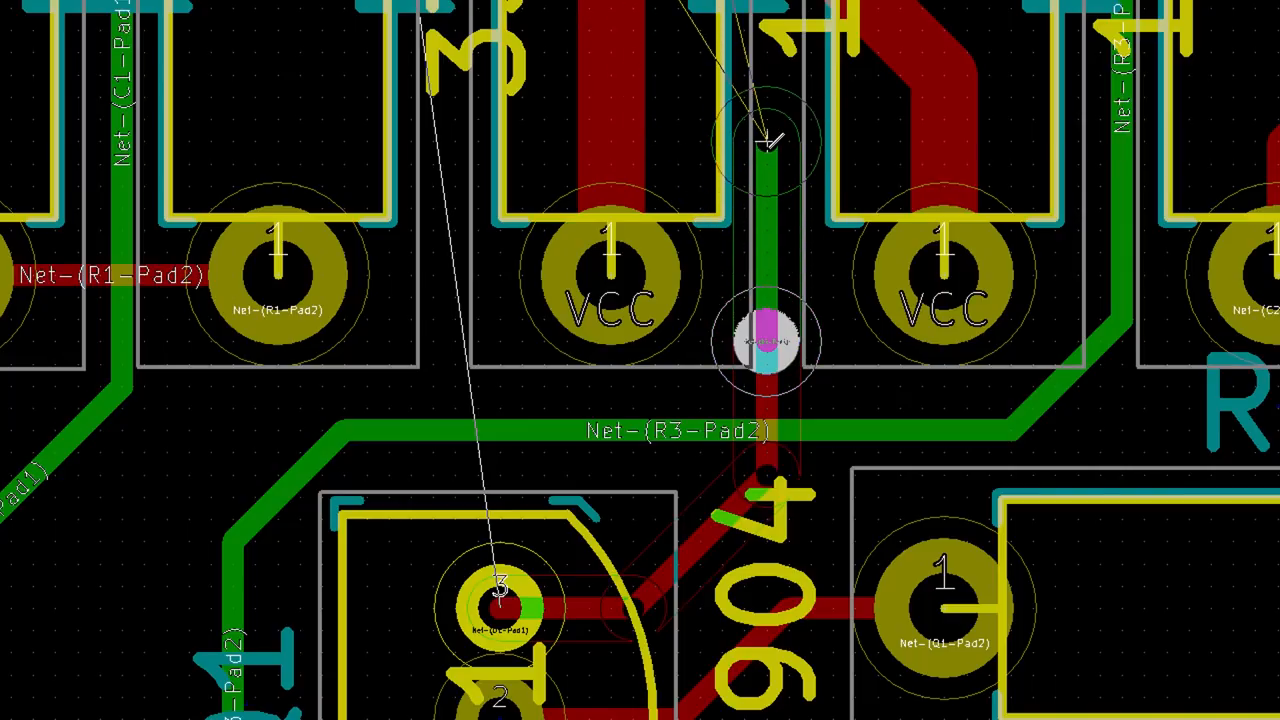
pyautogui.scroll(-3)
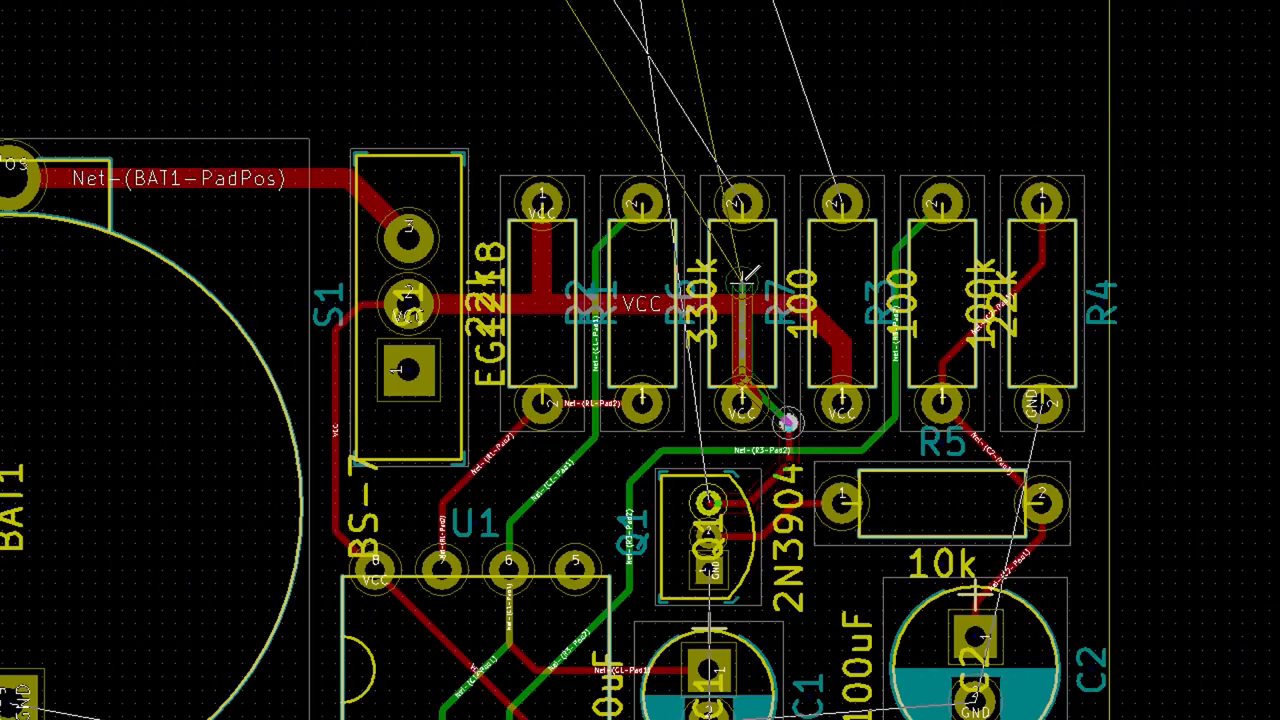
# Step: Route B.Cu tracks from LEDs D1 and D2 down to the resistor row
pyautogui.scroll(-3)
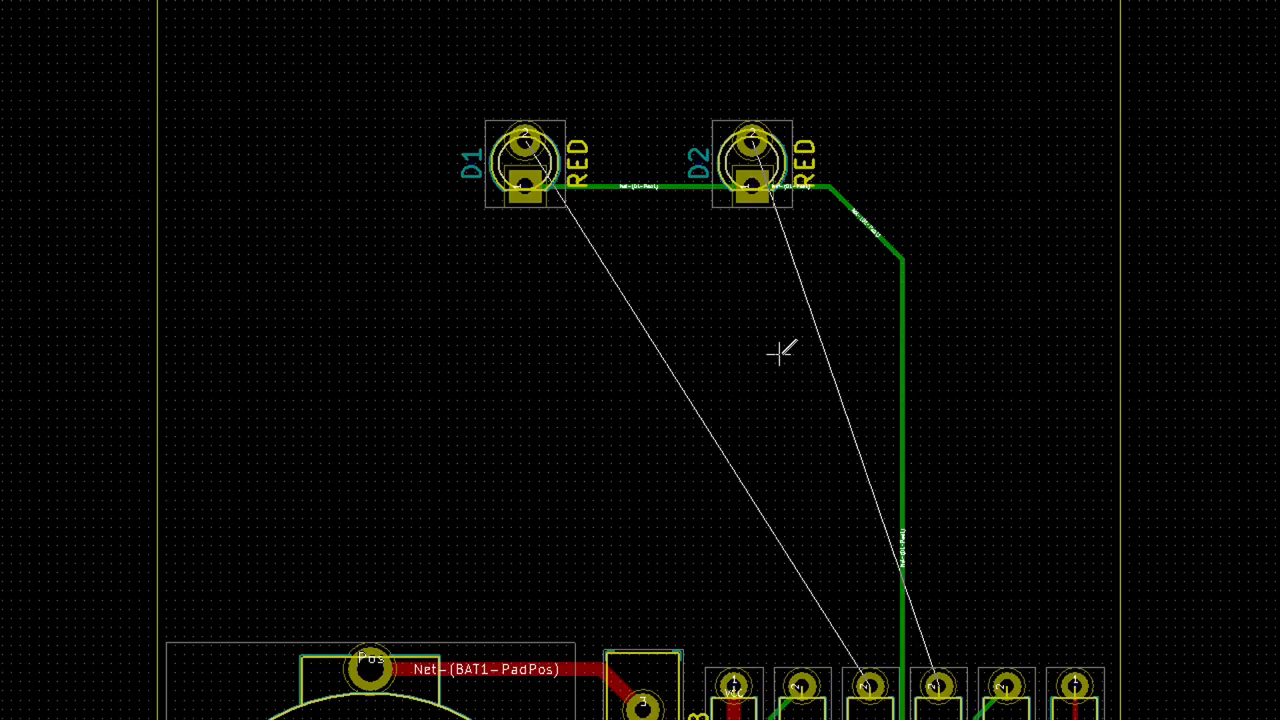
pyautogui.moveTo(928, 676)
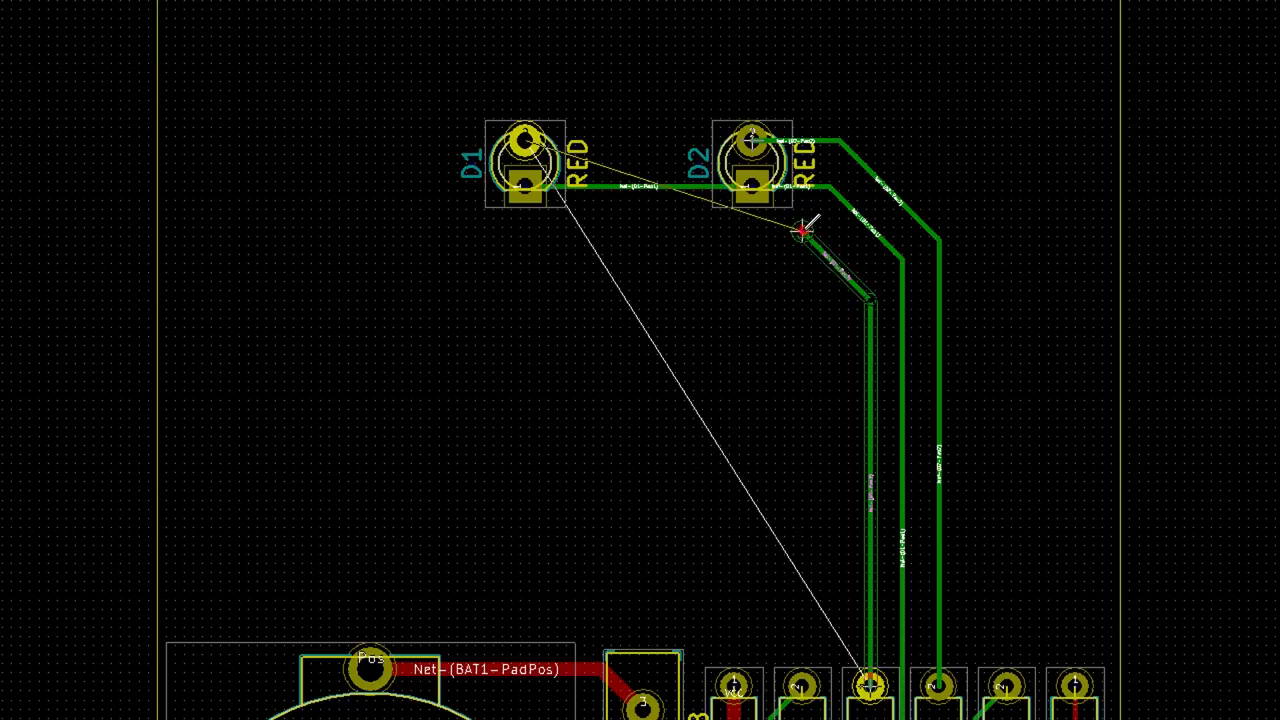
pyautogui.moveTo(804, 230); pyautogui.dragTo(496, 236)
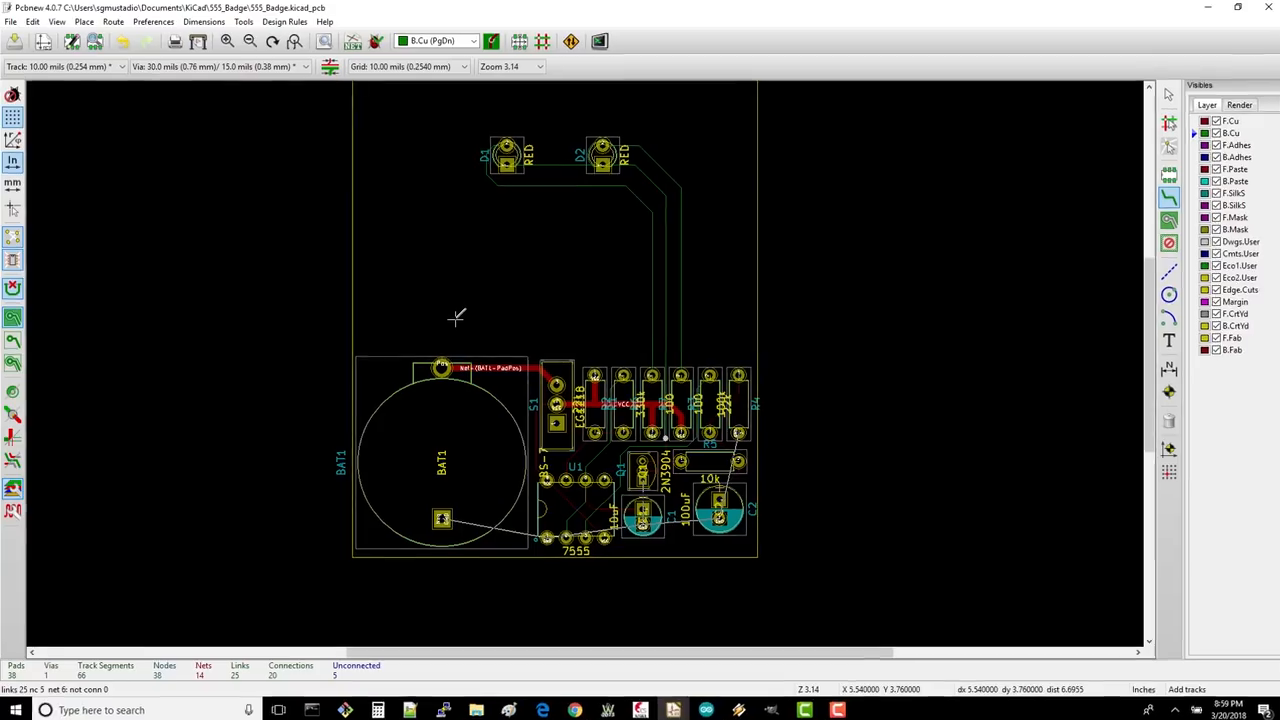
pyautogui.click(84, 20)
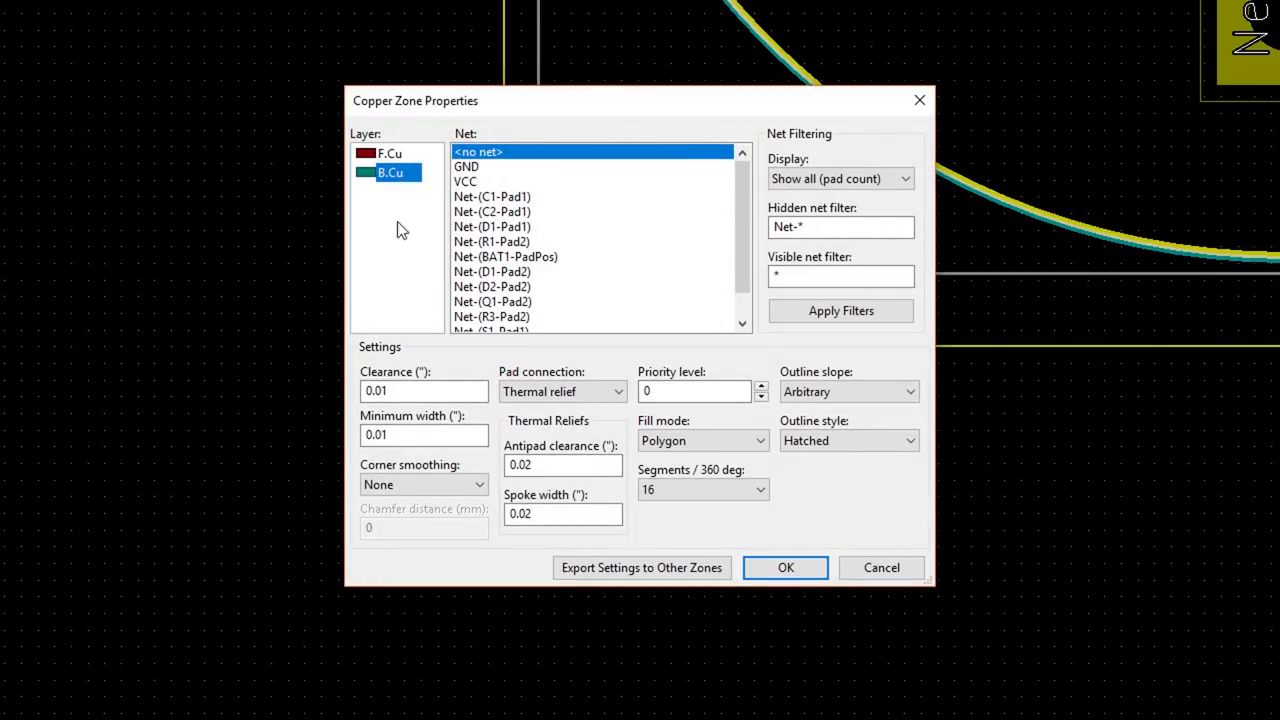
pyautogui.moveTo(410, 136)
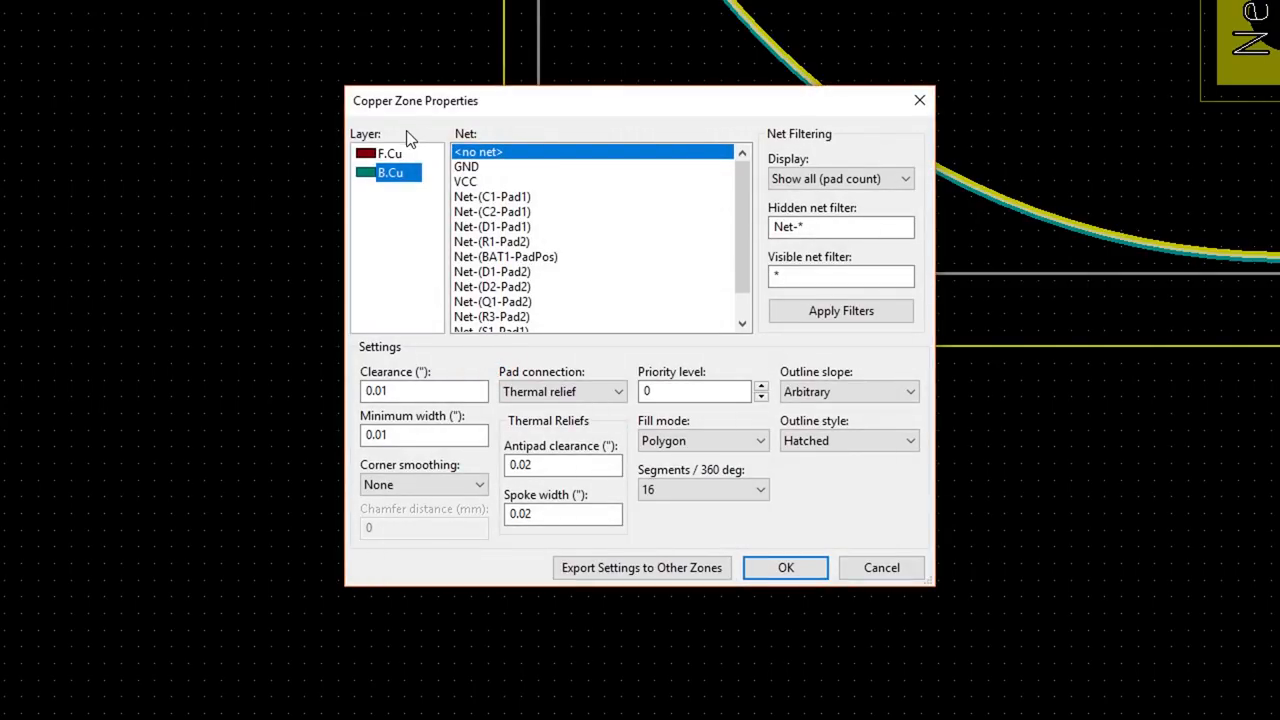
# Step: Create a copper zone on F.Cu assigned to the GND net and confirm its properties
pyautogui.click(390, 154)
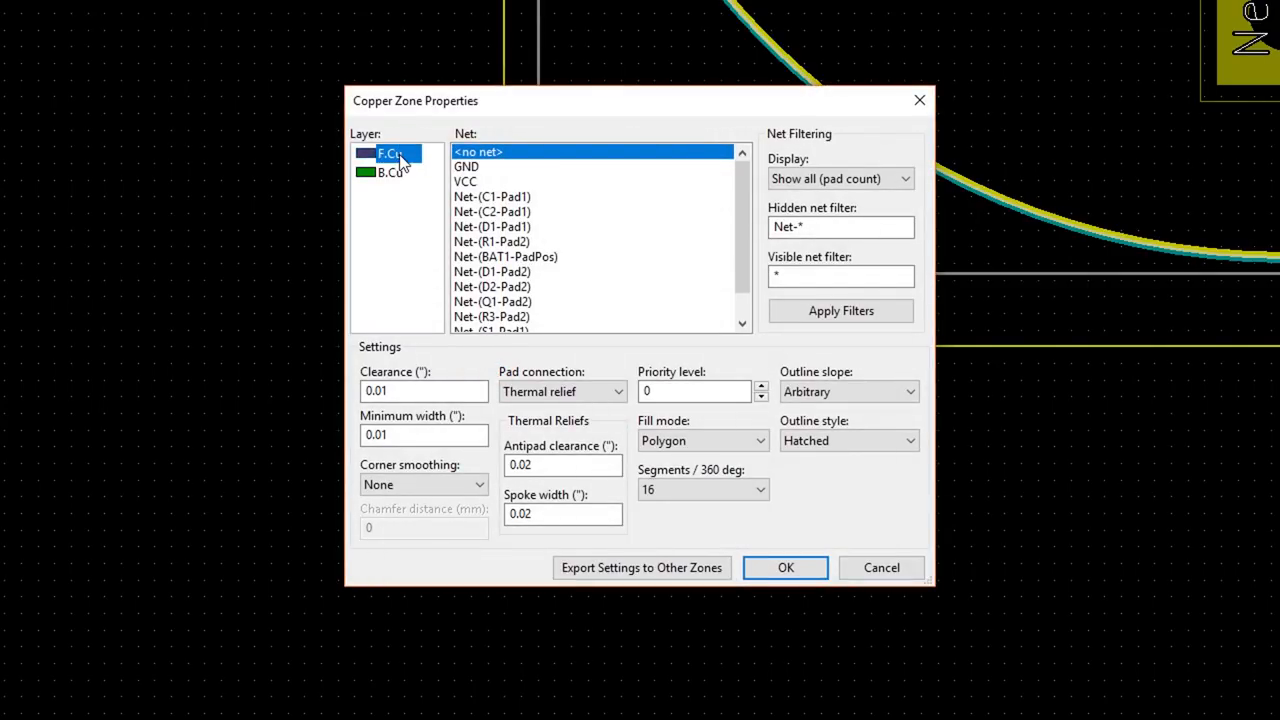
pyautogui.click(466, 166)
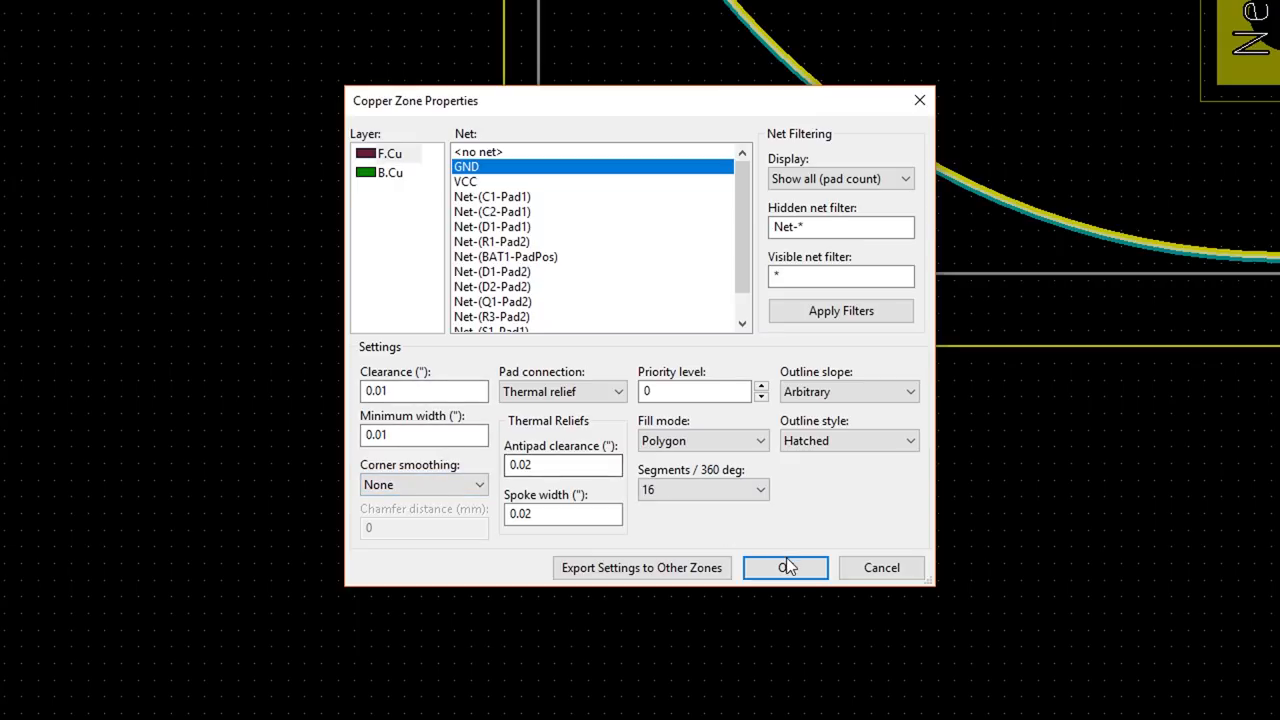
pyautogui.click(784, 568)
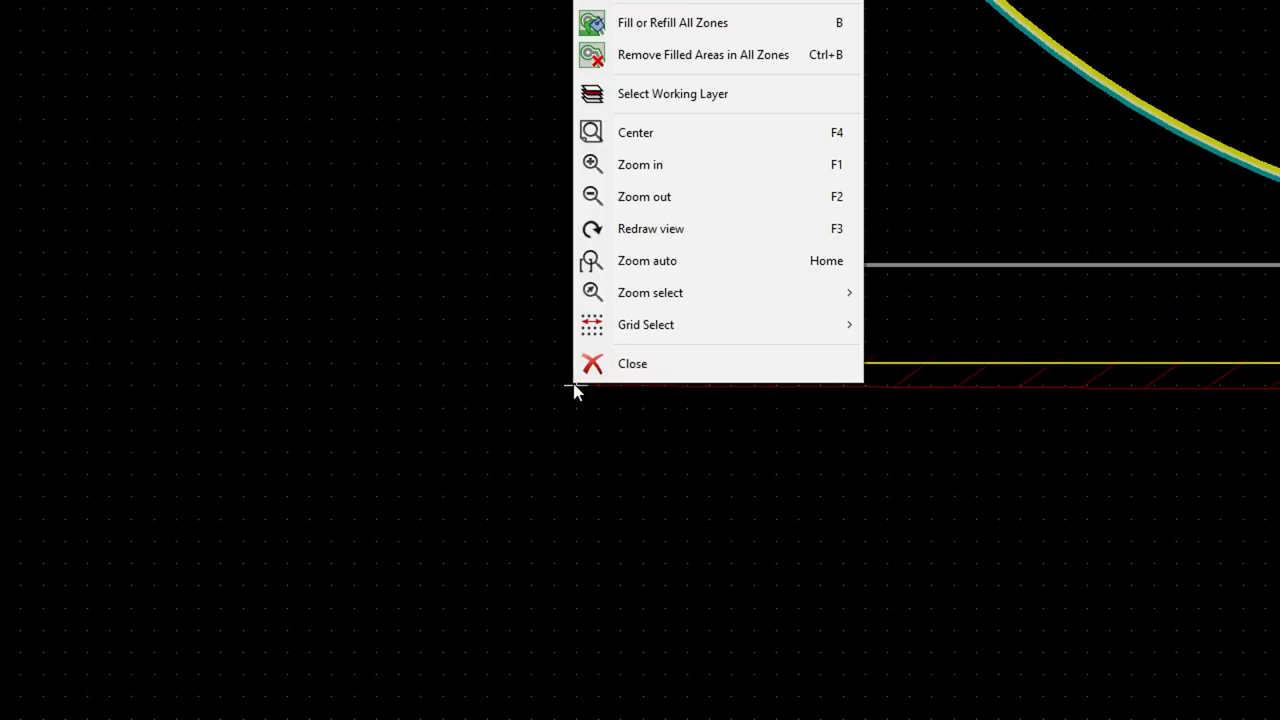
pyautogui.moveTo(650, 30)
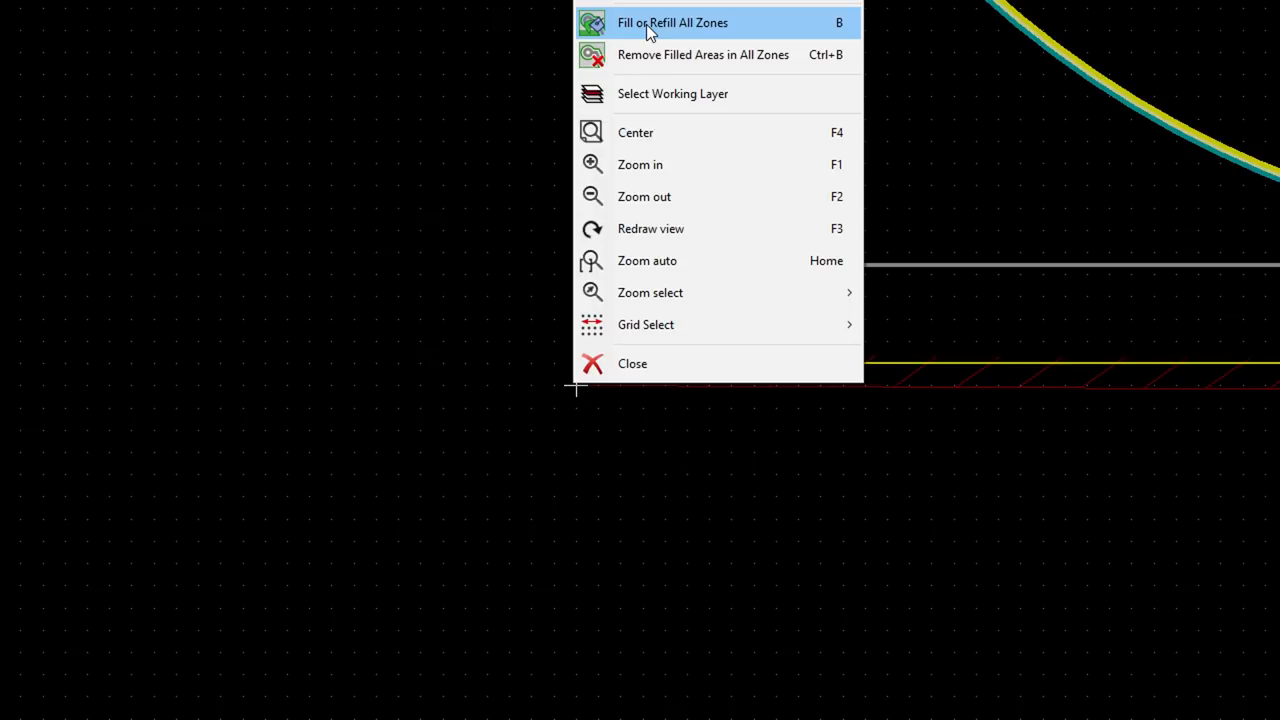
# Step: Fill all zones so the F.Cu GND pour floods the board around the footprints
pyautogui.click(672, 22)
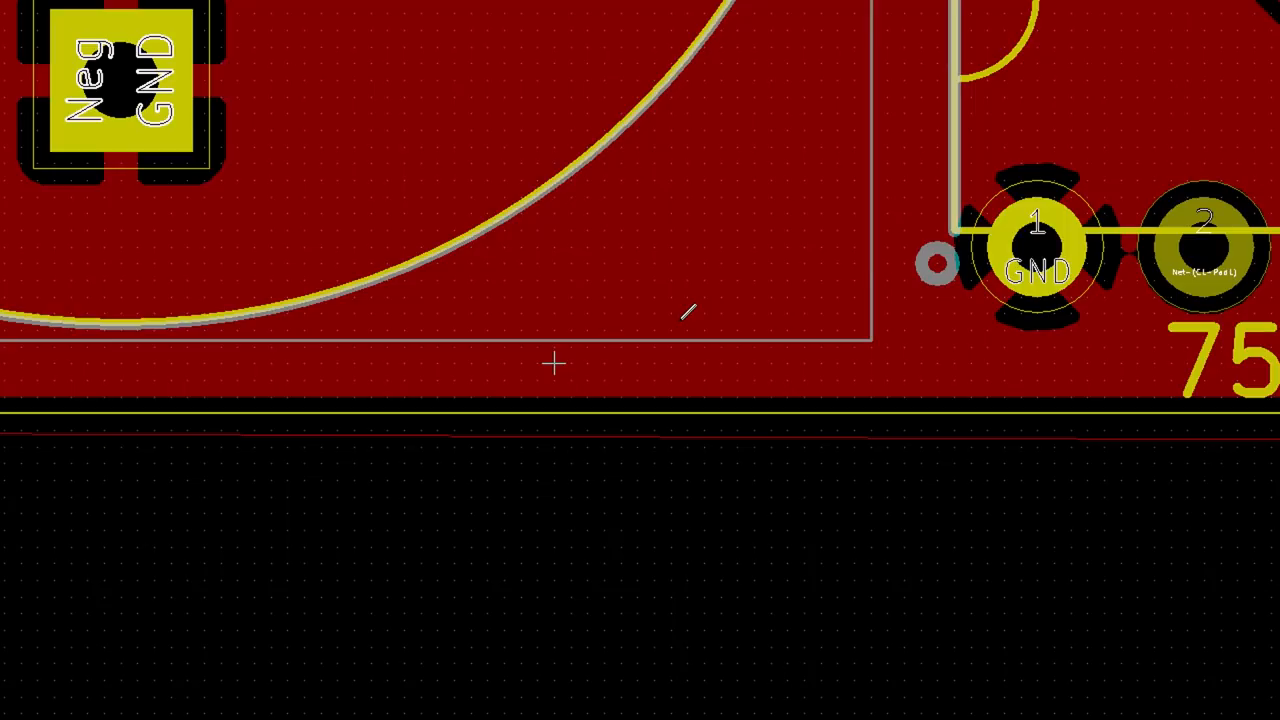
pyautogui.moveTo(590, 410)
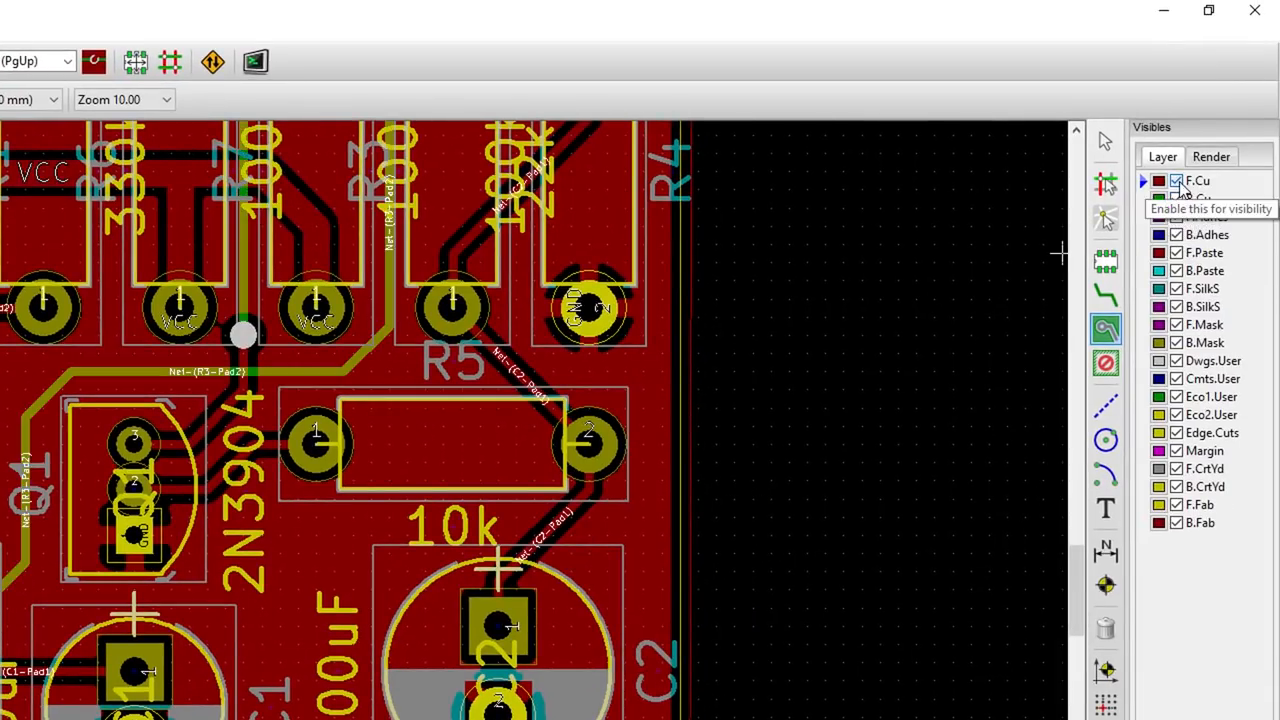
# Step: Hide F.Cu and add a B.Cu GND fill zone covering the board outline
pyautogui.click(1176, 180)
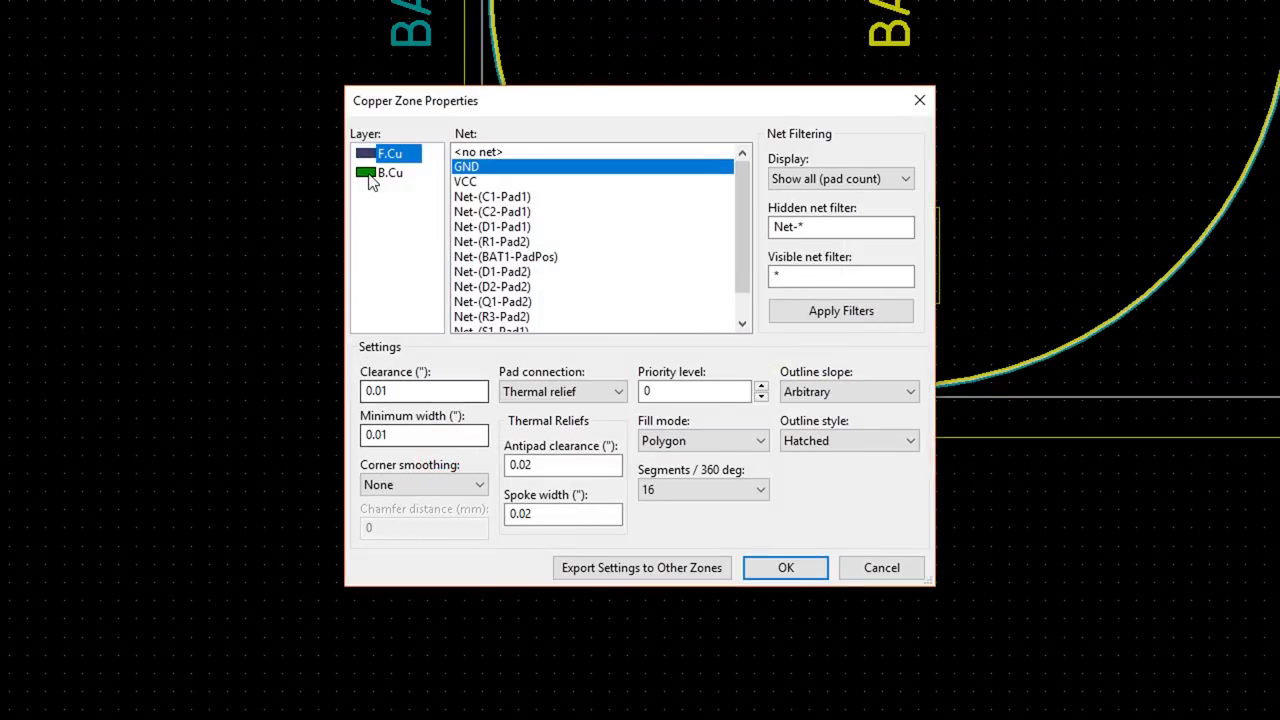
pyautogui.click(390, 172)
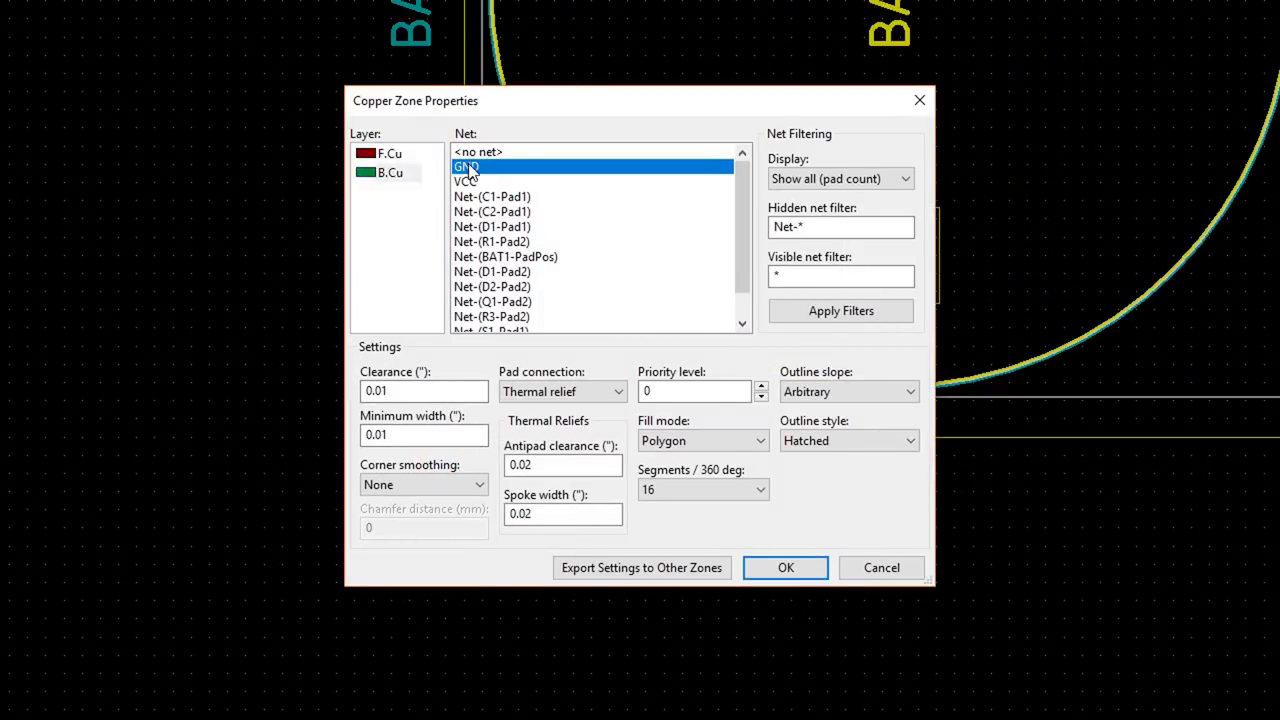
pyautogui.click(784, 568)
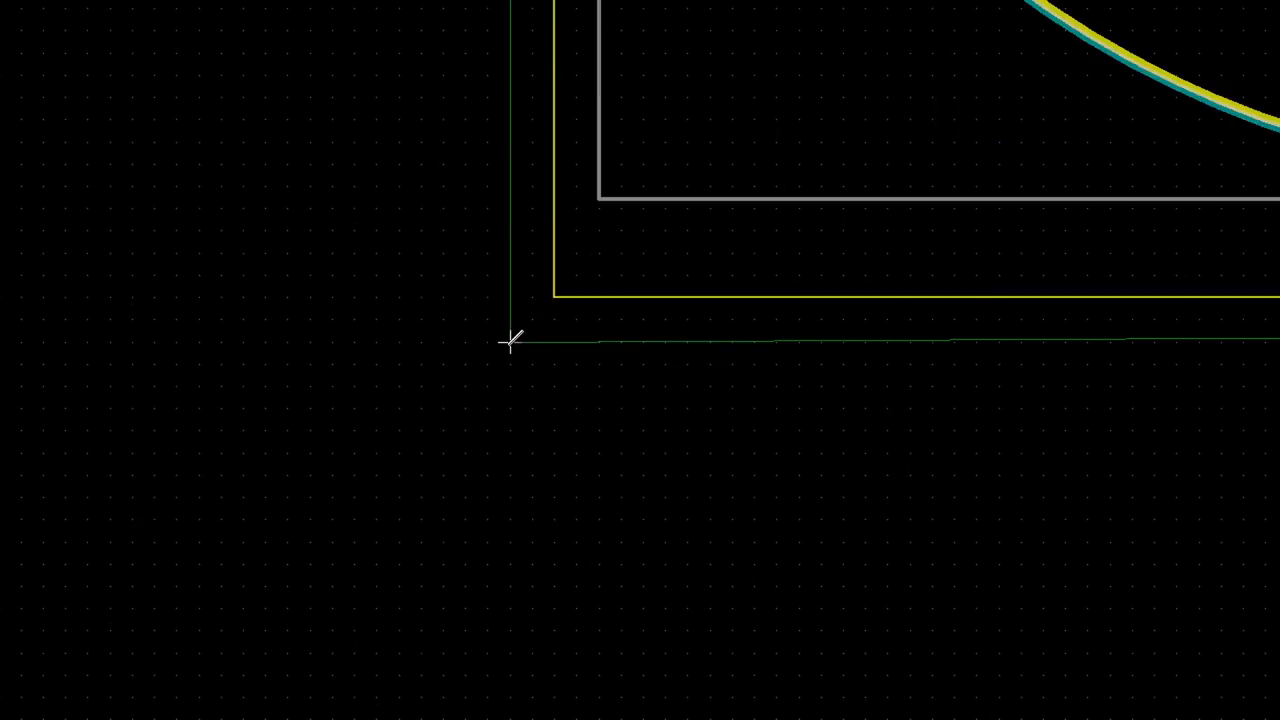
pyautogui.scroll(-3)
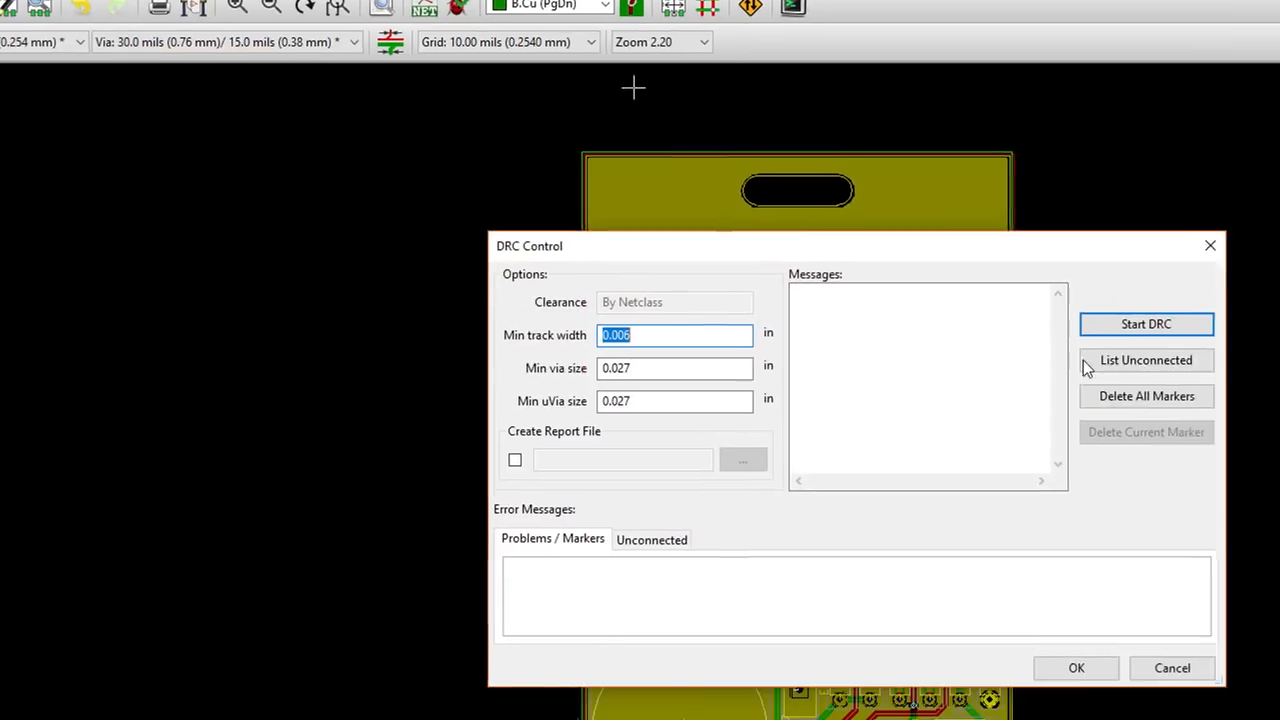
# Step: Run the DRC, confirm no unconnected items, and close the results
pyautogui.click(1146, 324)
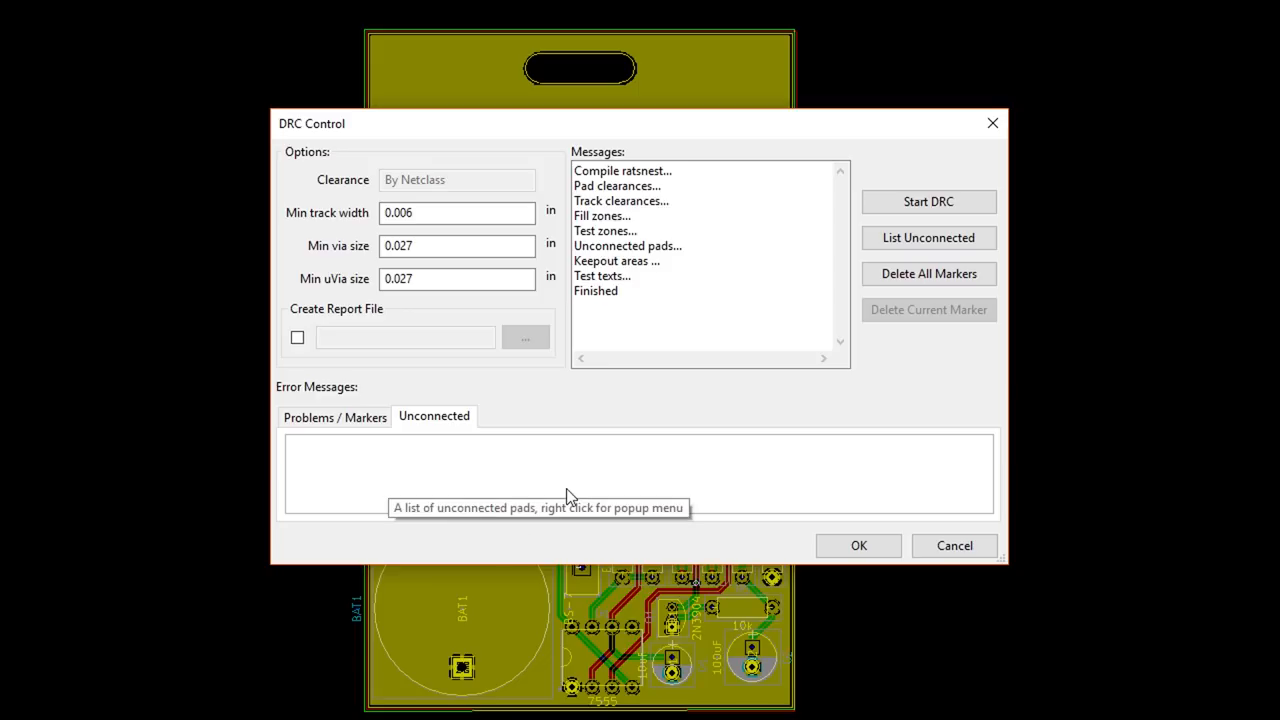
pyautogui.moveTo(630, 390)
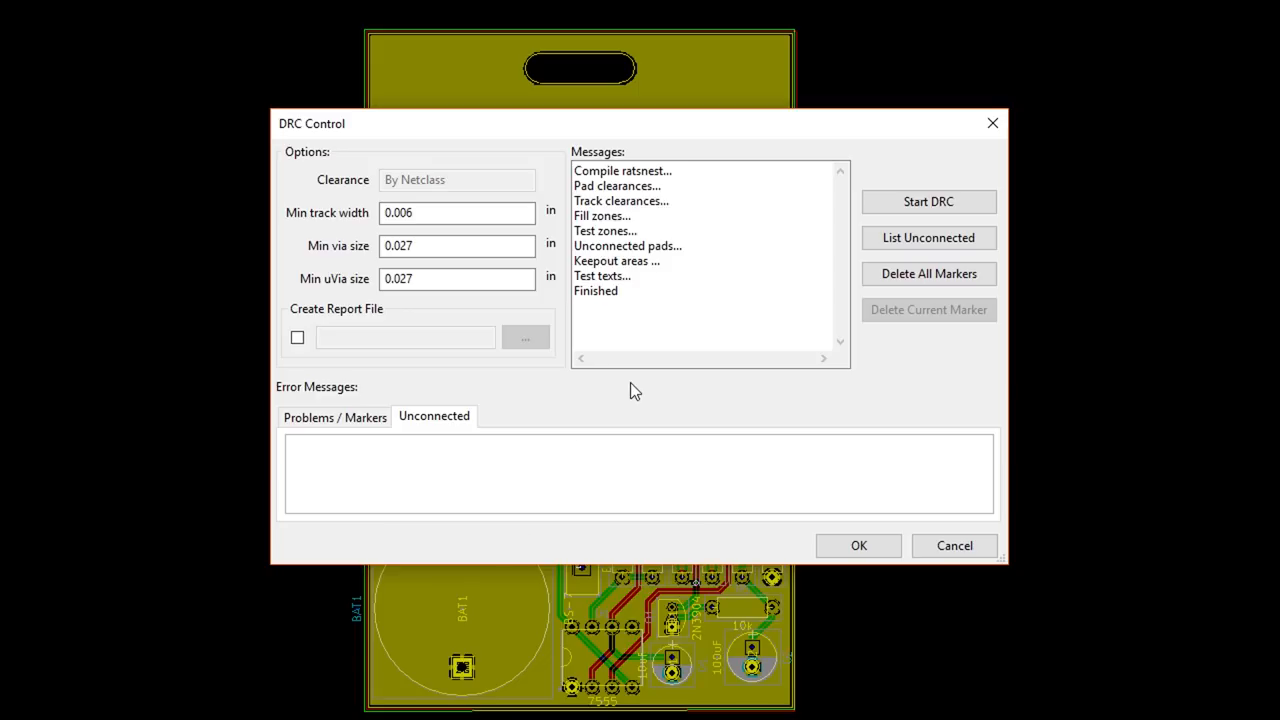
pyautogui.moveTo(858, 544)
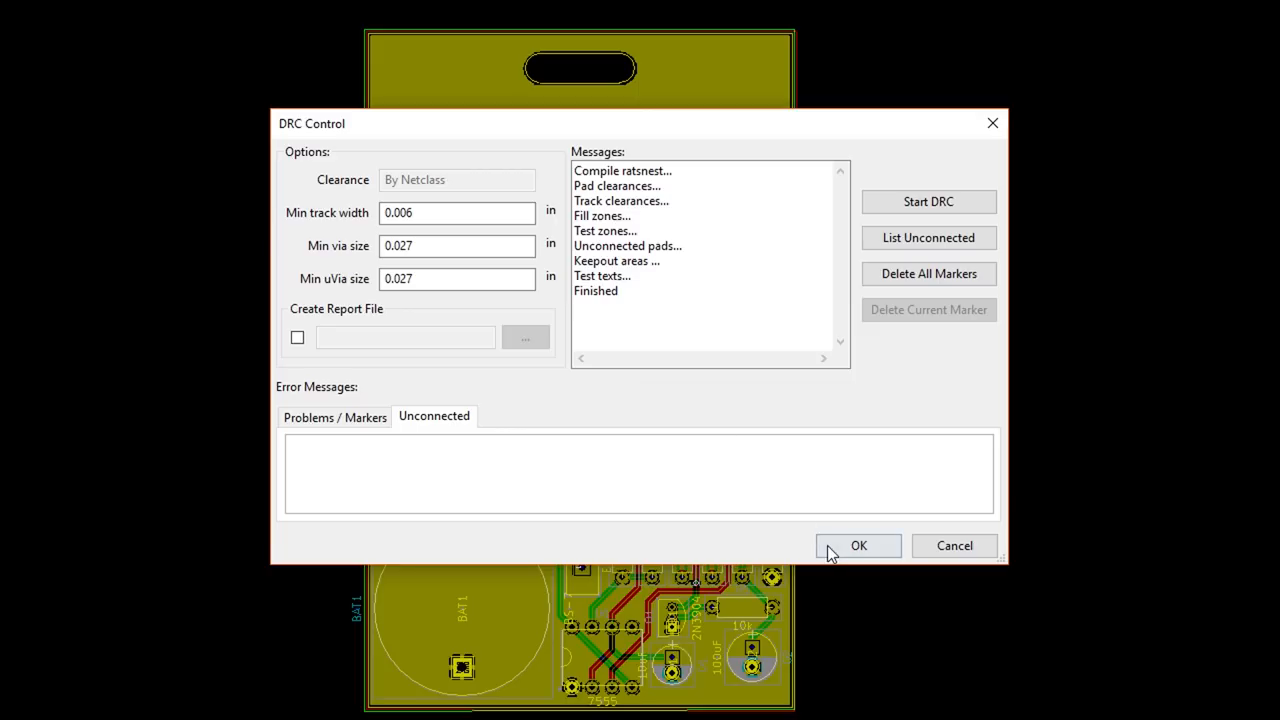
pyautogui.click(858, 544)
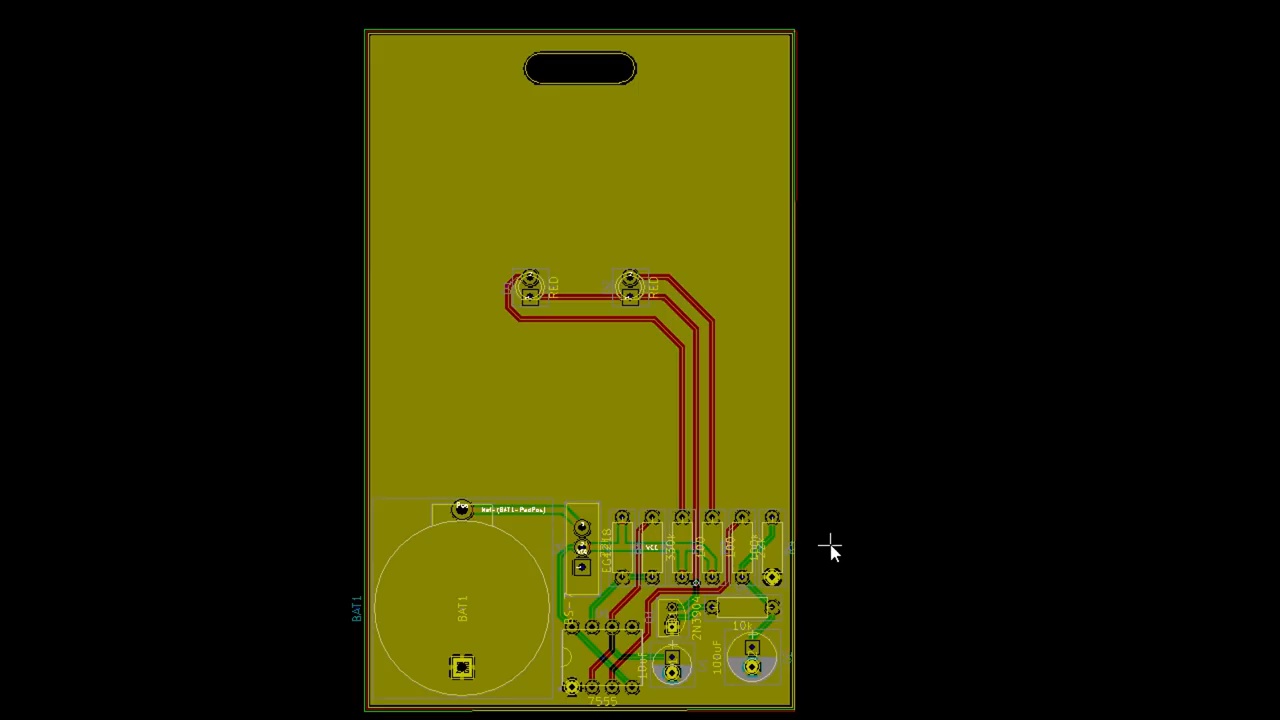
pyautogui.moveTo(830, 548)
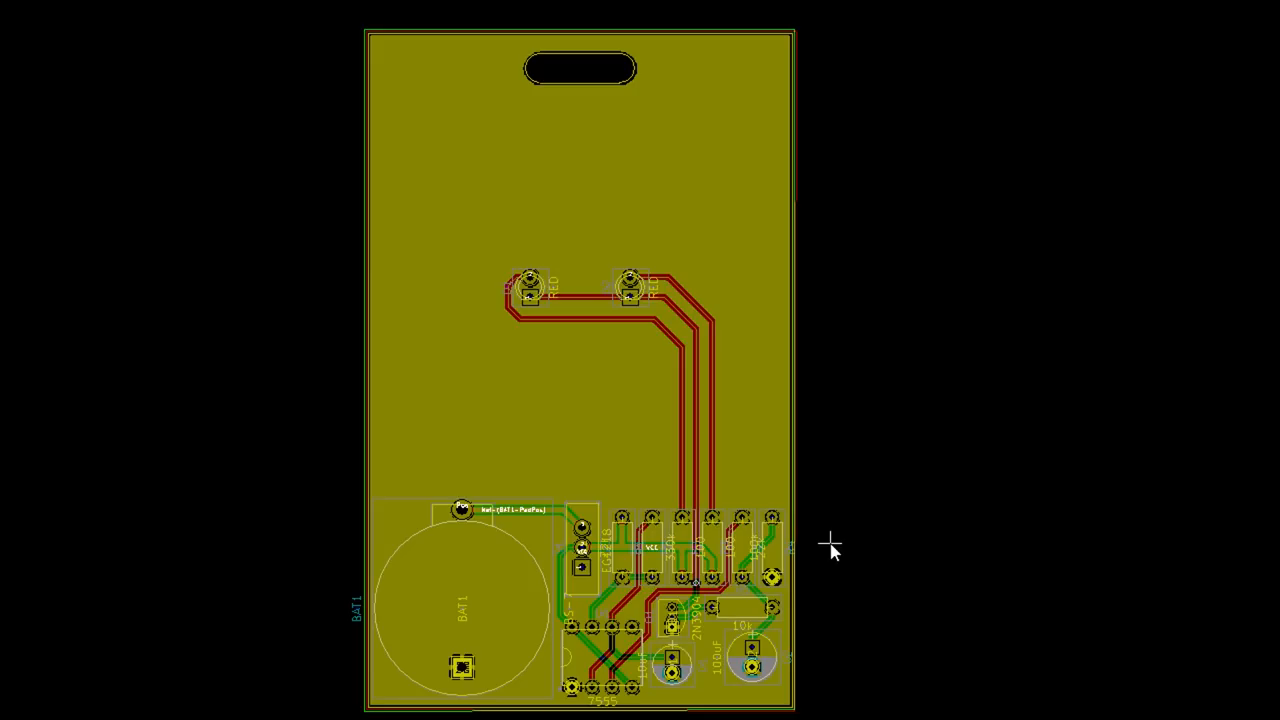
pyautogui.moveTo(504, 598)
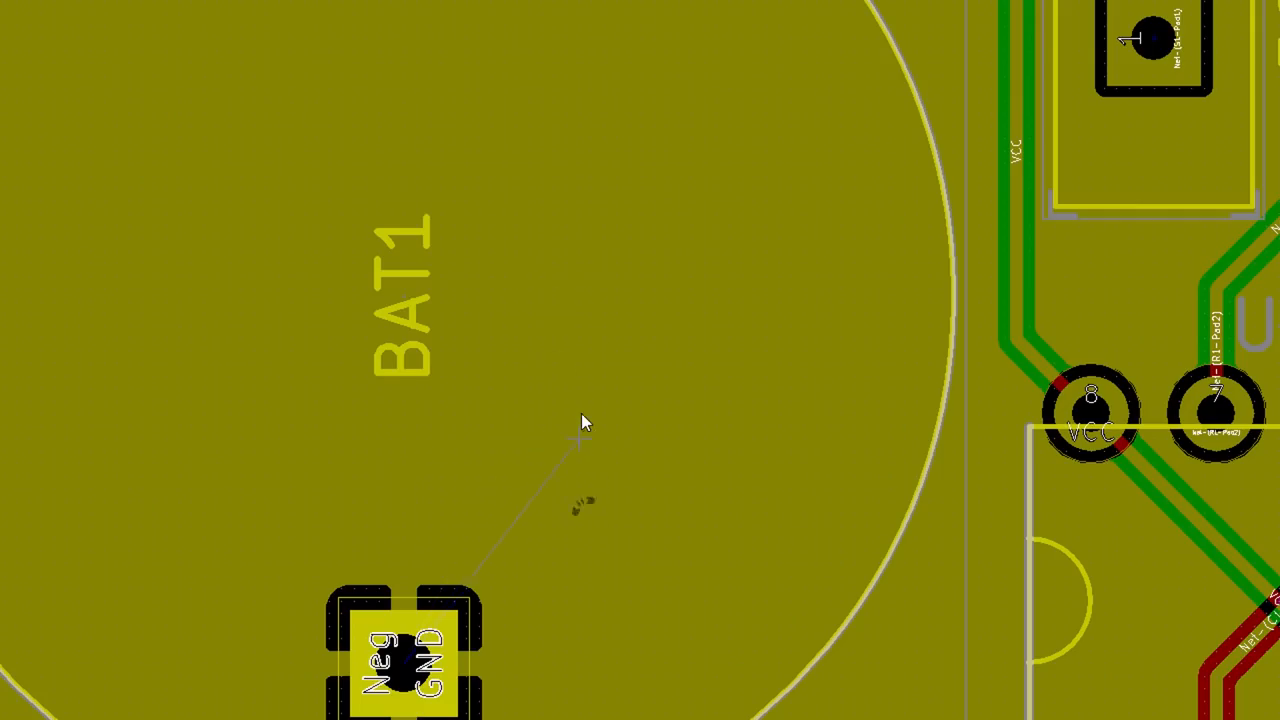
# Step: Refill the F.Cu GND zone so copper surrounds U1, Q1, R5, C1 and C2
pyautogui.scroll(-3)
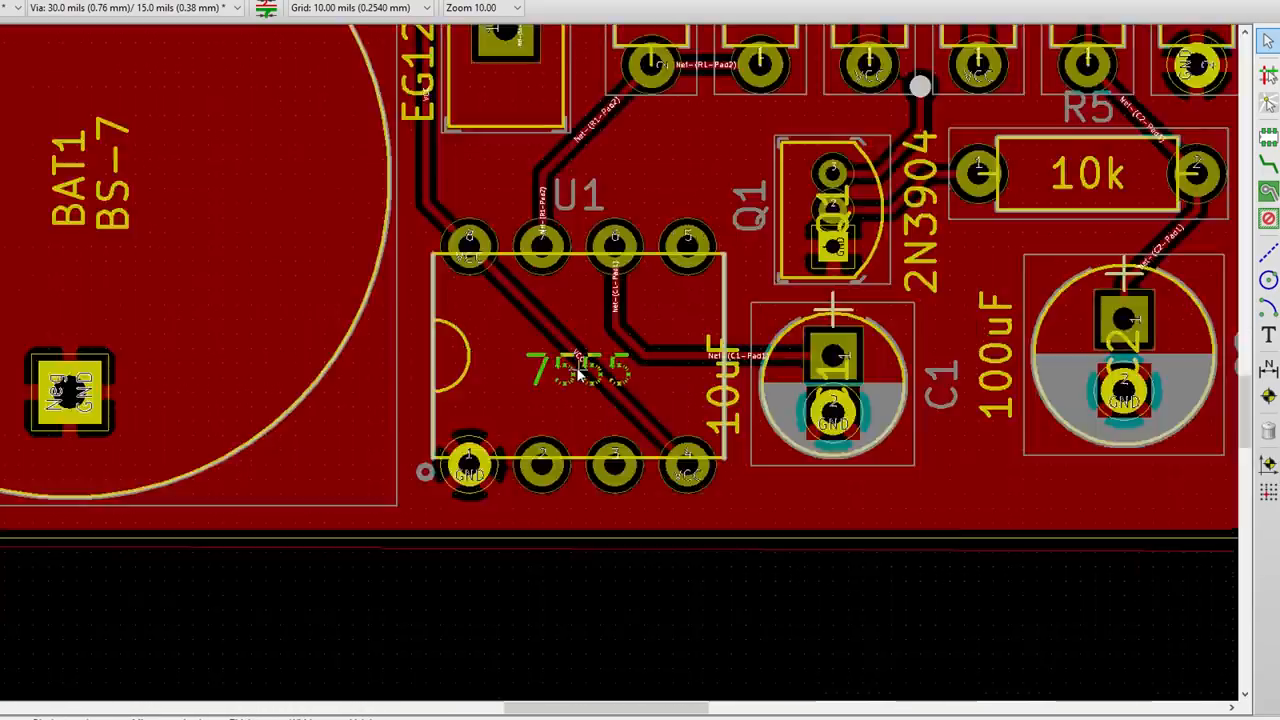
pyautogui.scroll(-3)
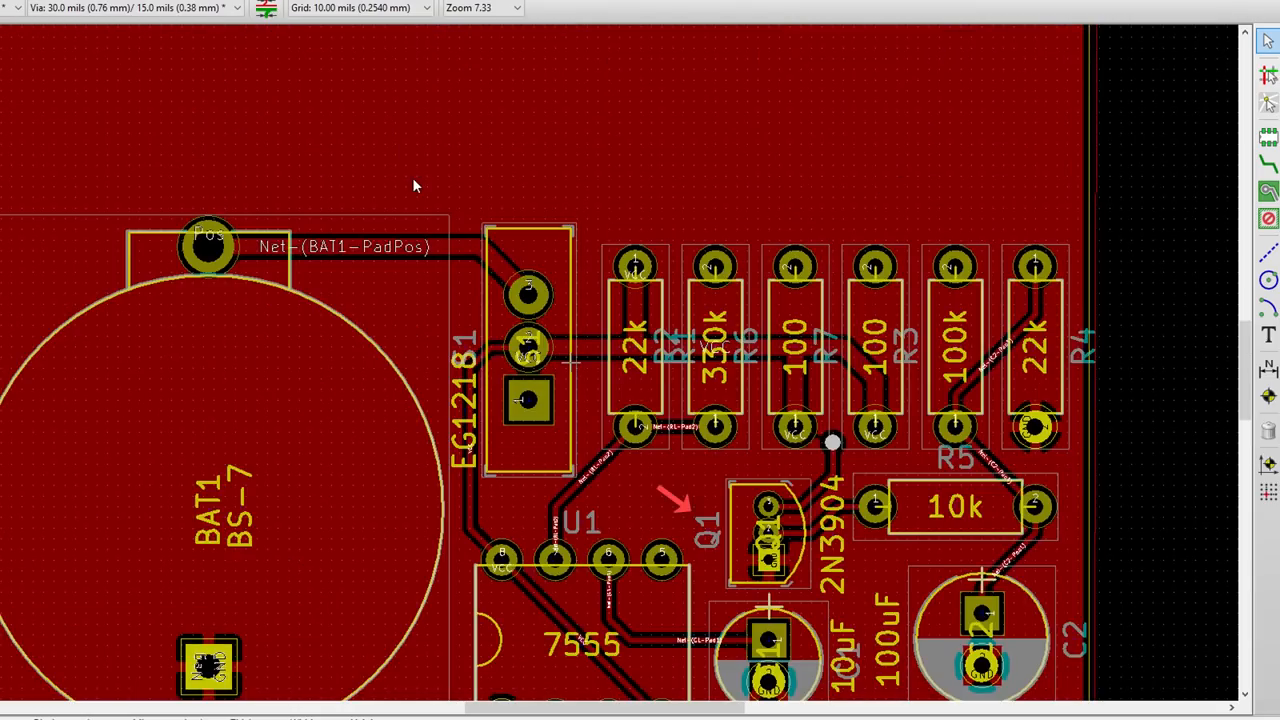
pyautogui.moveTo(560, 360)
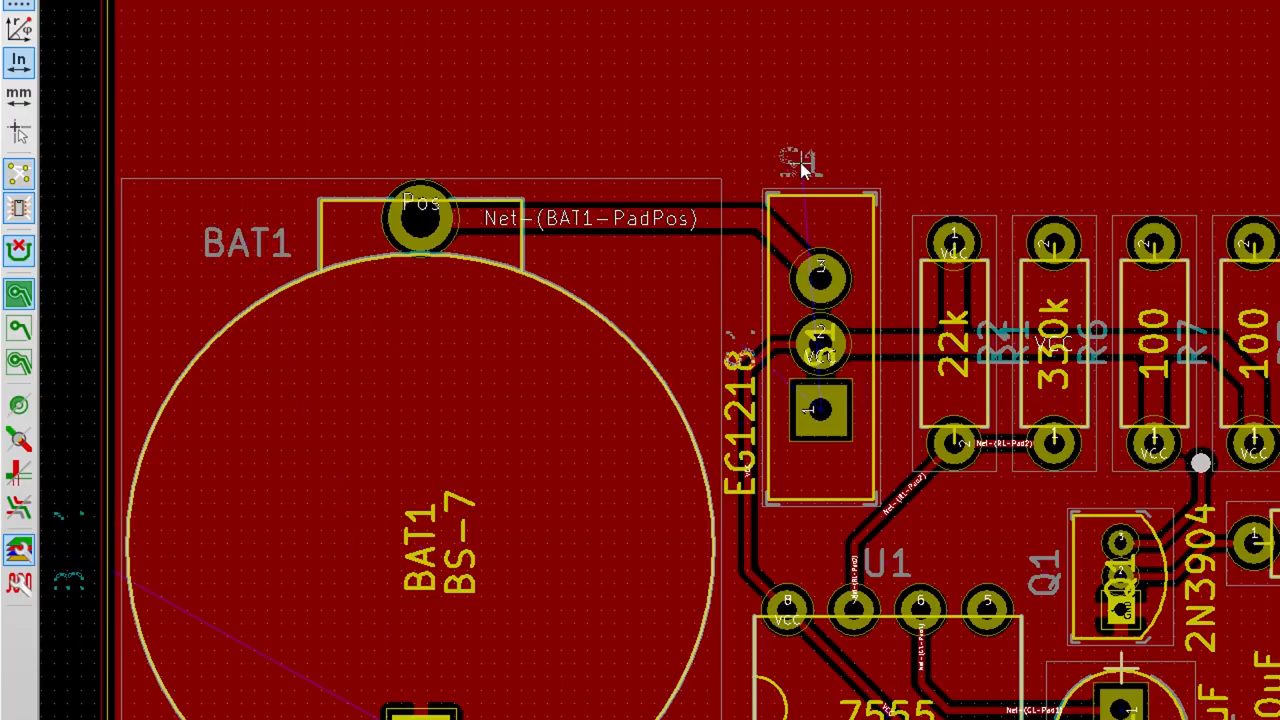
pyautogui.click(1000, 348)
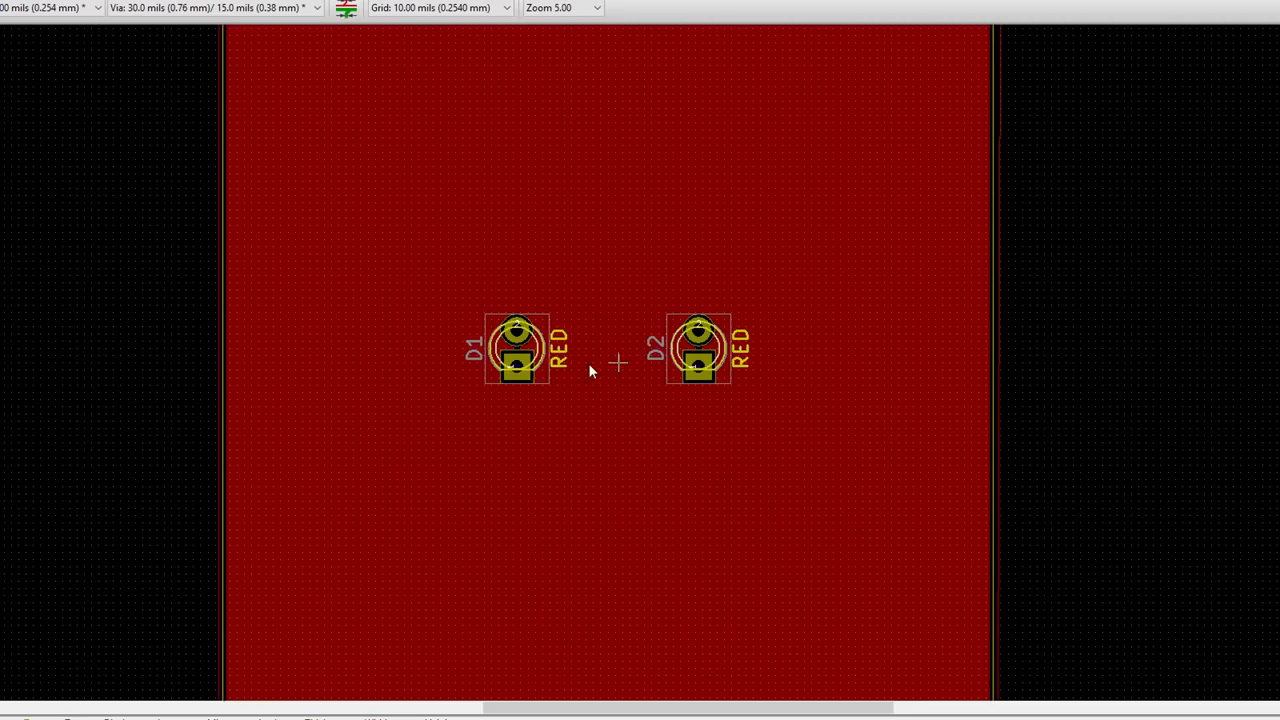
# Step: Add a non-copper zone on F.SilkS covering the upper board area around D1 and D2
pyautogui.scroll(-3)
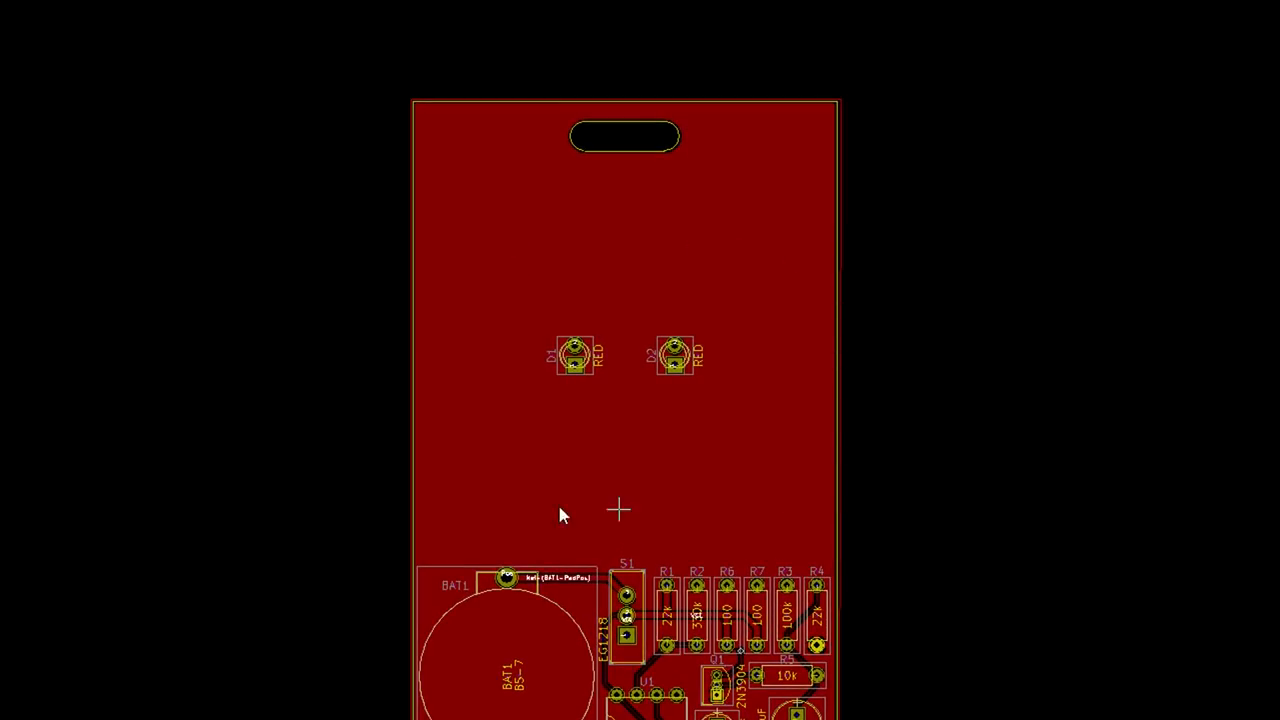
pyautogui.moveTo(432, 200)
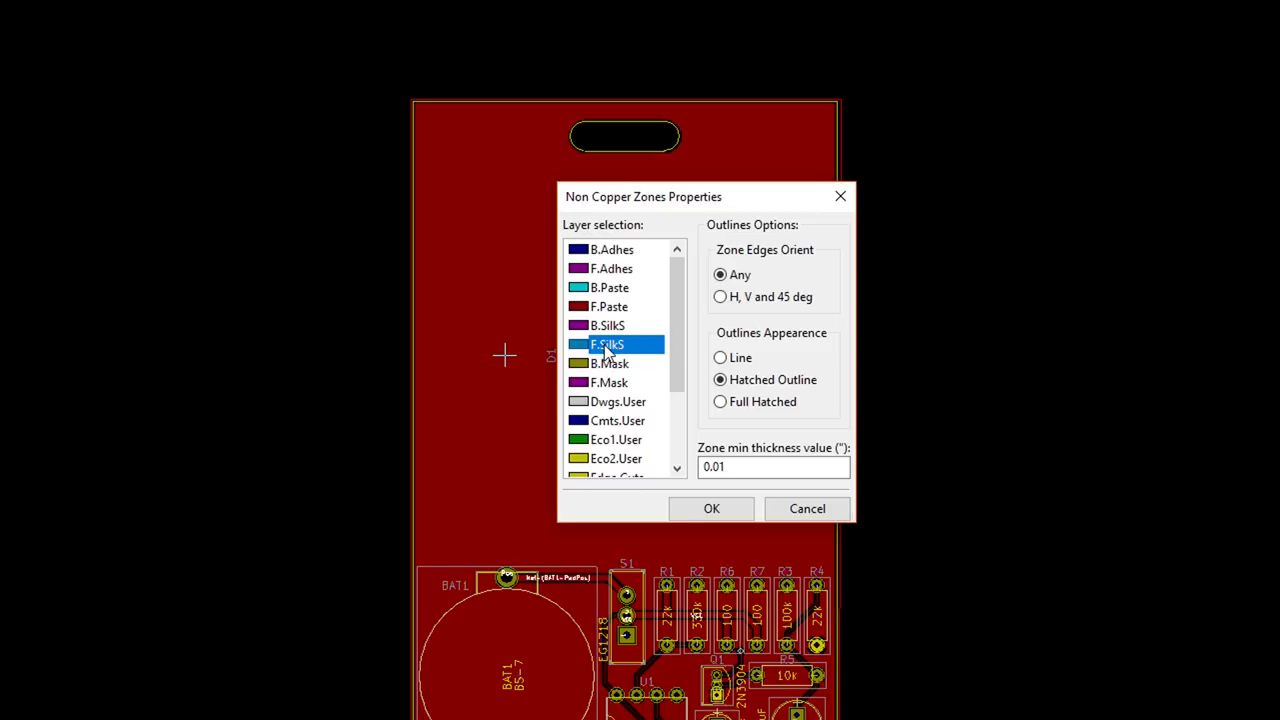
pyautogui.click(712, 508)
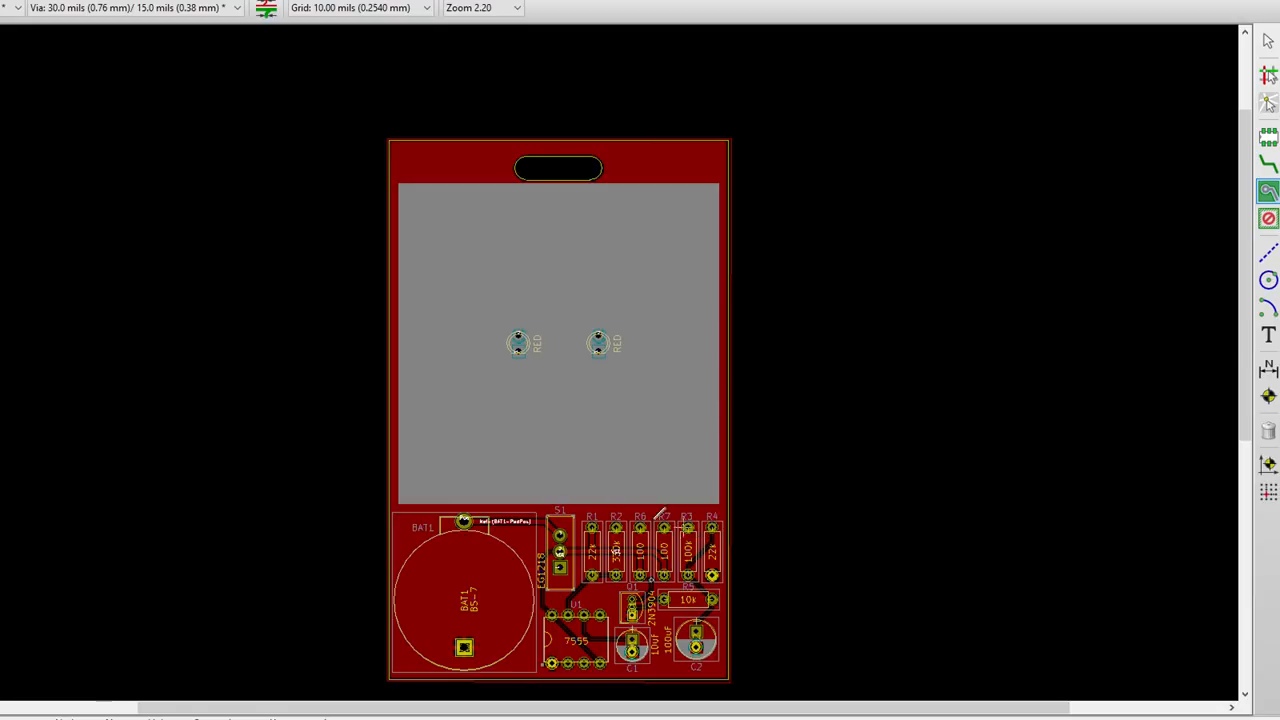
pyautogui.moveTo(664, 428)
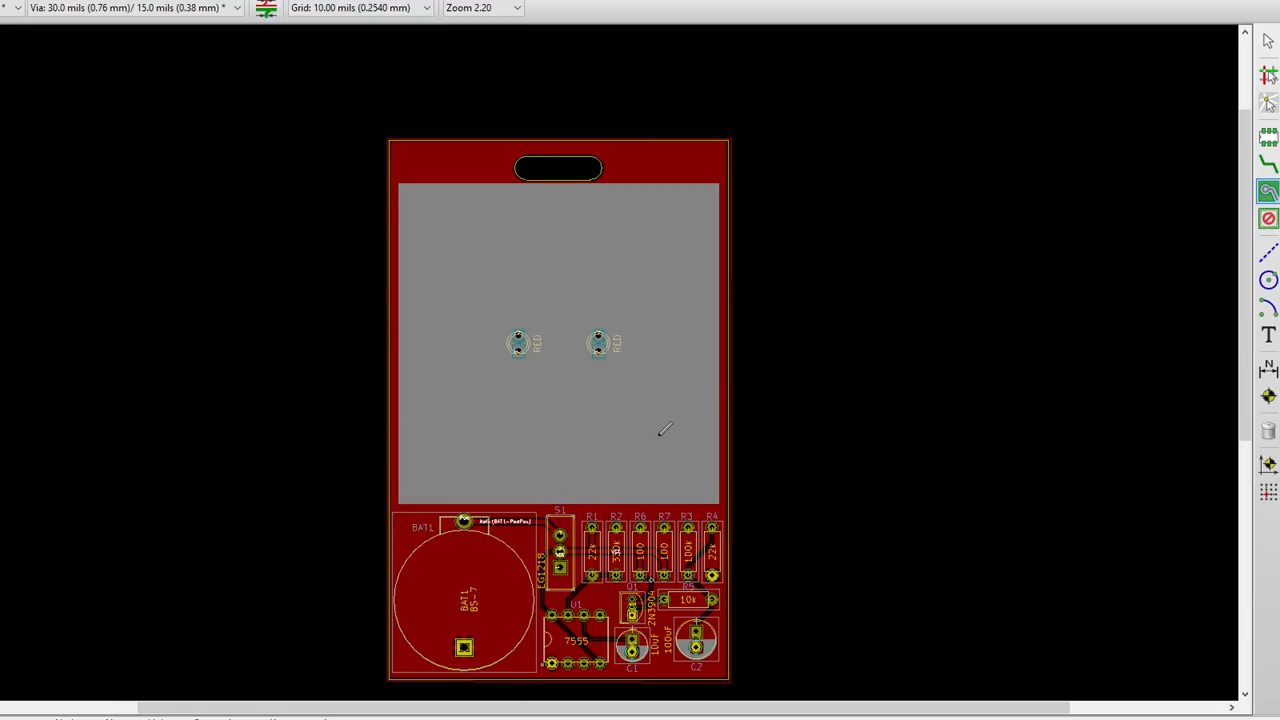
pyautogui.moveTo(648, 422)
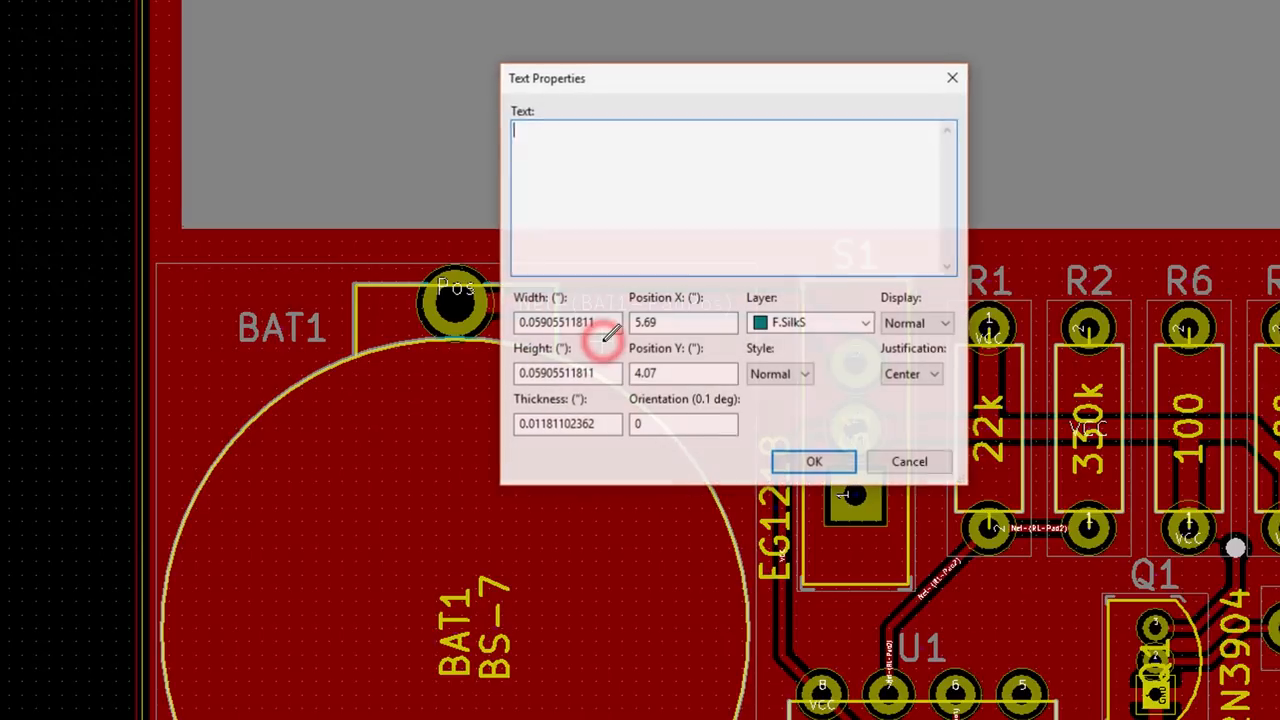
# Step: Add an 'ON' text label on F.SilkS beside switch S1
pyautogui.write('+')
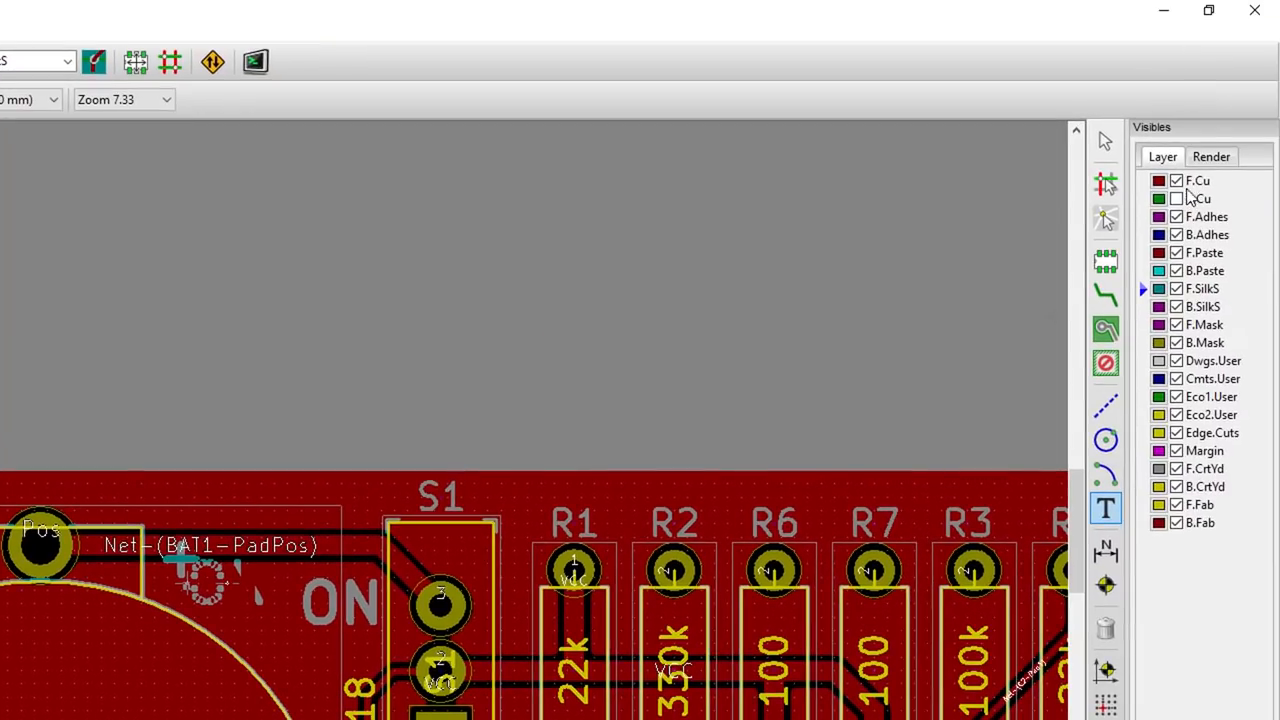
# Step: Add '555 Badge' text on B.SilkS with size 0.1 and thickness 0.02 at the board top
pyautogui.click(1176, 180)
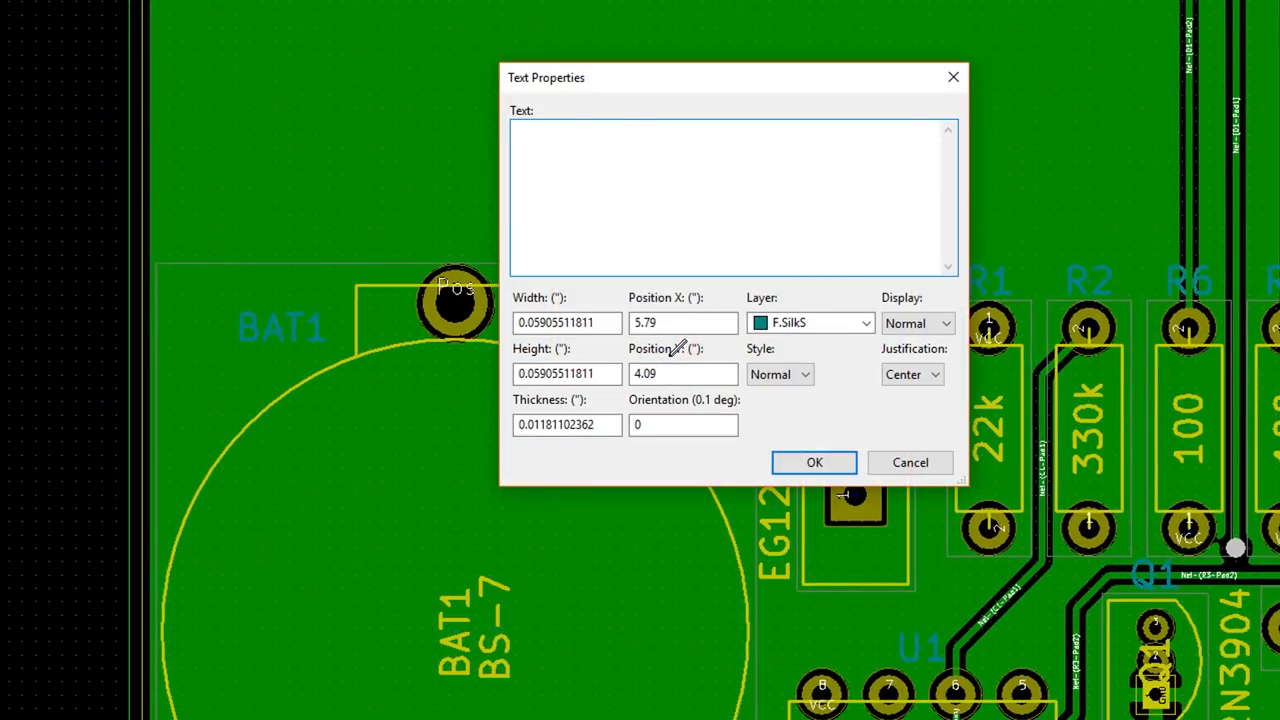
pyautogui.write('555 Badge')
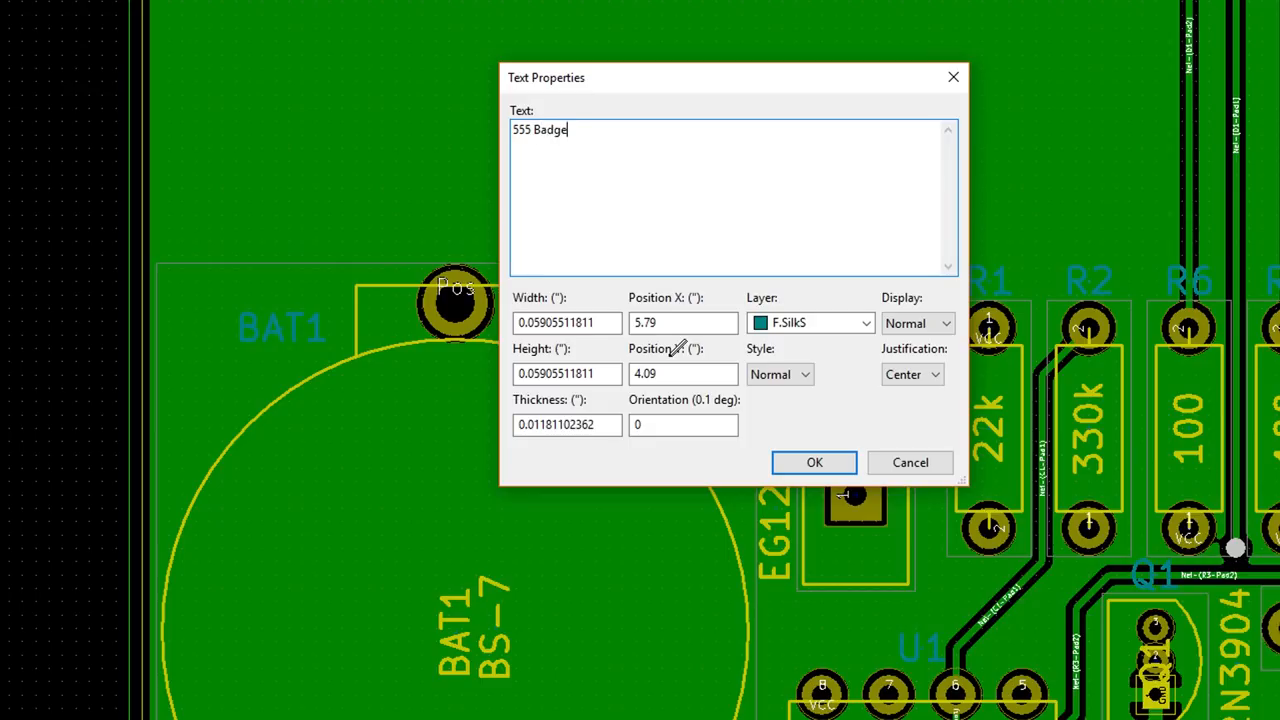
pyautogui.tripleClick(568, 322)
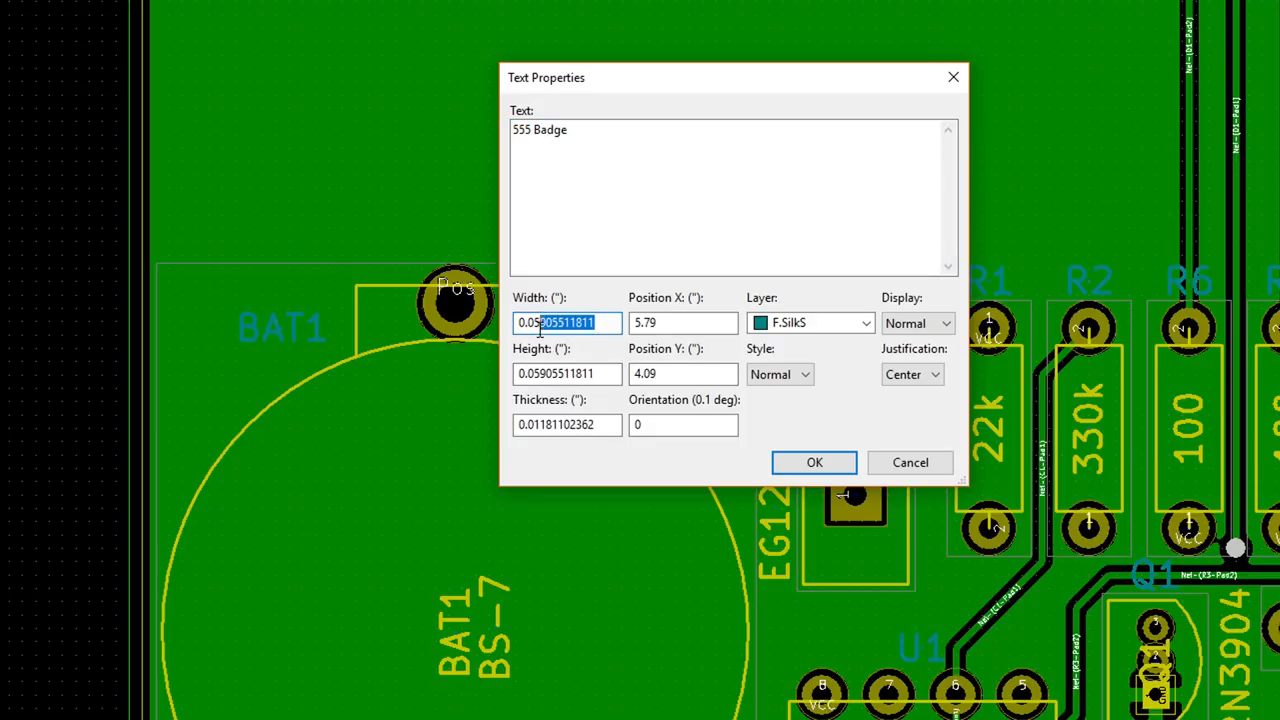
pyautogui.write('0.01')
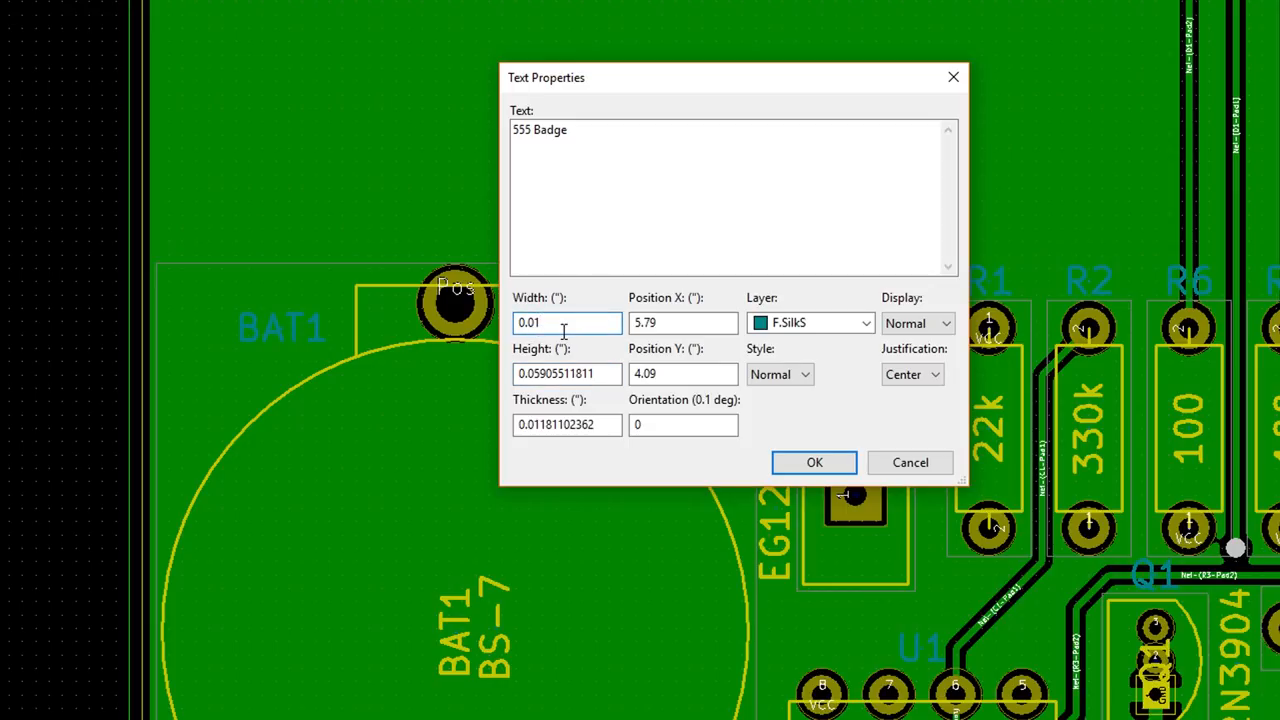
pyautogui.write('0.1')
pyautogui.click(566, 424)
pyautogui.write('0.02')
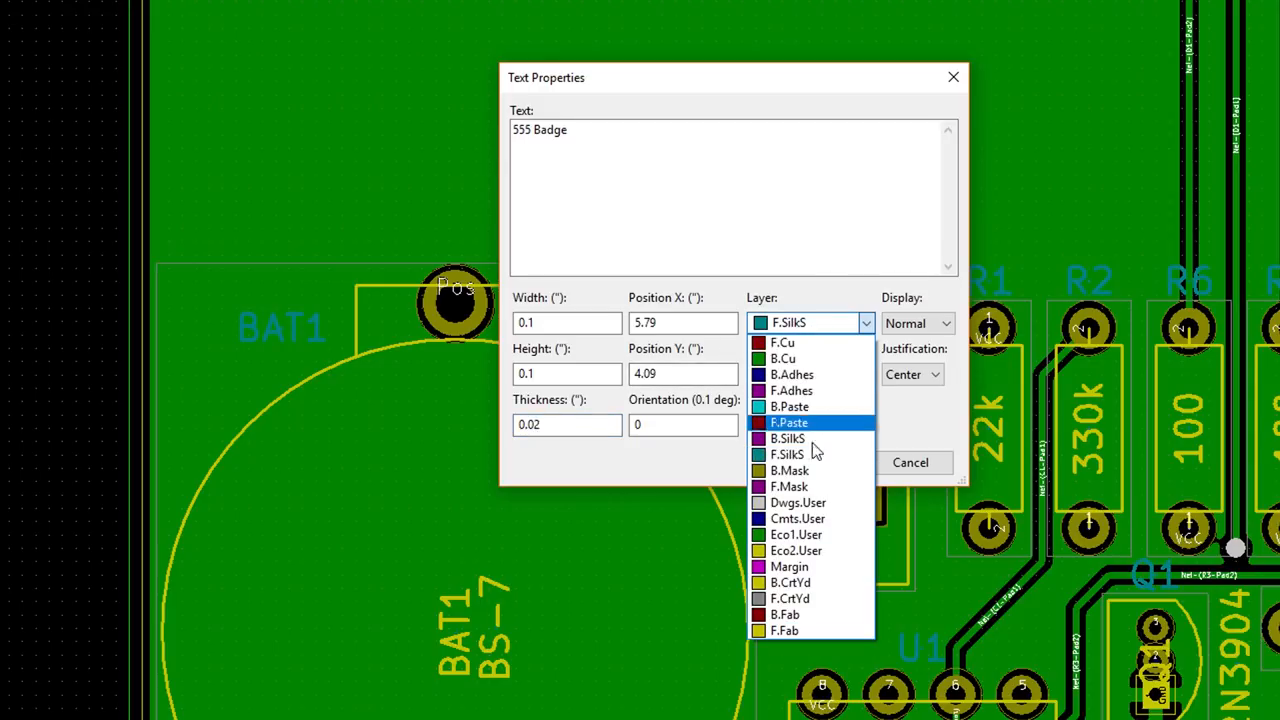
pyautogui.moveTo(814, 438)
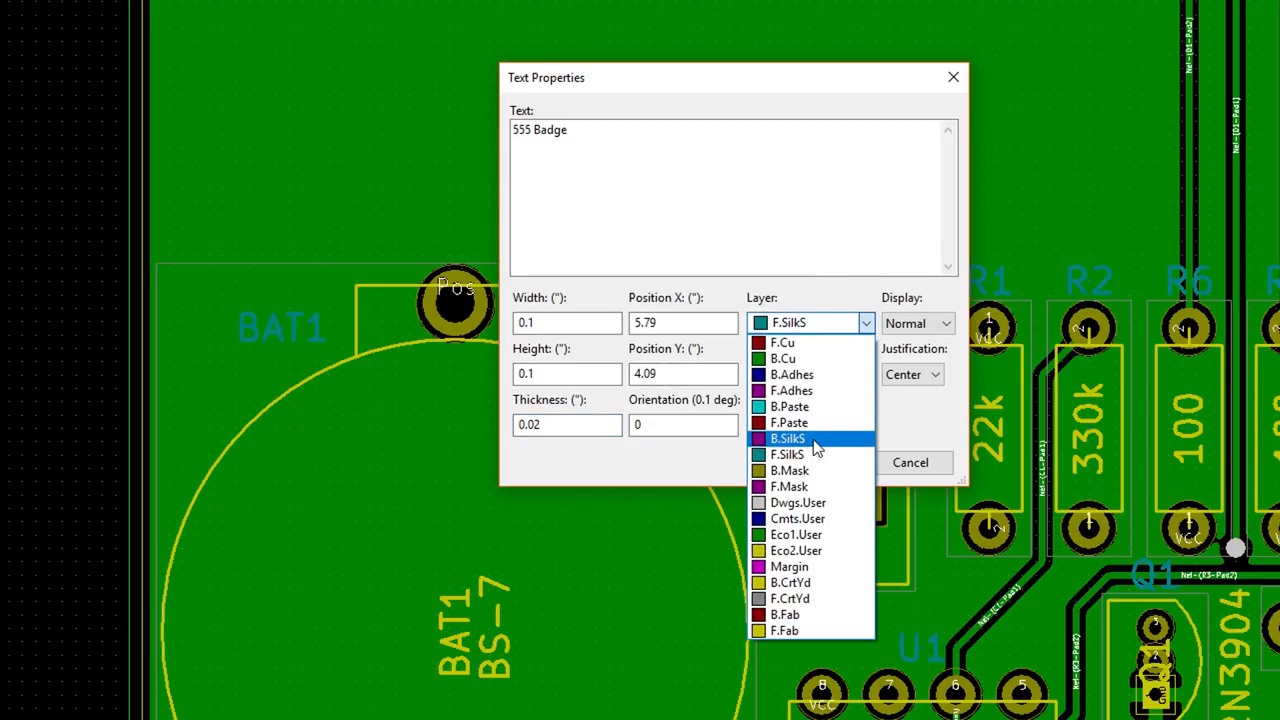
pyautogui.click(788, 438)
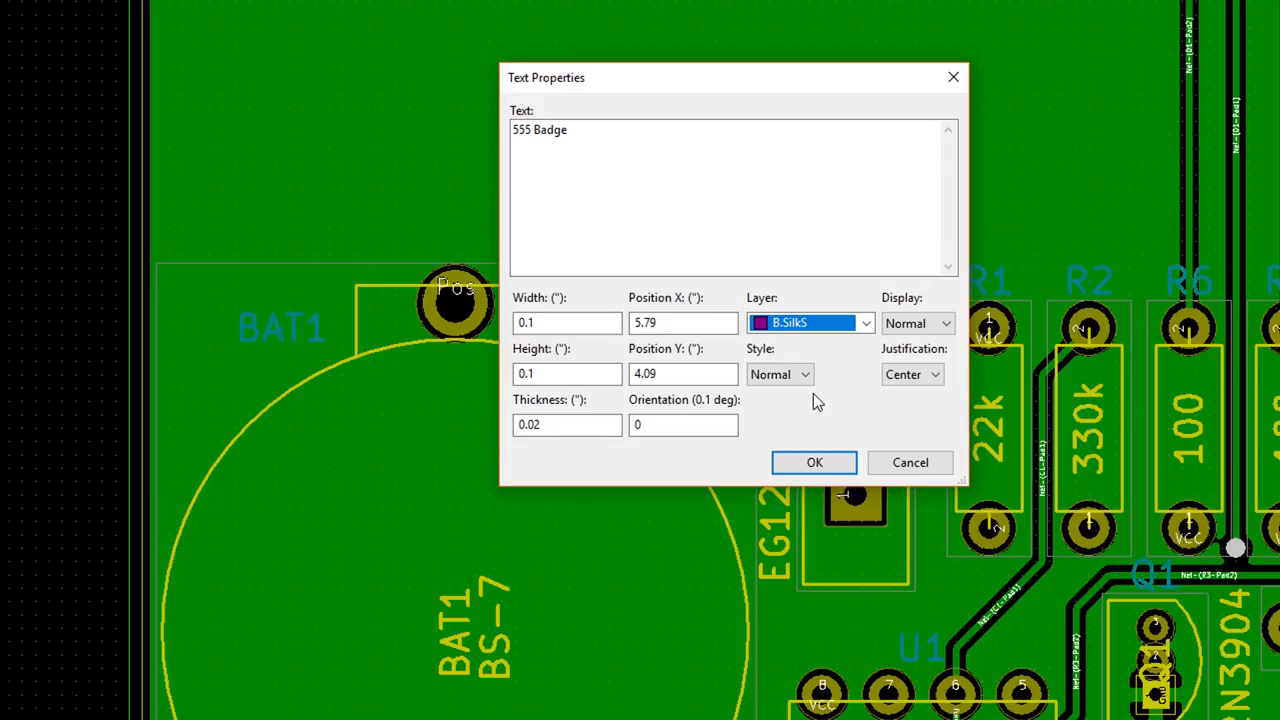
pyautogui.click(944, 322)
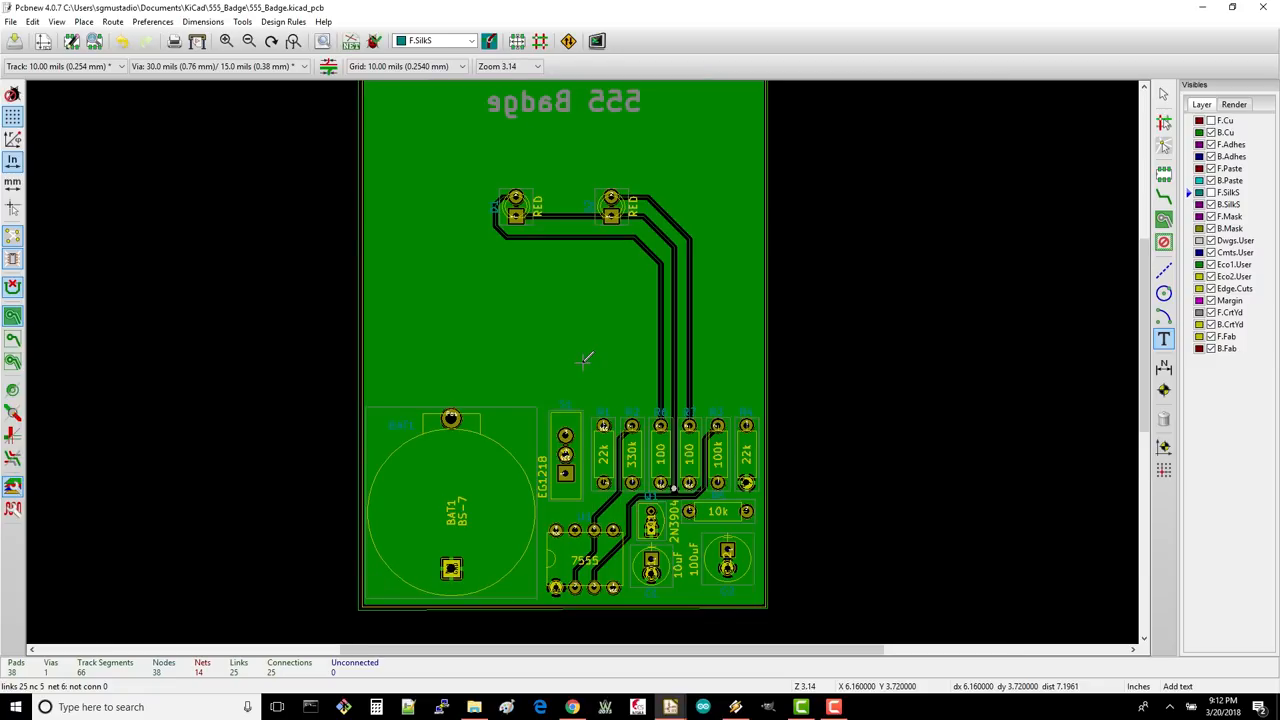
pyautogui.moveTo(580, 388)
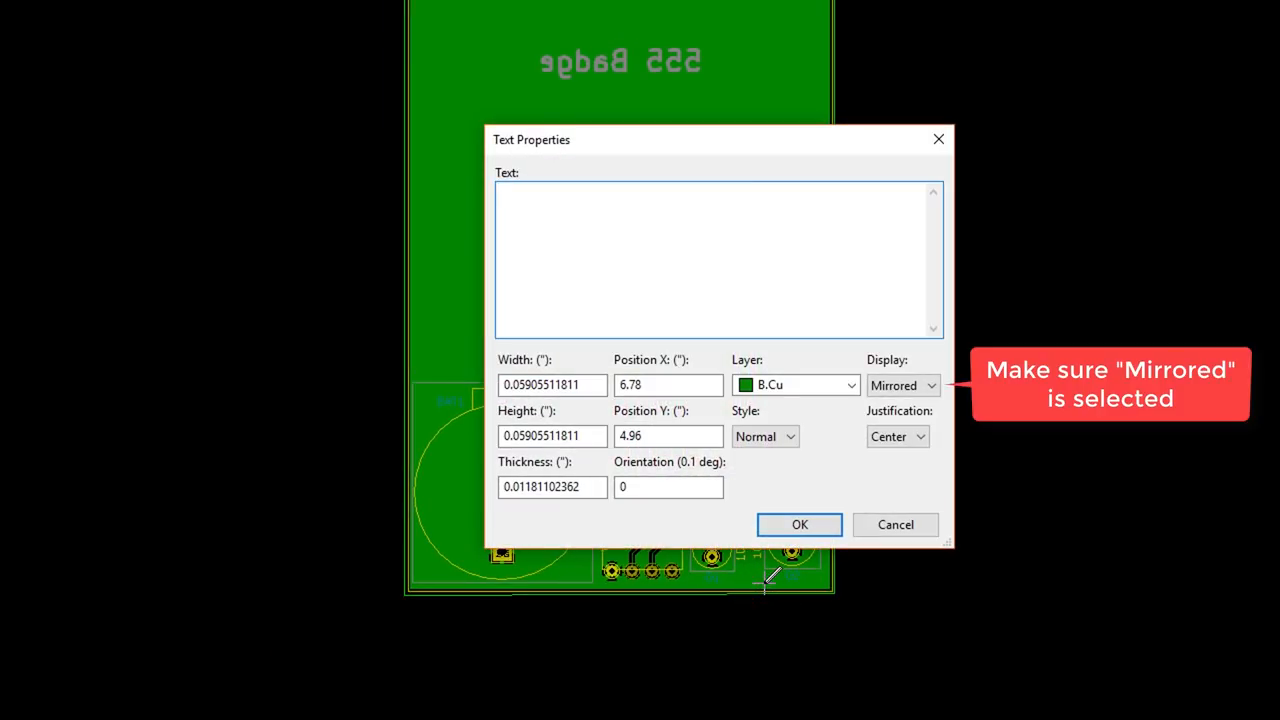
# Step: Place a mirrored 'v01' version label on B.Cu at the board's bottom-right corner beside C2
pyautogui.write('v01')
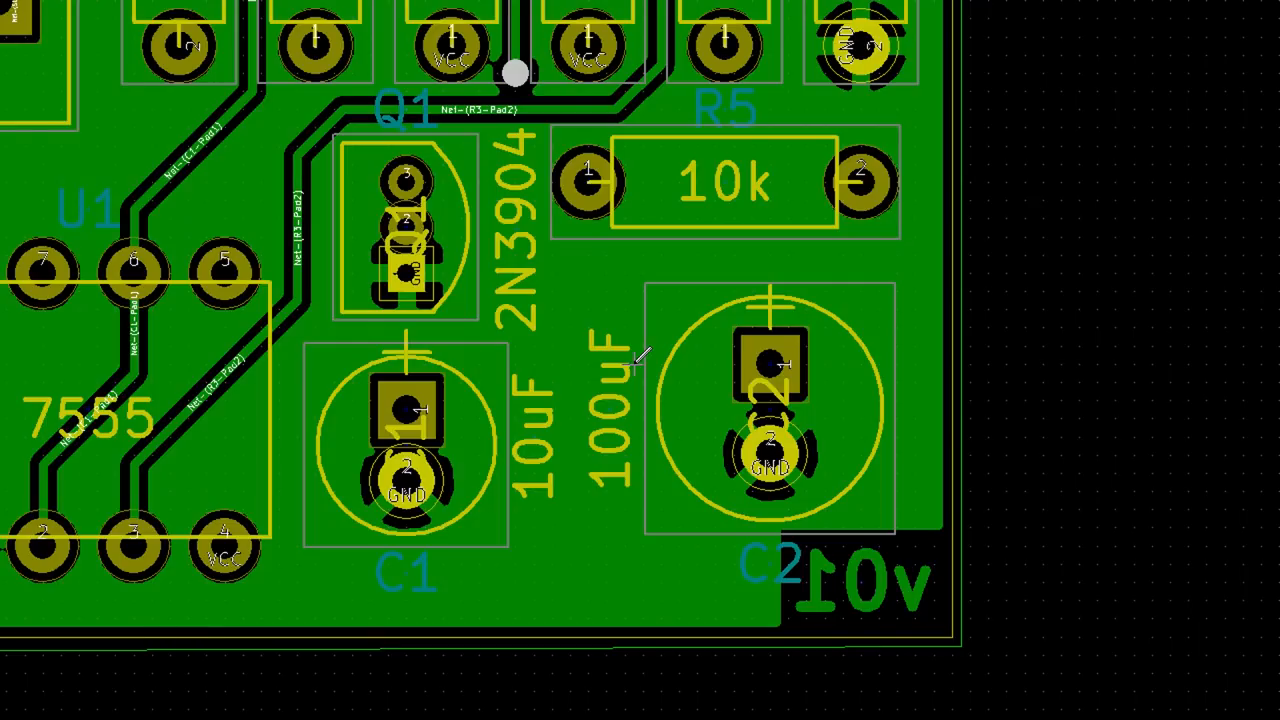
pyautogui.scroll(-3)
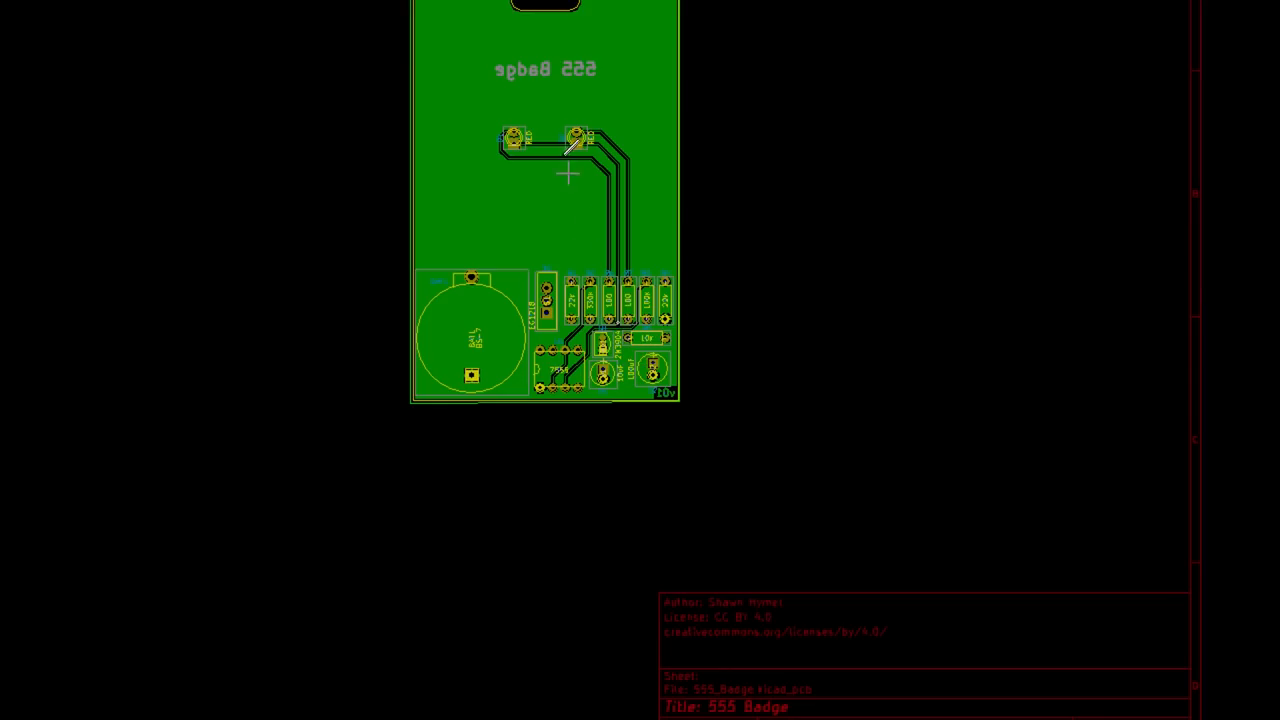